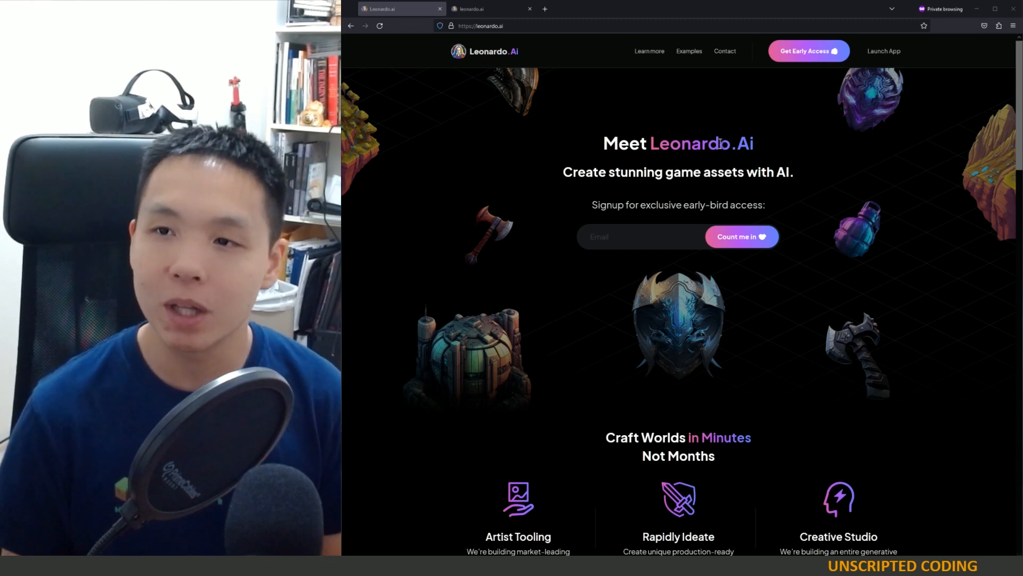
- Scroll the Leonardo.Ai Recent Creations feed down to the white ink line-art drawings
double_click(700, 142)
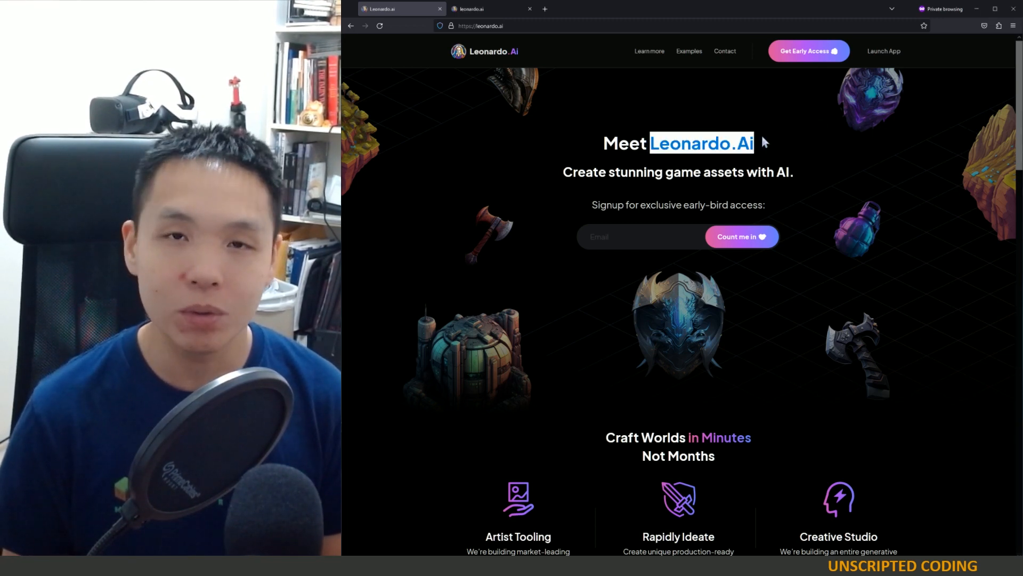
mouse_move(766, 151)
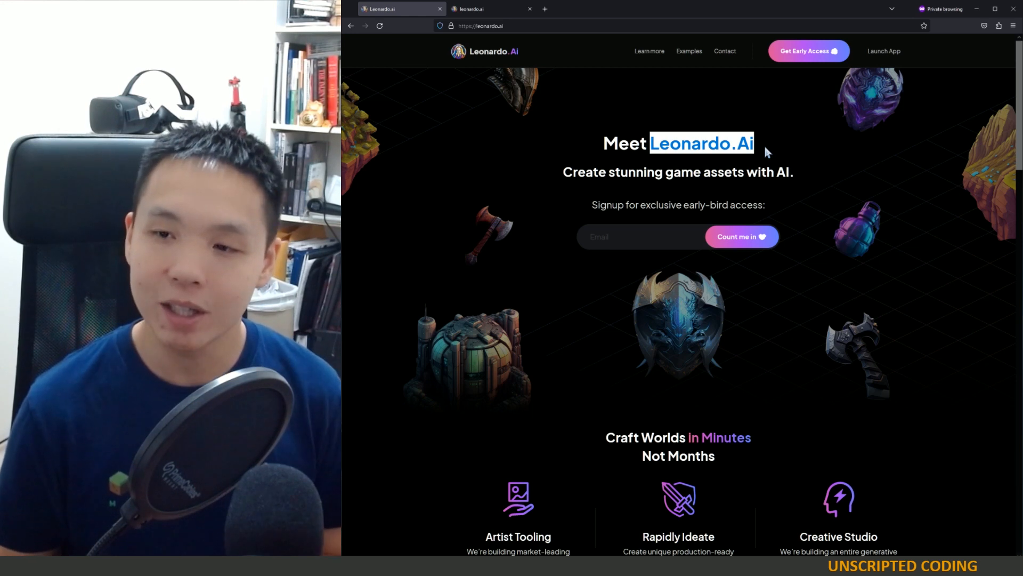
mouse_move(877, 259)
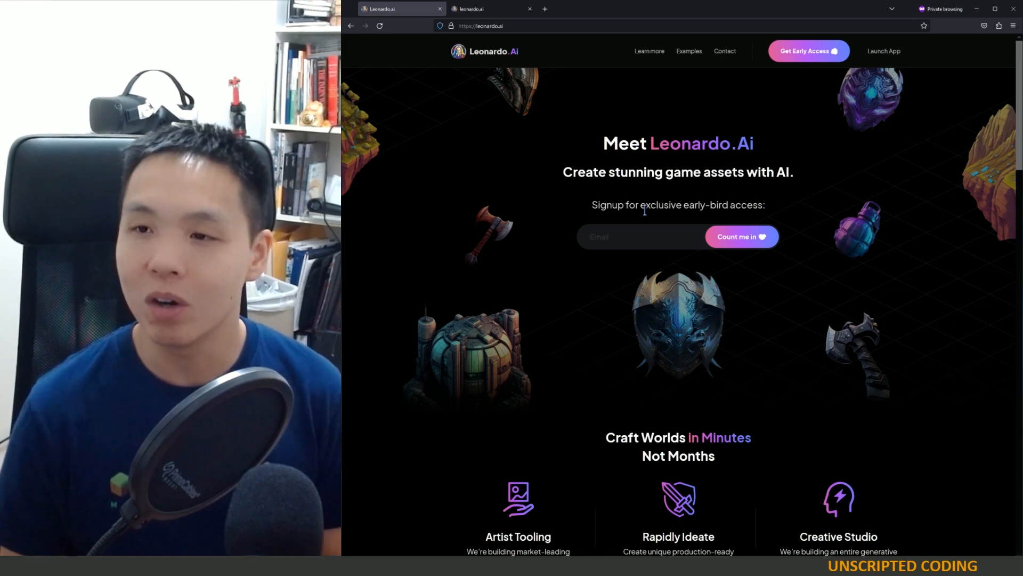
mouse_move(659, 220)
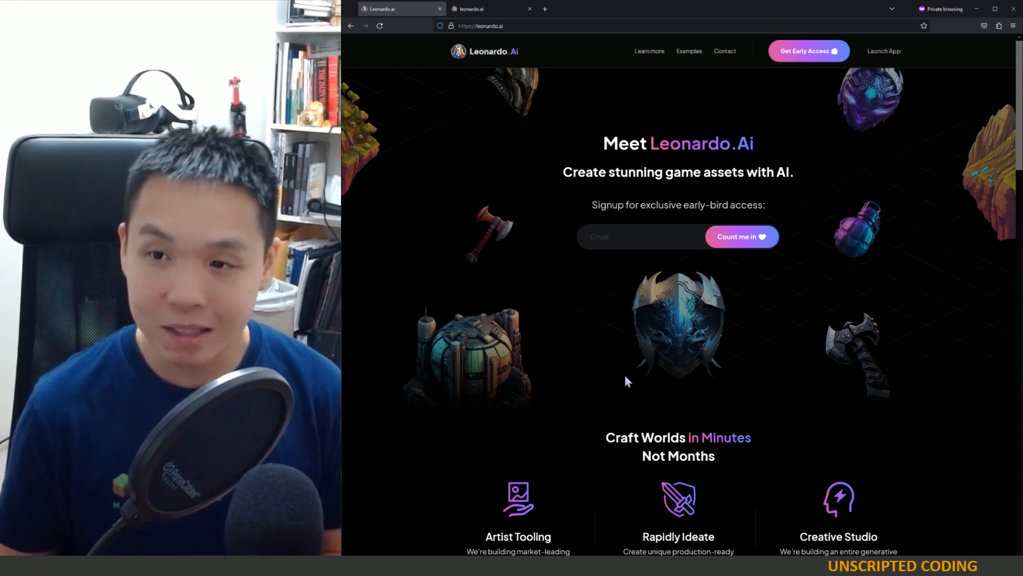
mouse_move(617, 373)
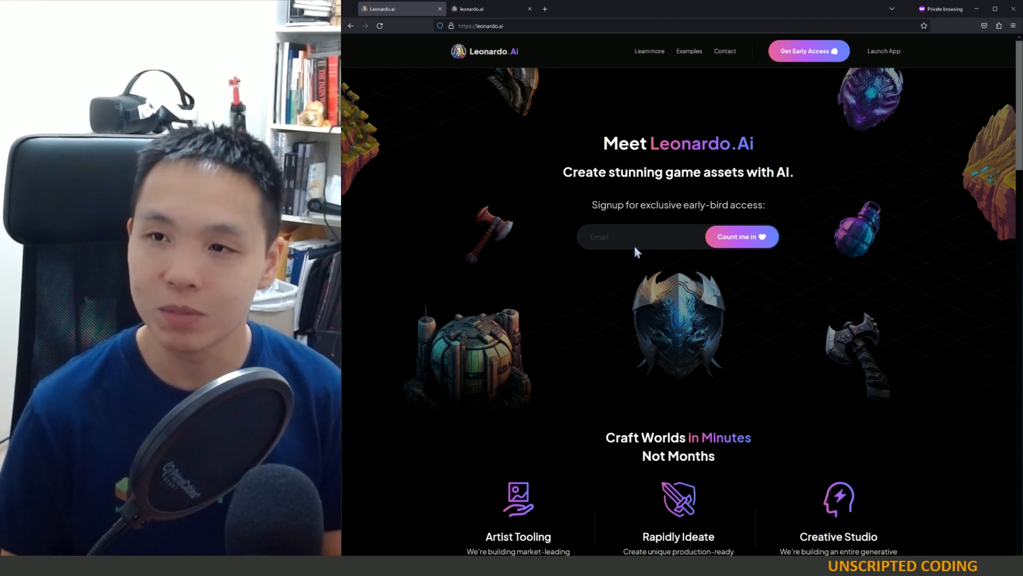
mouse_move(626, 267)
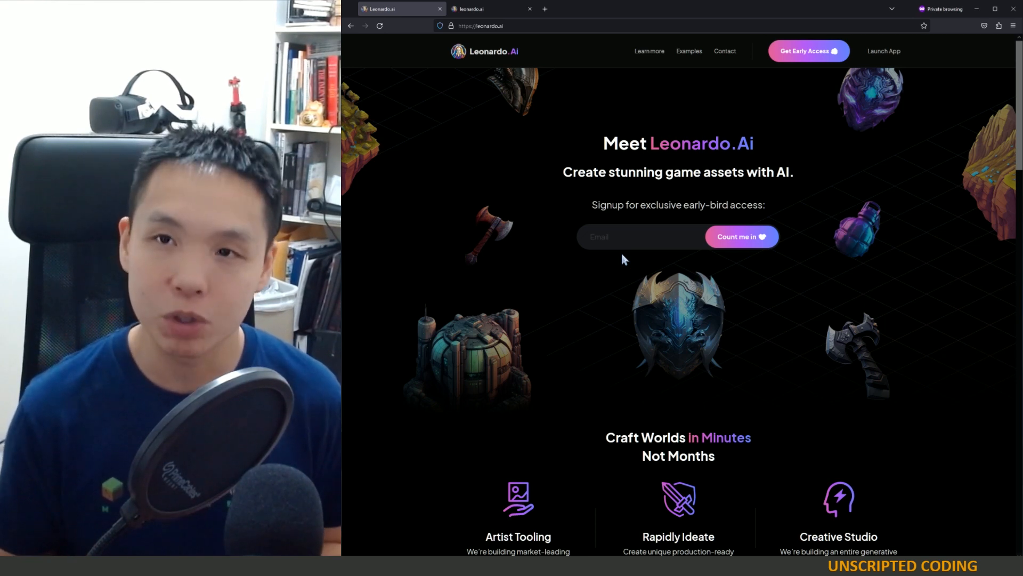
mouse_move(646, 127)
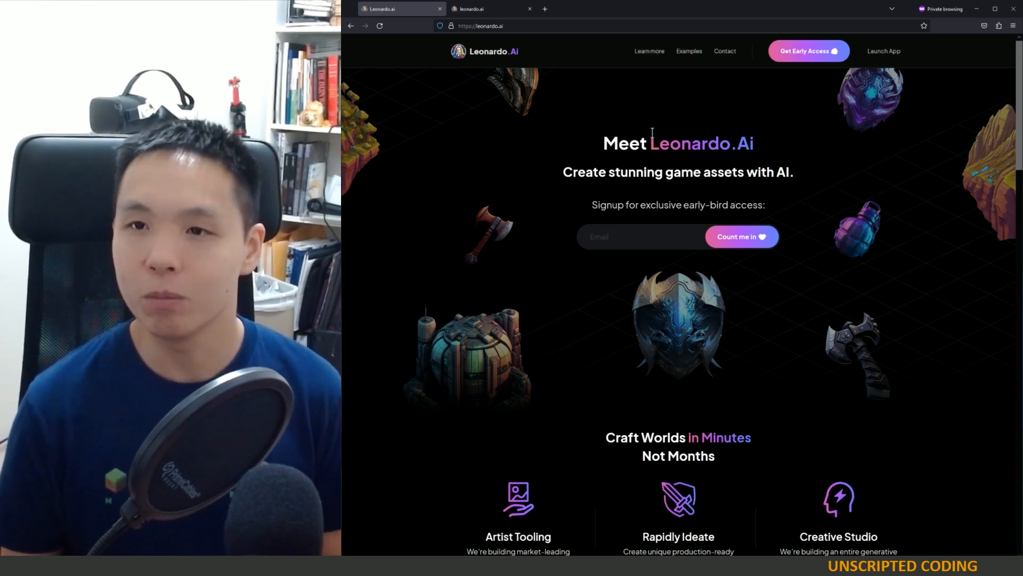
mouse_move(920, 245)
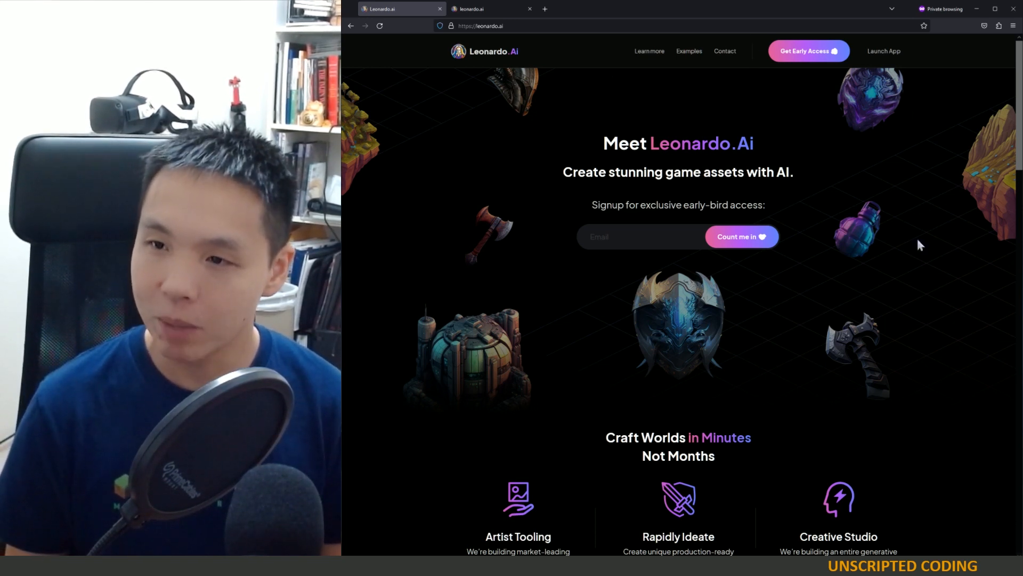
mouse_move(528, 372)
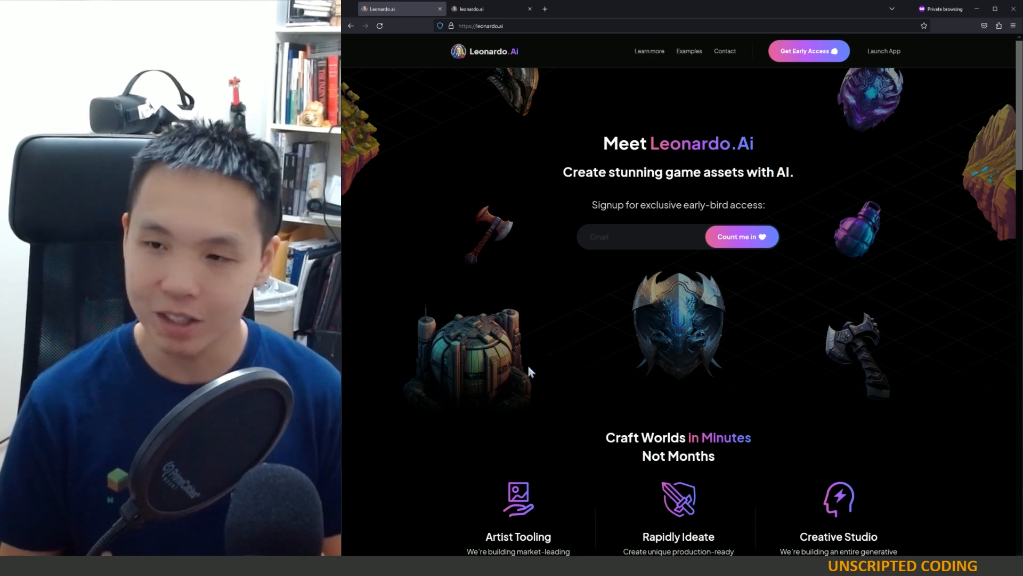
scroll("down", 3)
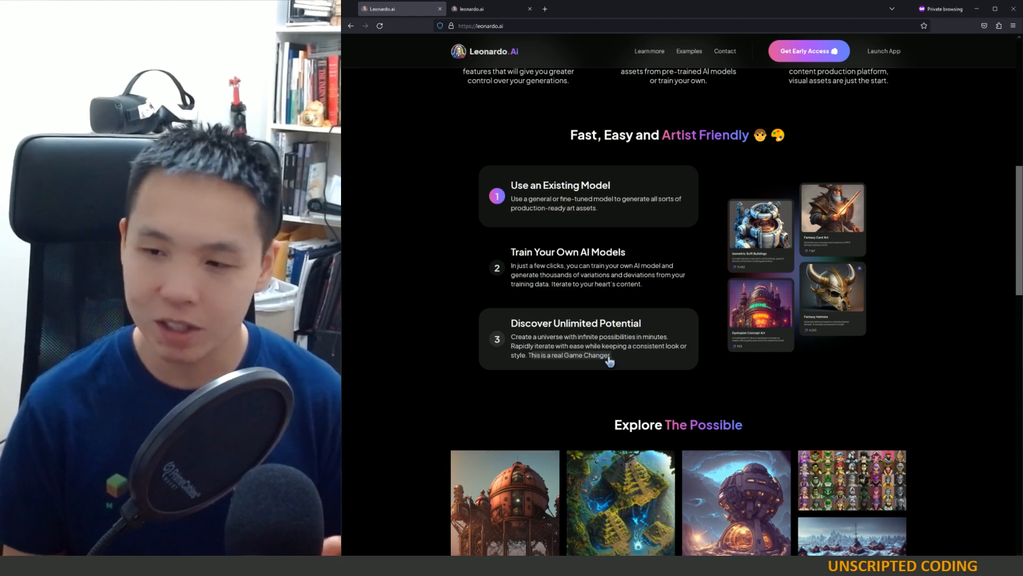
scroll("down", 3)
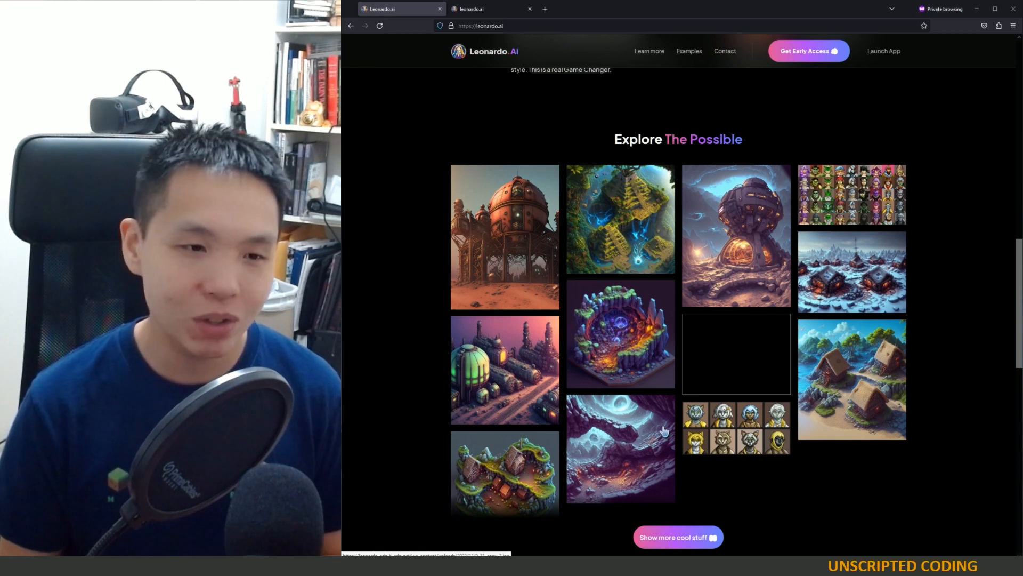
mouse_move(393, 238)
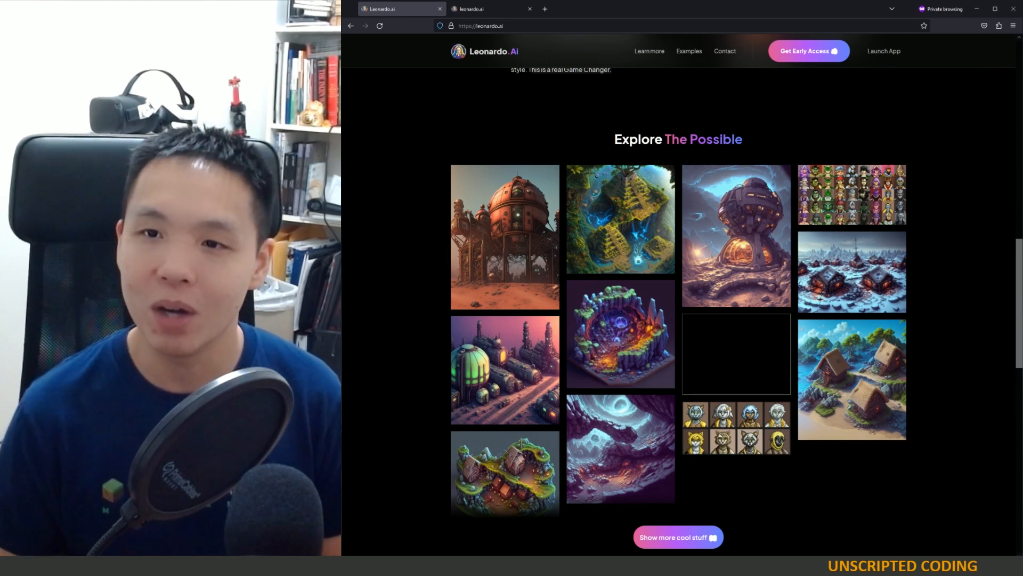
scroll("up", 3)
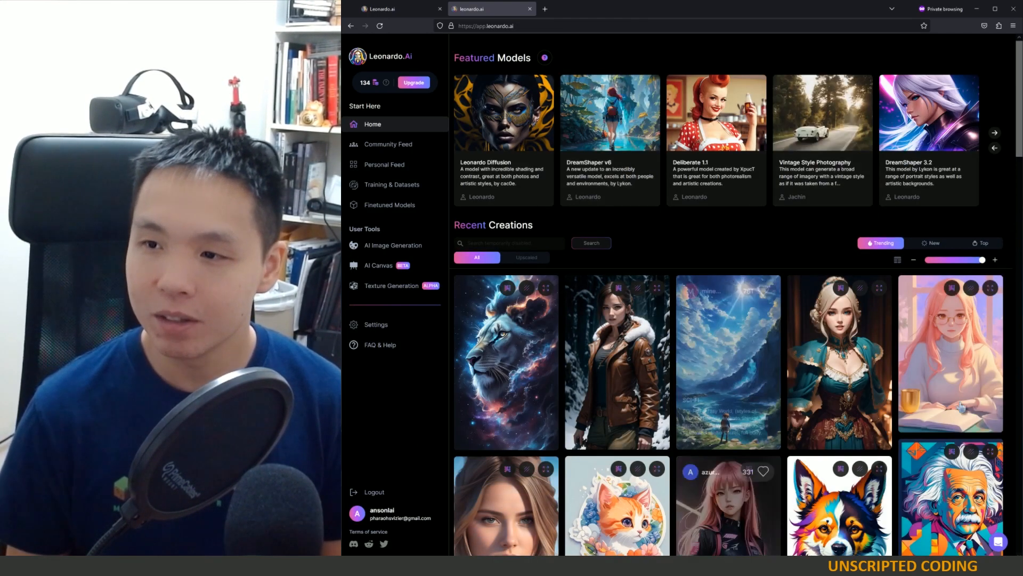
scroll("down", 3)
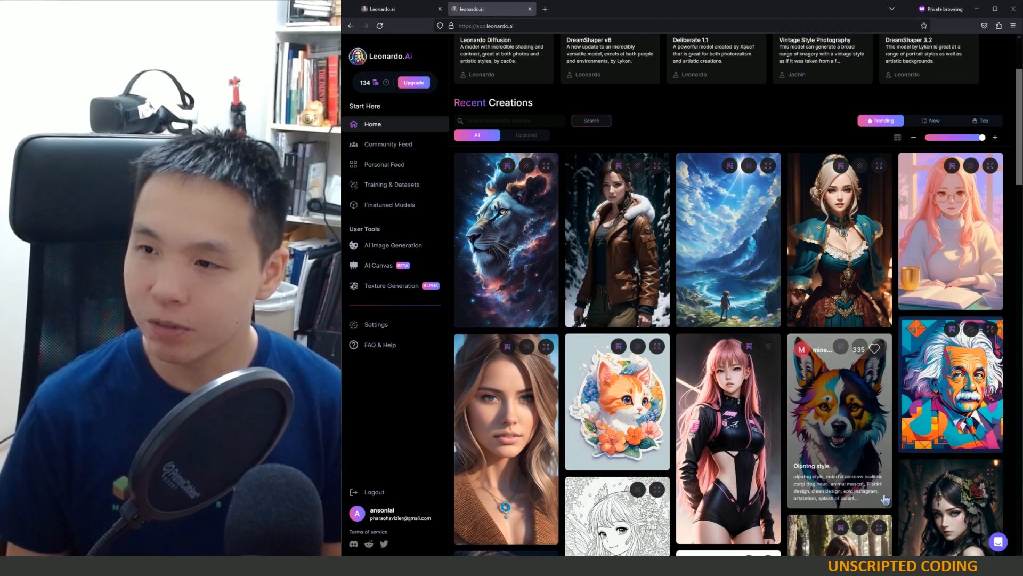
scroll("down", 3)
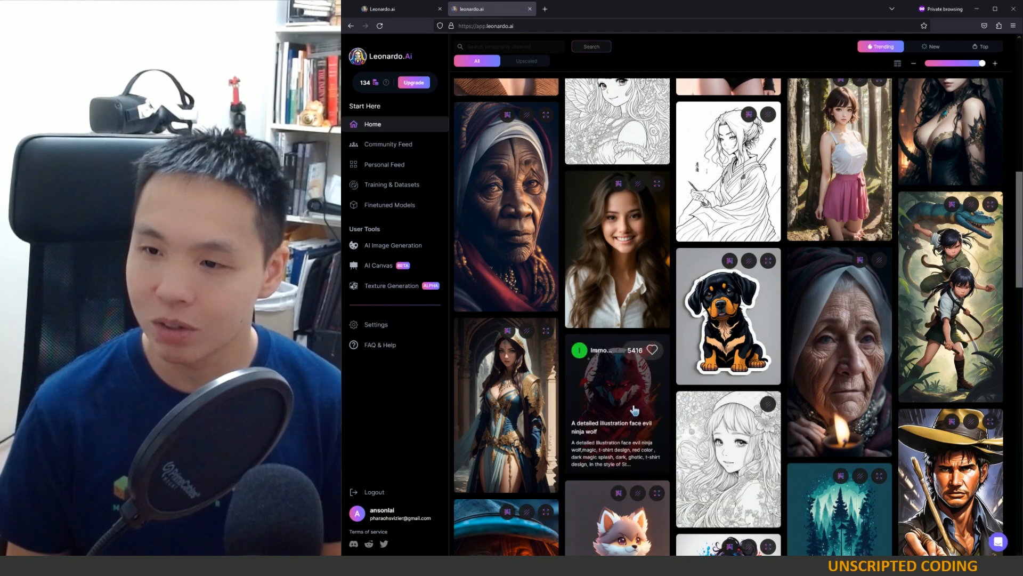
mouse_move(729, 437)
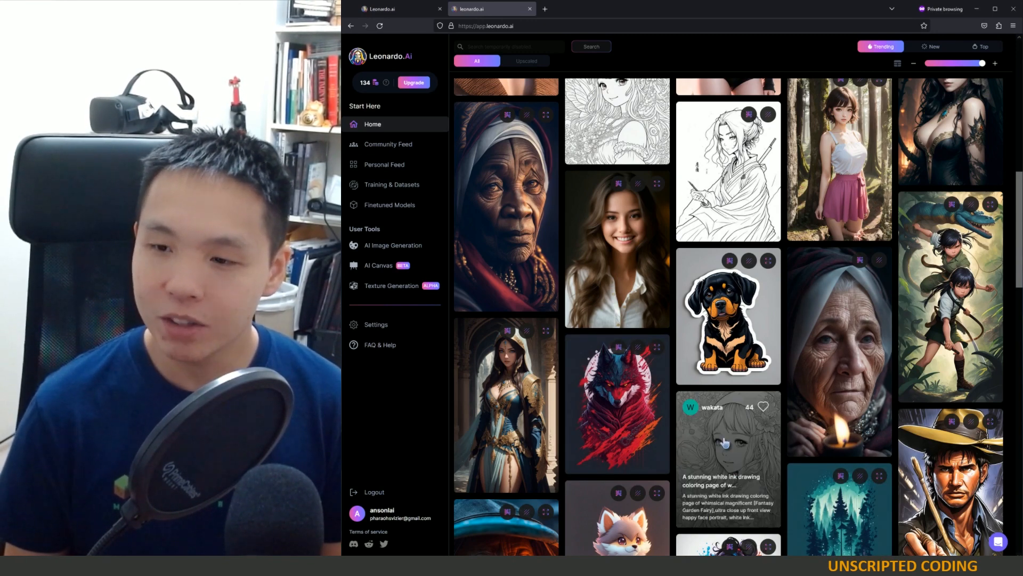
- Open the Fantasy Garden Fairy drawing's details and remix it into the AI Generation Tool
left_click(728, 457)
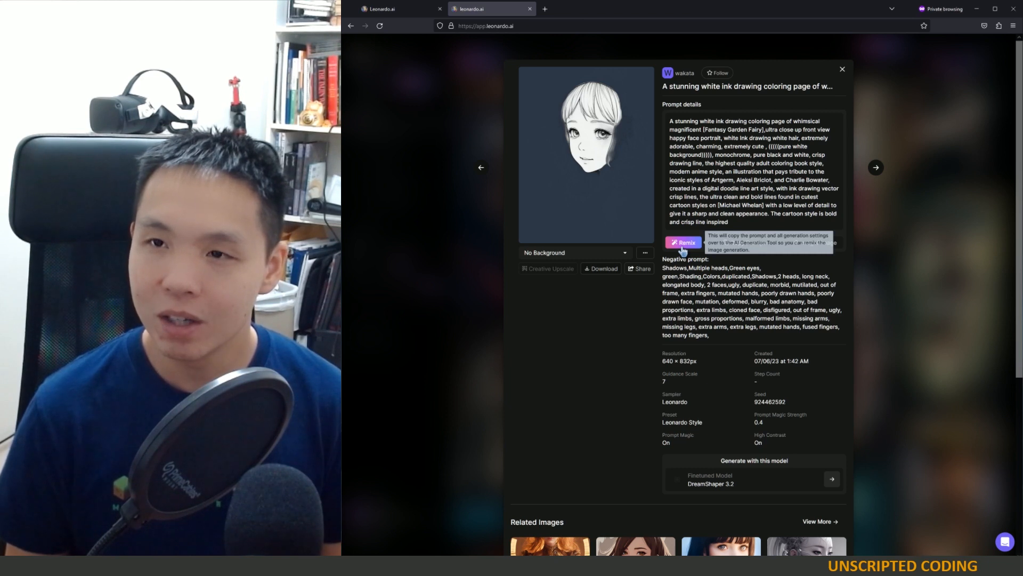
mouse_move(688, 388)
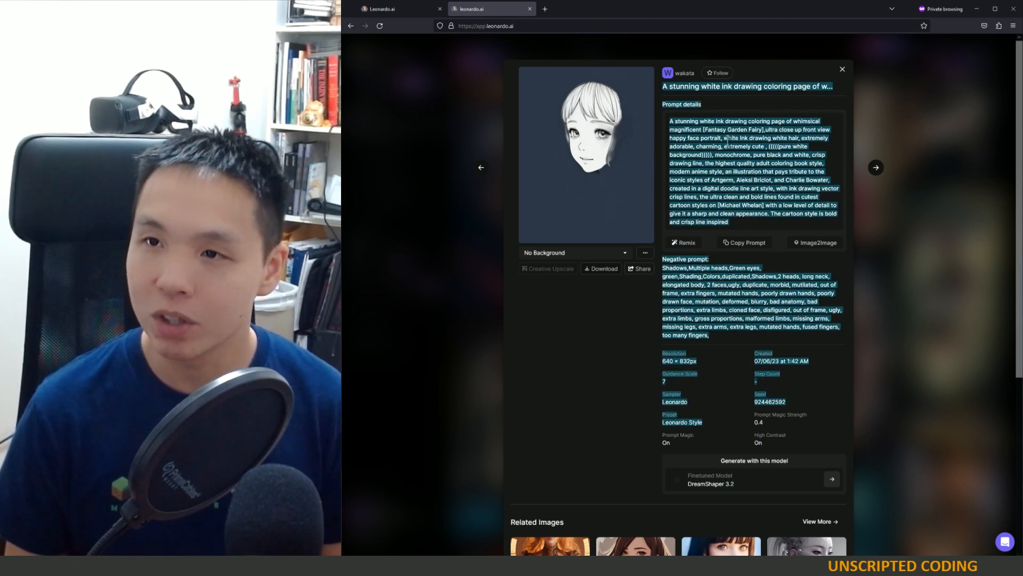
left_click(683, 242)
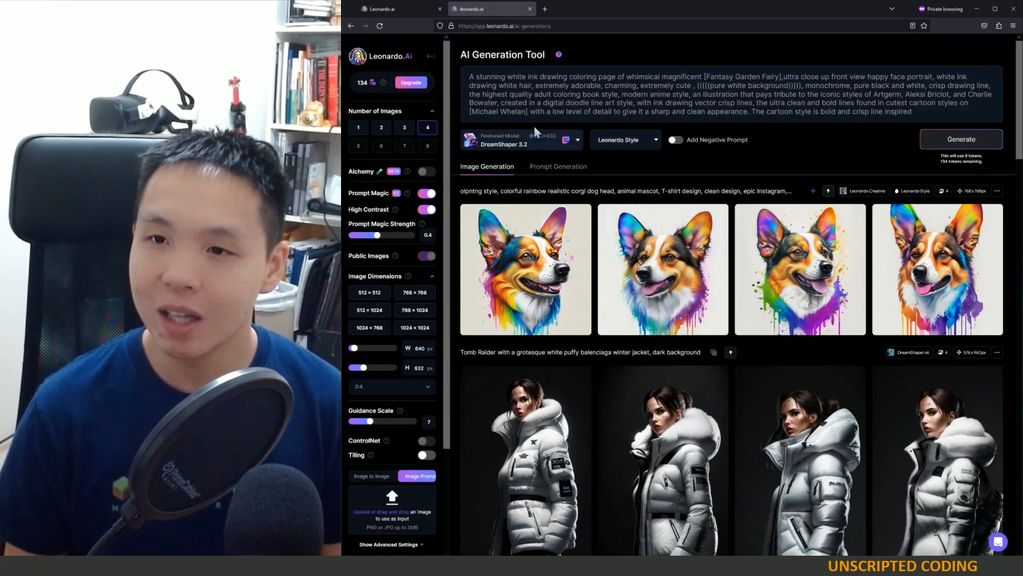
- Generate 2 images from the remixed fairy prompt with its negative prompt
left_click(675, 140)
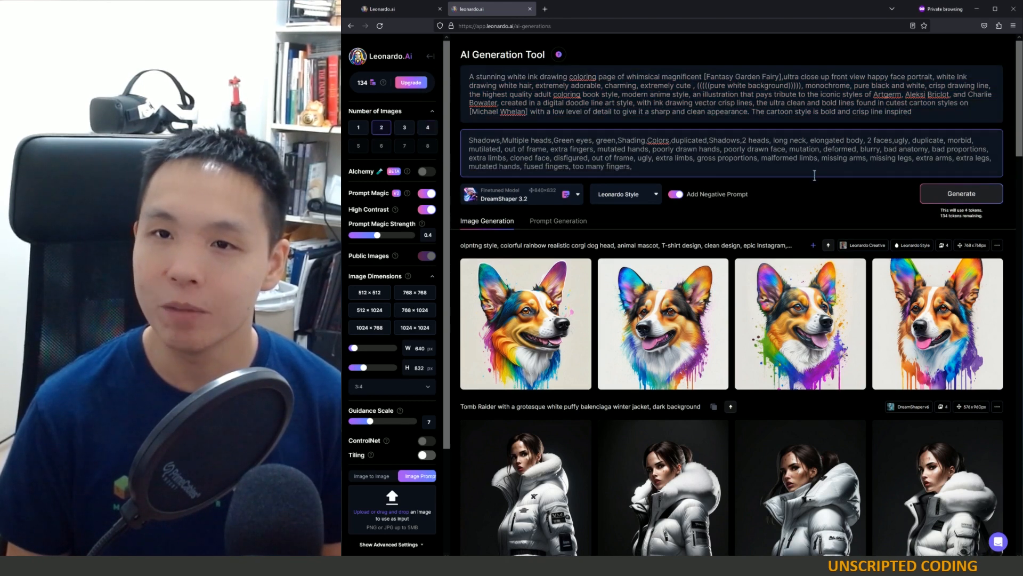
left_click(961, 193)
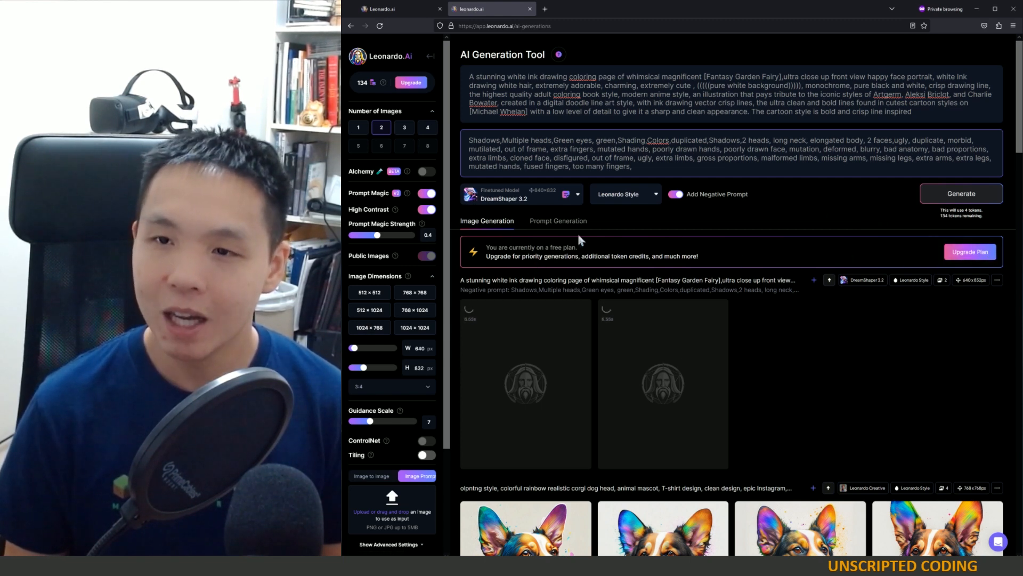
mouse_move(782, 368)
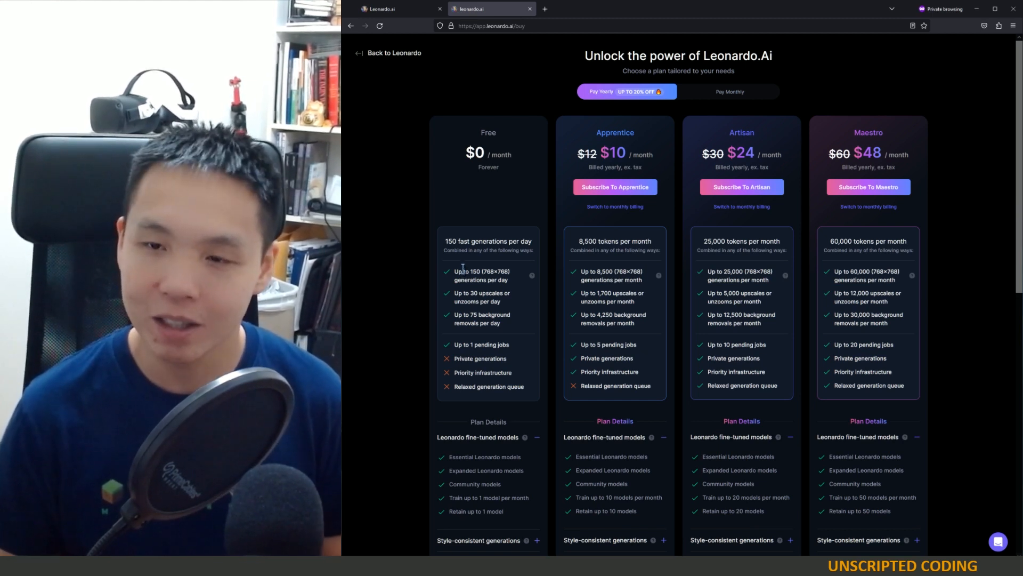
mouse_move(531, 275)
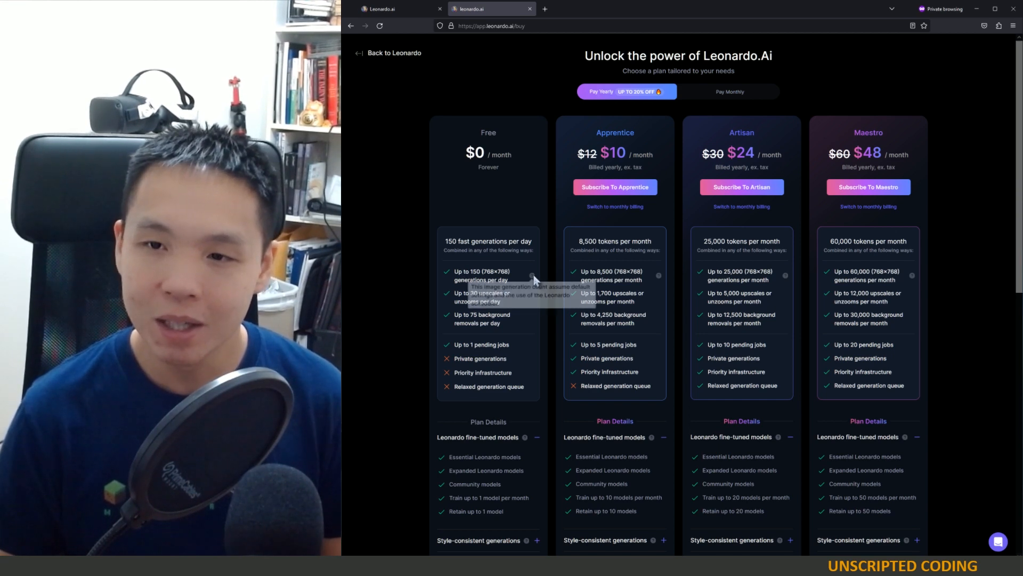
mouse_move(473, 296)
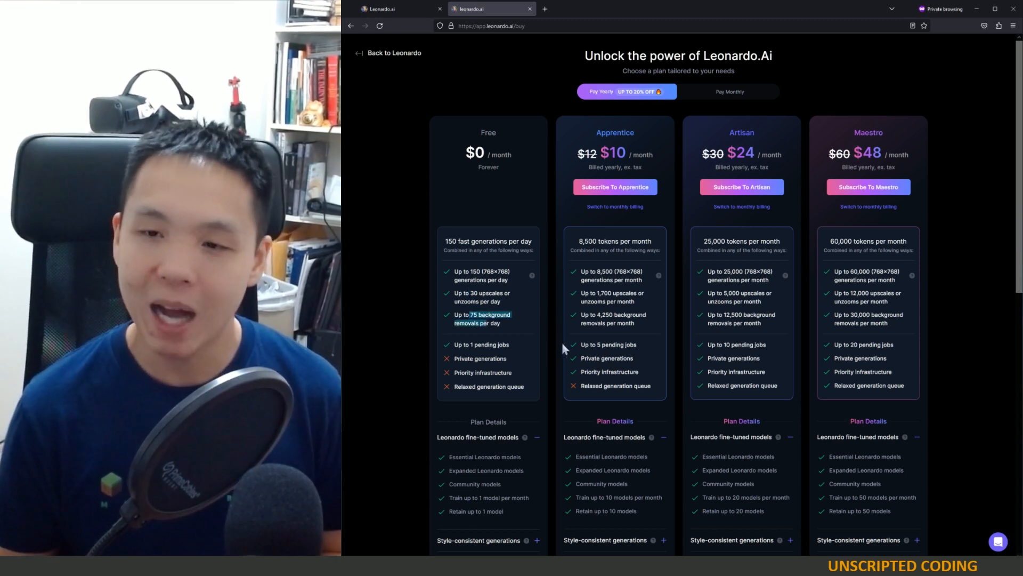
mouse_move(463, 416)
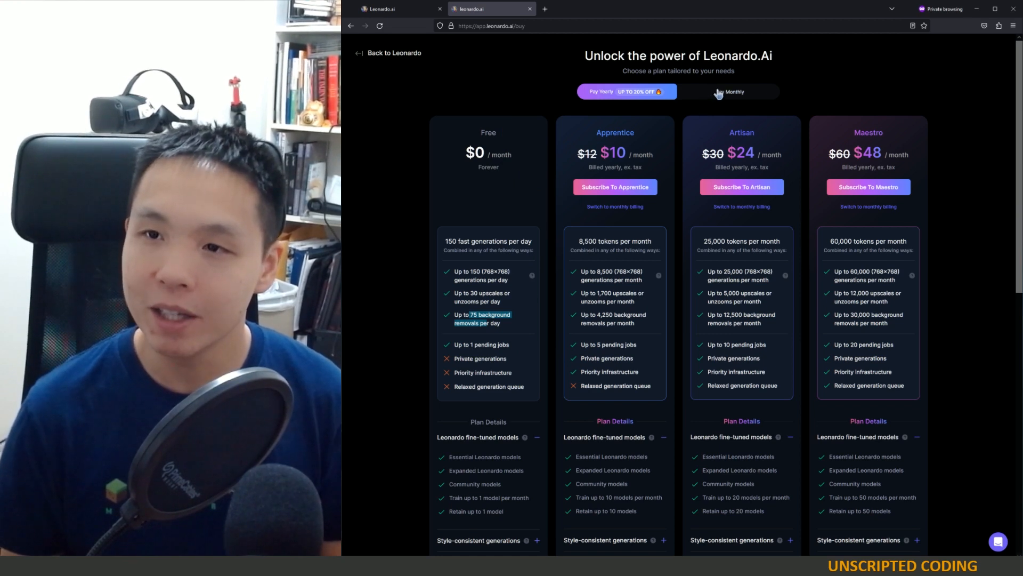
mouse_move(394, 53)
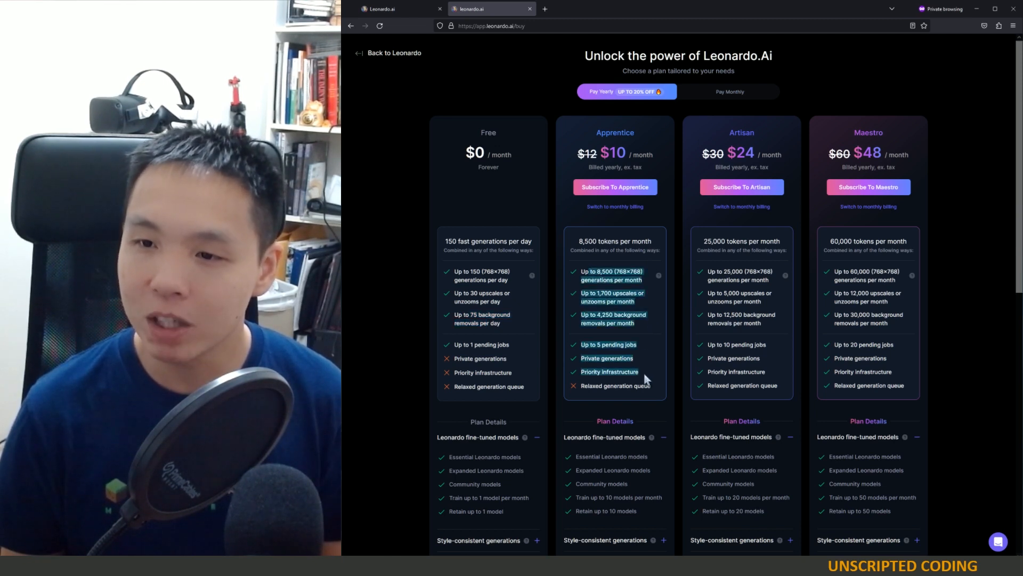
mouse_move(593, 24)
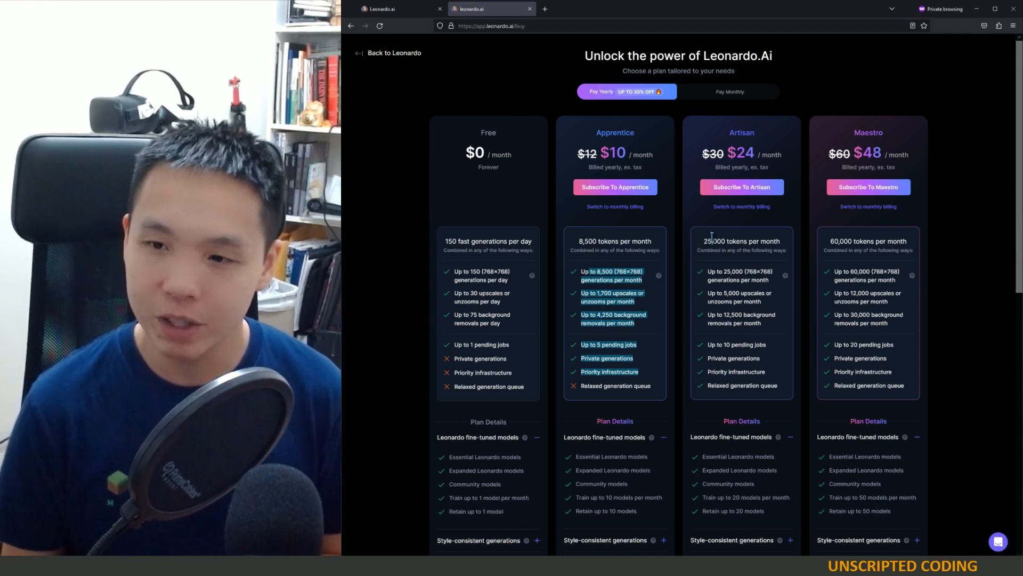
mouse_move(1005, 169)
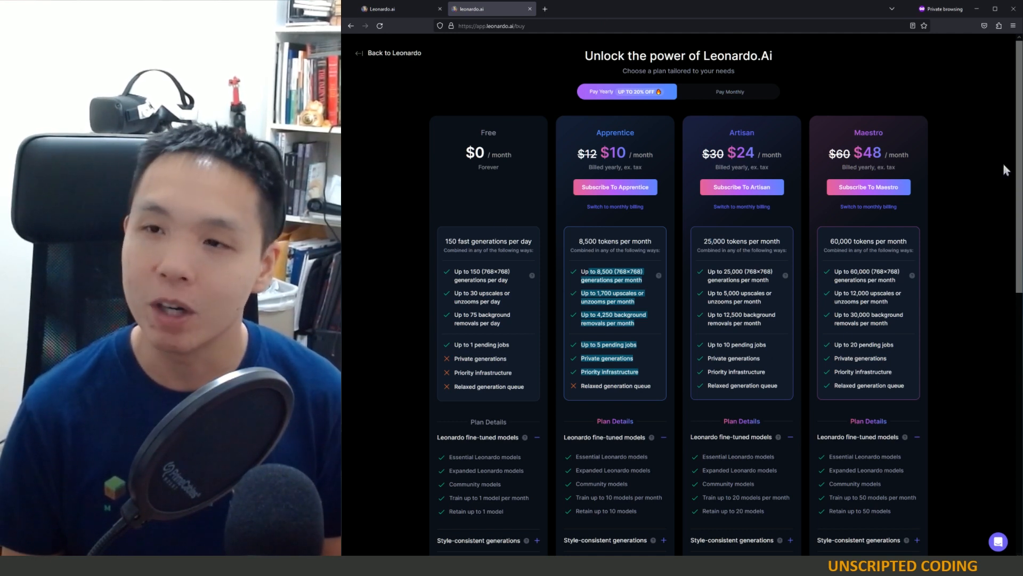
- Leave the Upgrade pricing page via 'Back to Leonardo' to the home dashboard
left_click(388, 53)
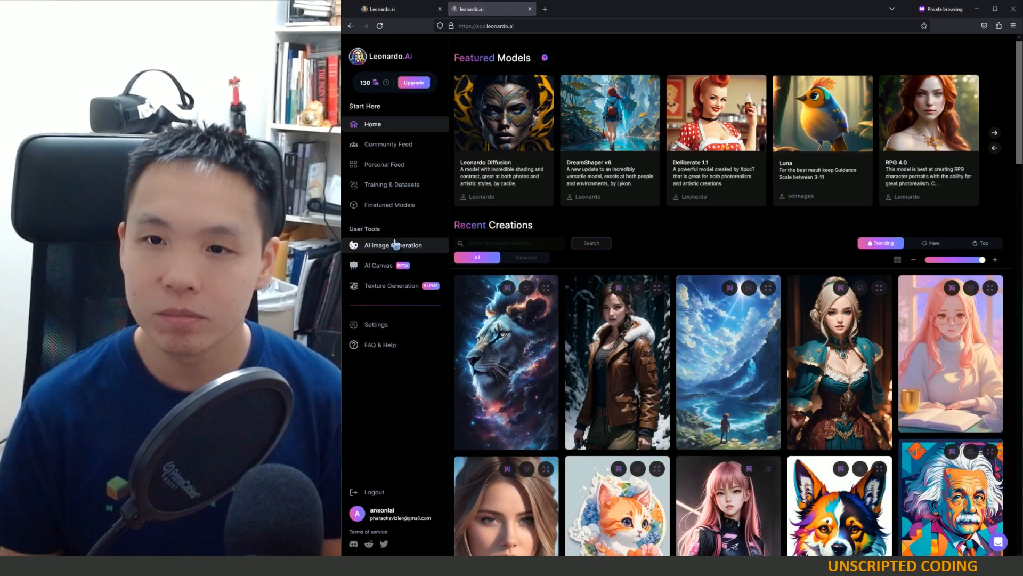
- Reopen AI Image Generation from the User Tools sidebar
left_click(393, 245)
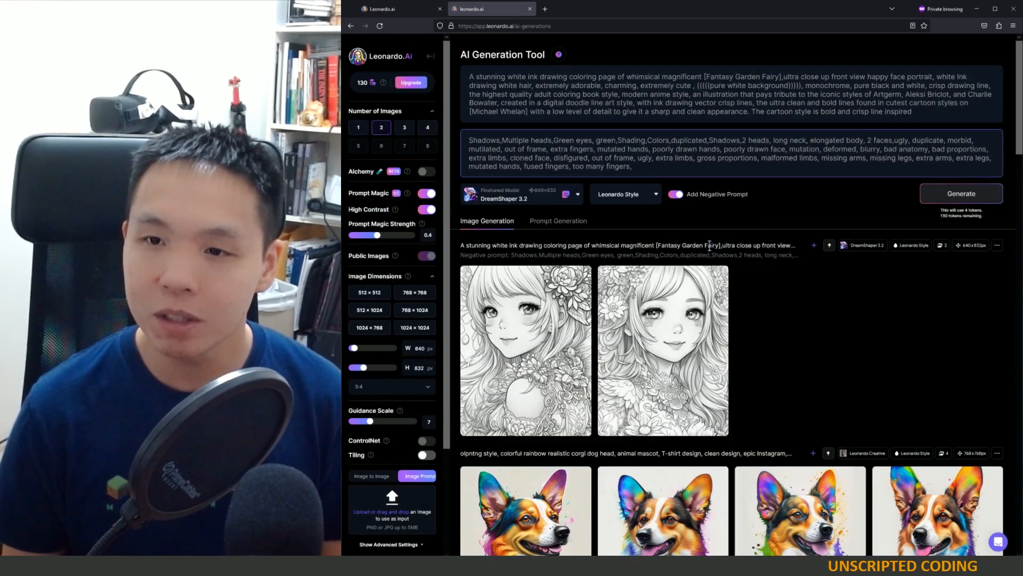
mouse_move(526, 350)
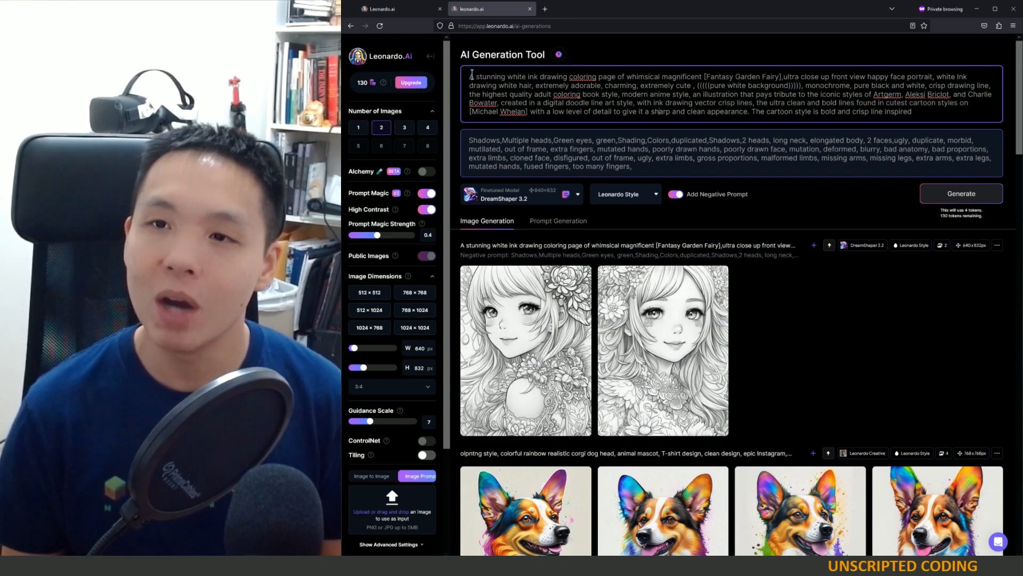
- Put parentheses around 'Aleksi Briclot' in the prompt and regenerate the fairy drawings
double_click(489, 76)
type("(")
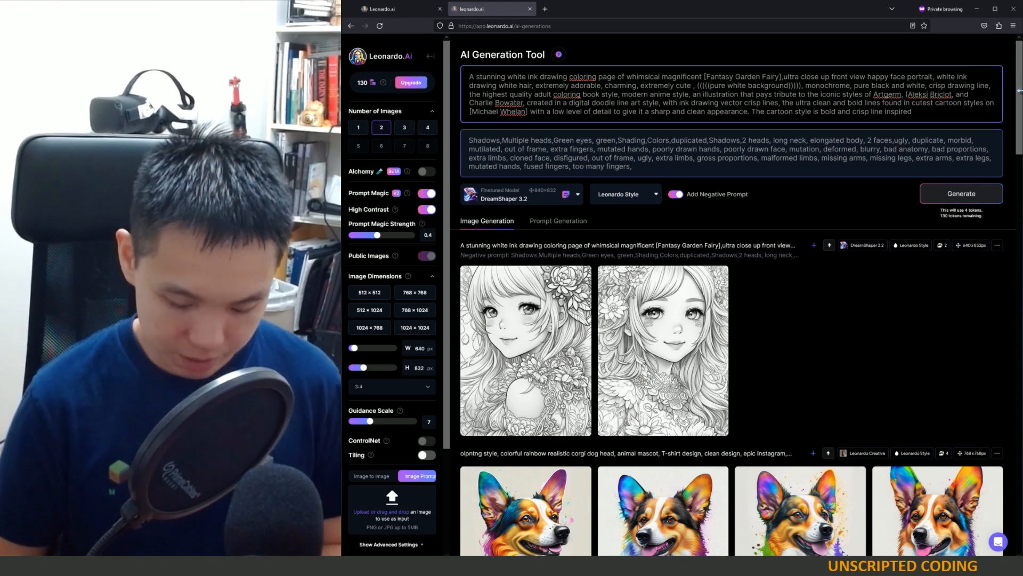
left_click(959, 193)
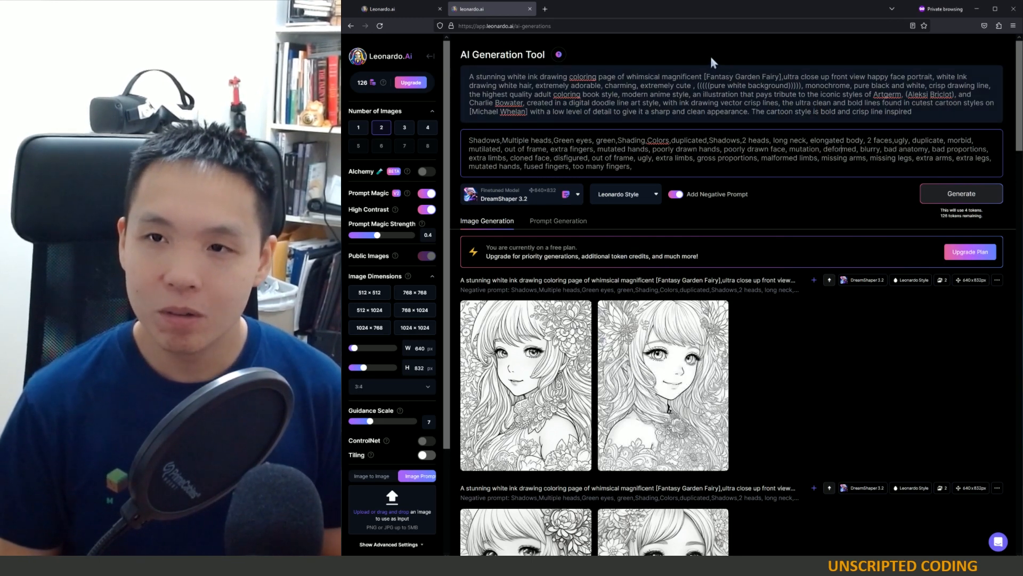
mouse_move(741, 194)
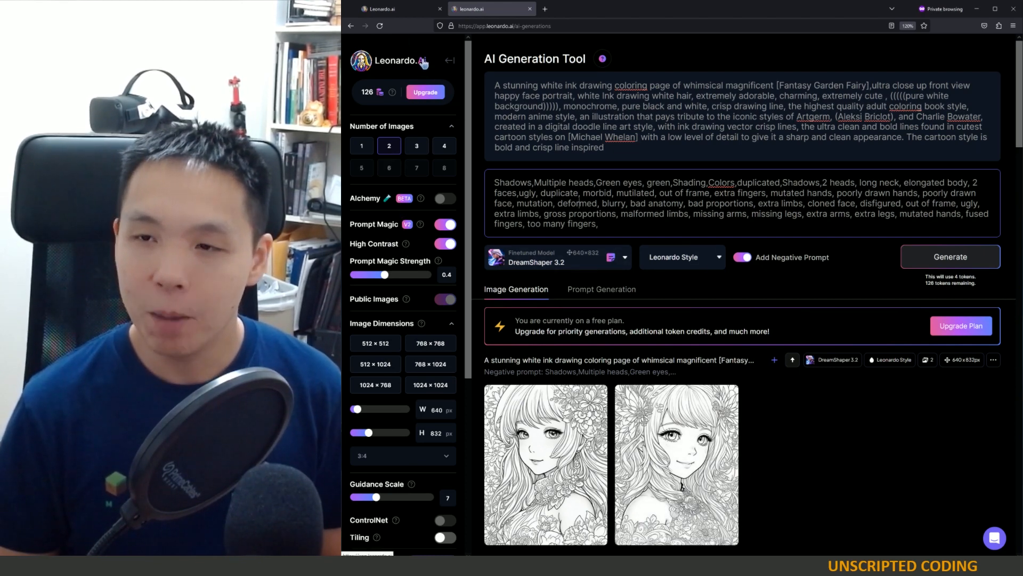
mouse_move(419, 113)
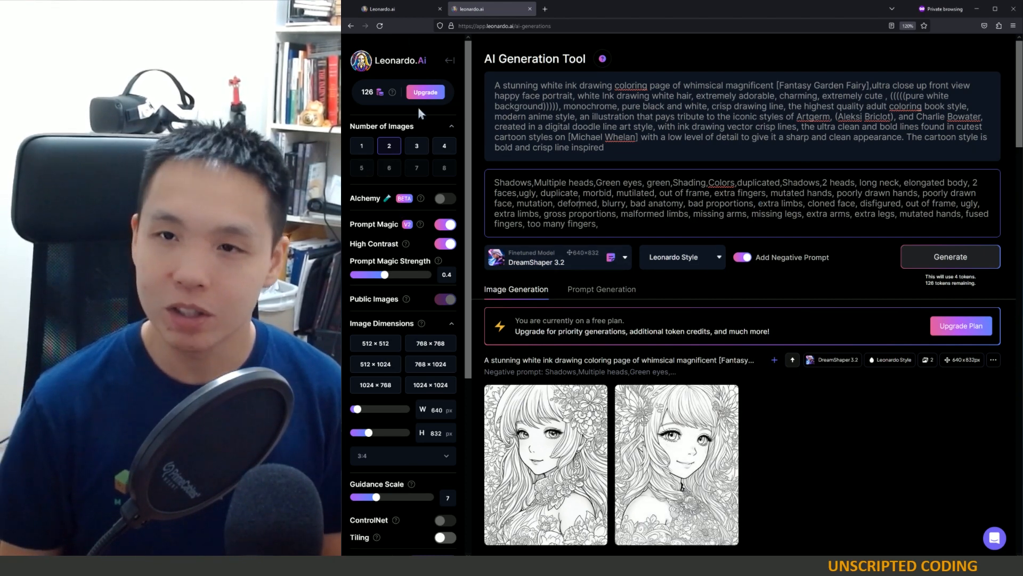
mouse_move(362, 108)
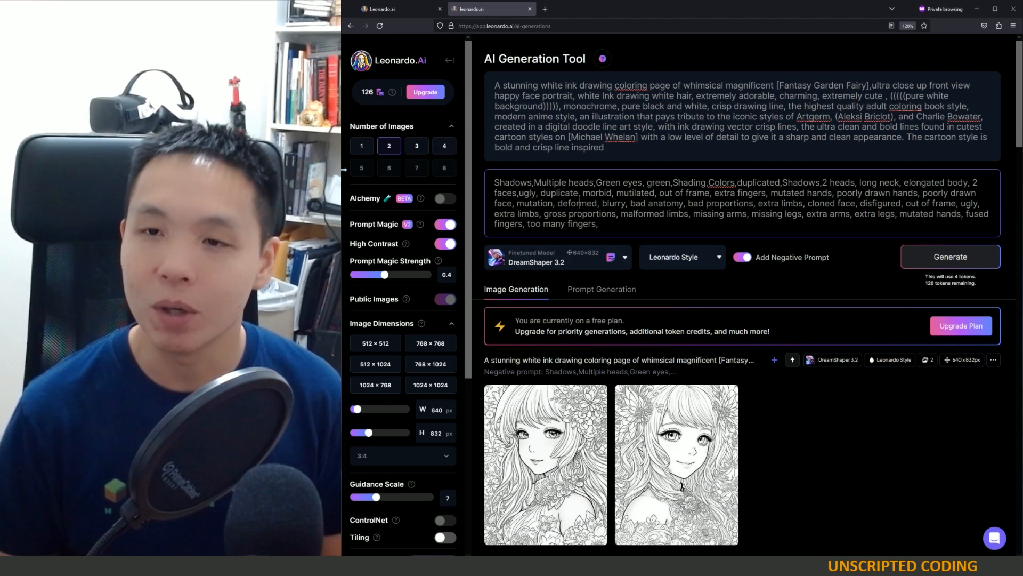
left_click(444, 145)
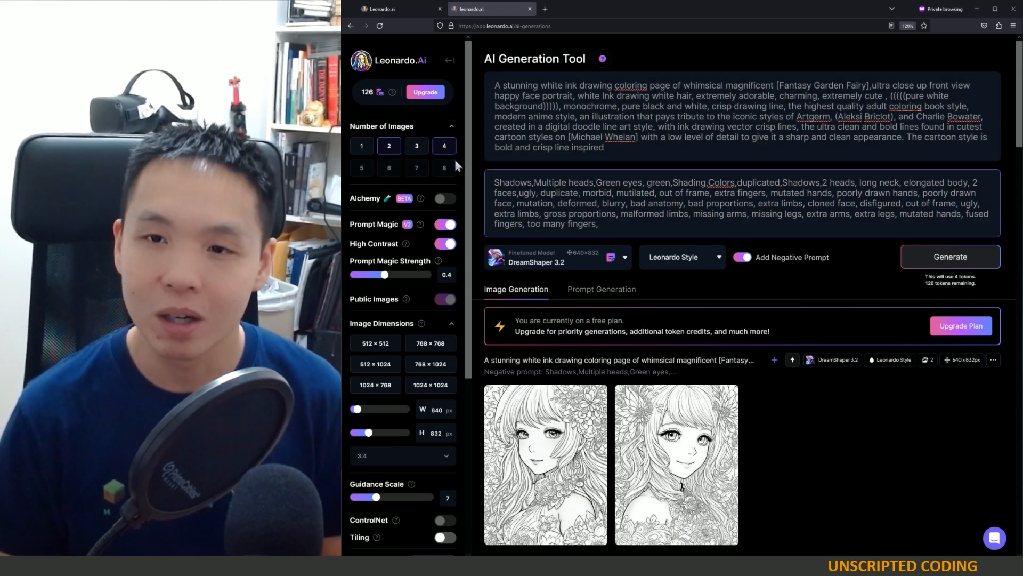
mouse_move(665, 275)
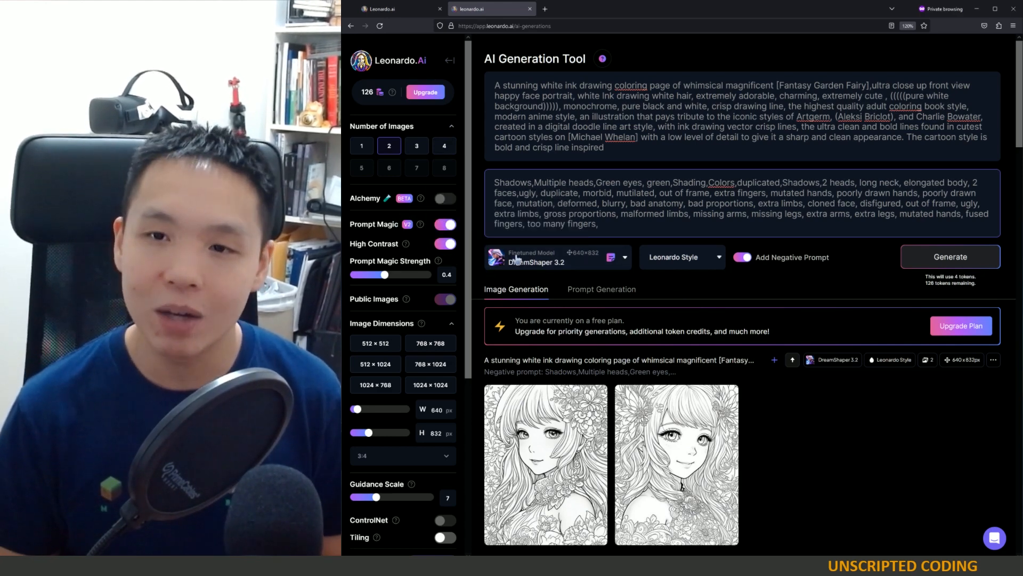
- Toggle Prompt Magic off and back on, with guidance scale 9 and strength 0.5
left_click(445, 224)
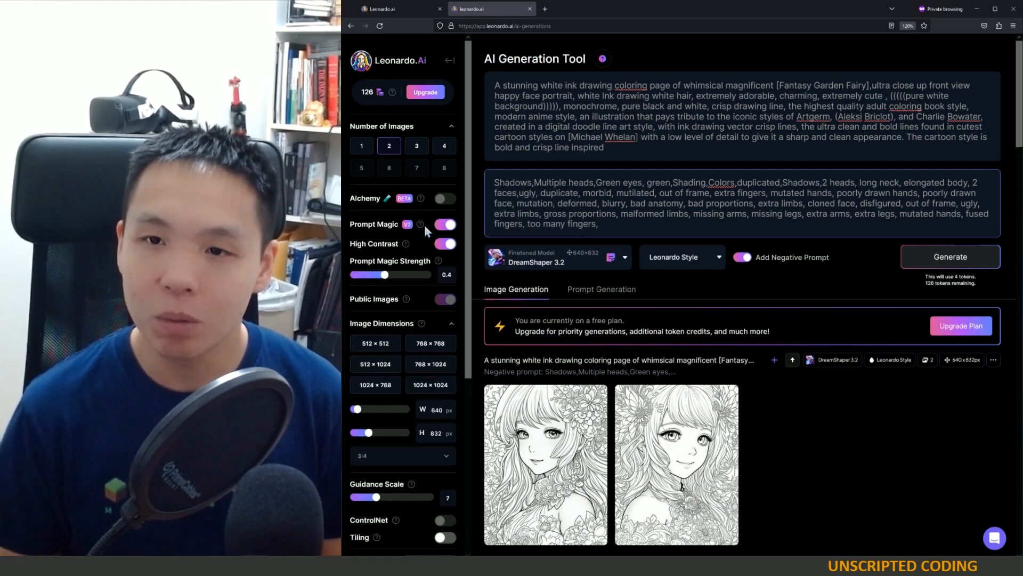
mouse_move(420, 223)
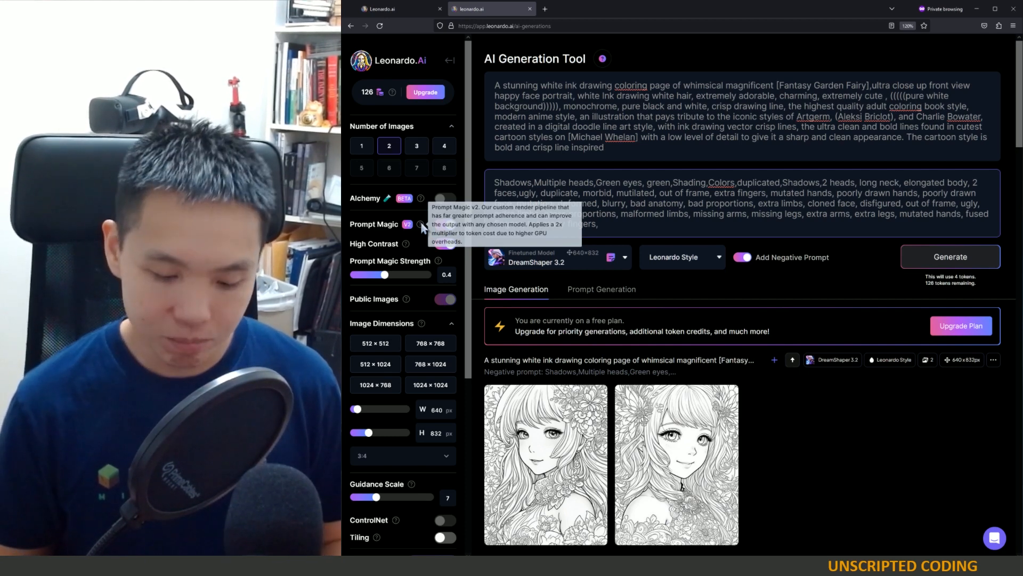
mouse_move(692, 75)
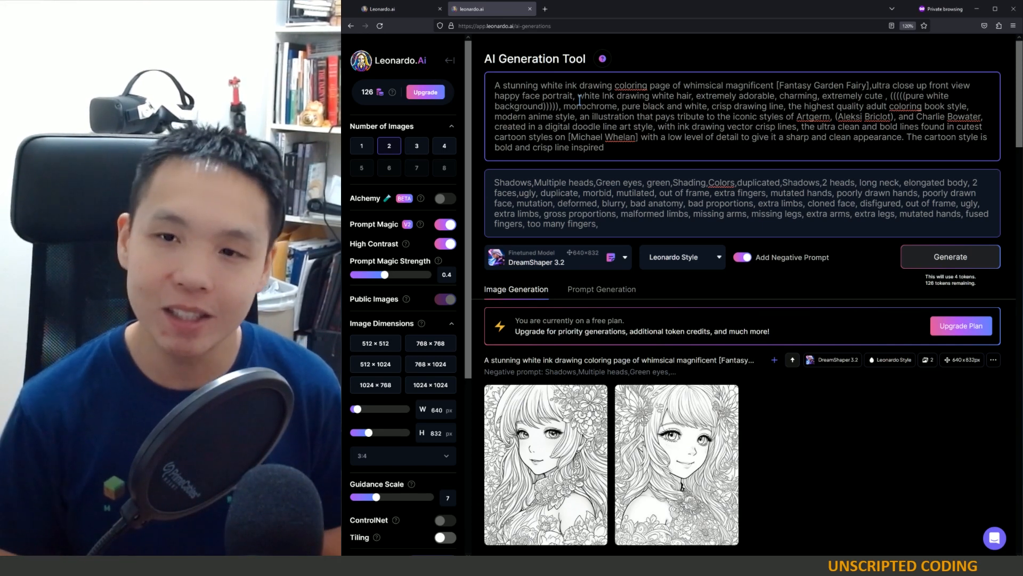
mouse_move(421, 225)
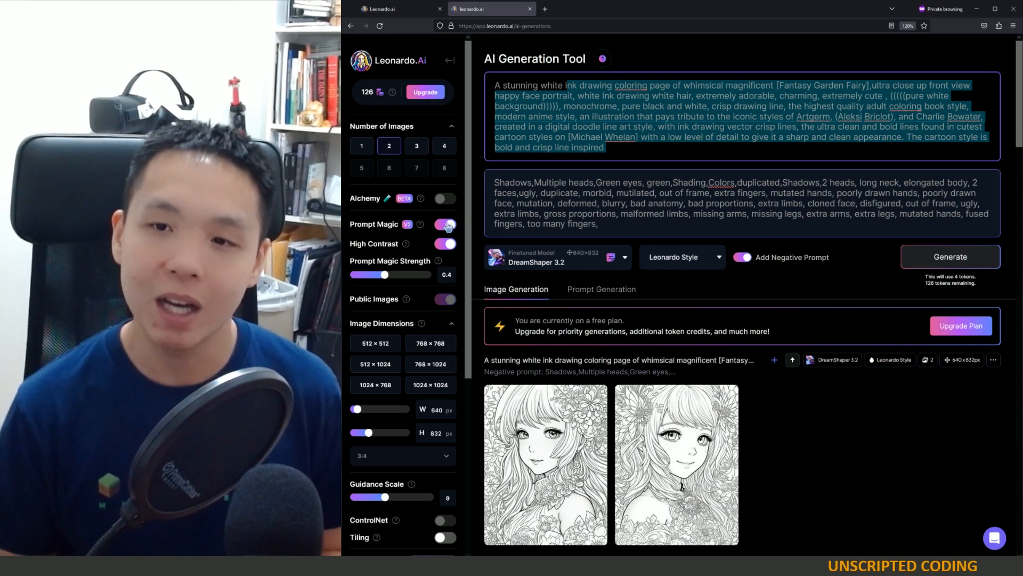
left_click(445, 224)
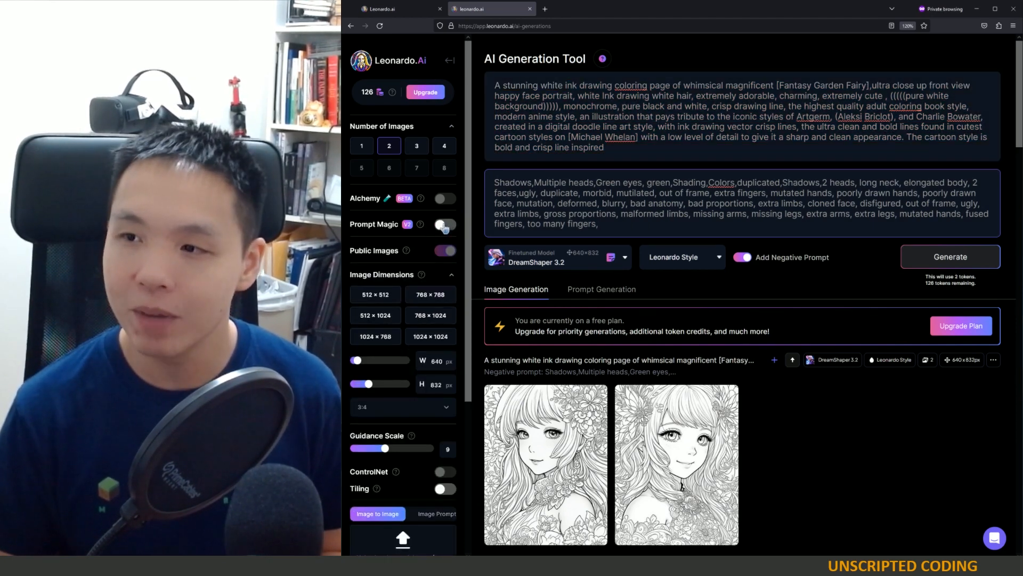
left_click(444, 224)
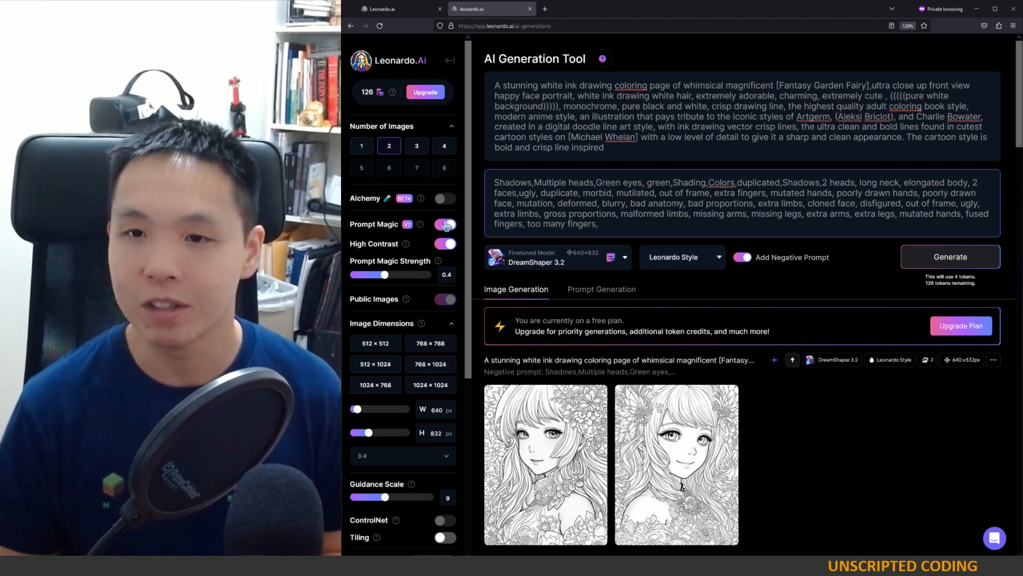
left_click(445, 224)
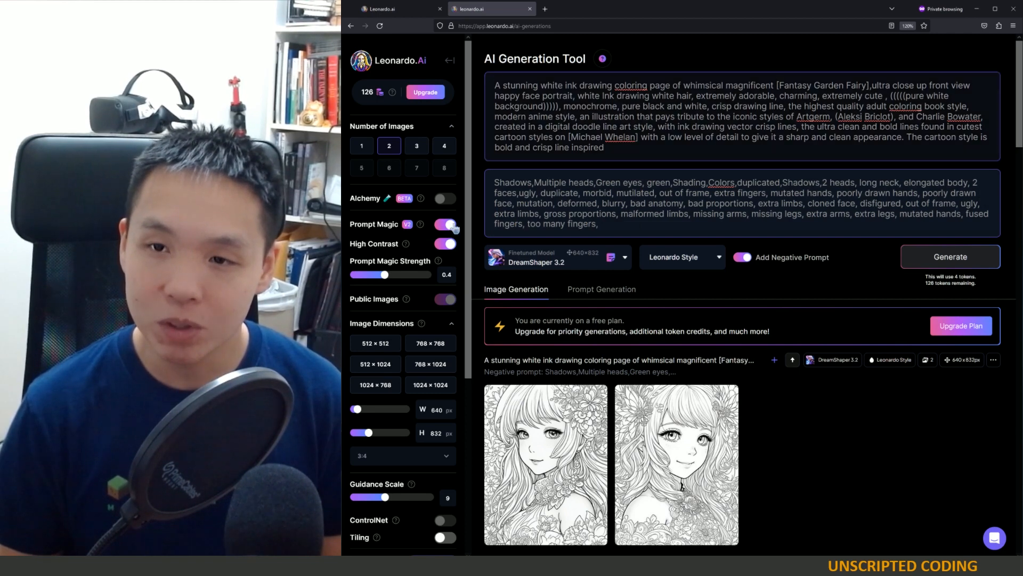
left_click(445, 223)
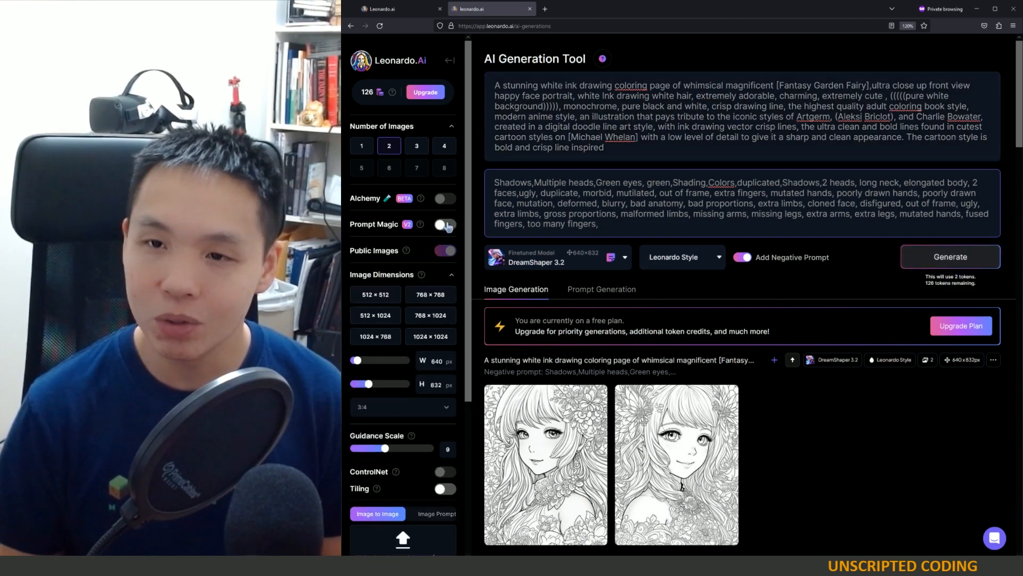
left_click(445, 223)
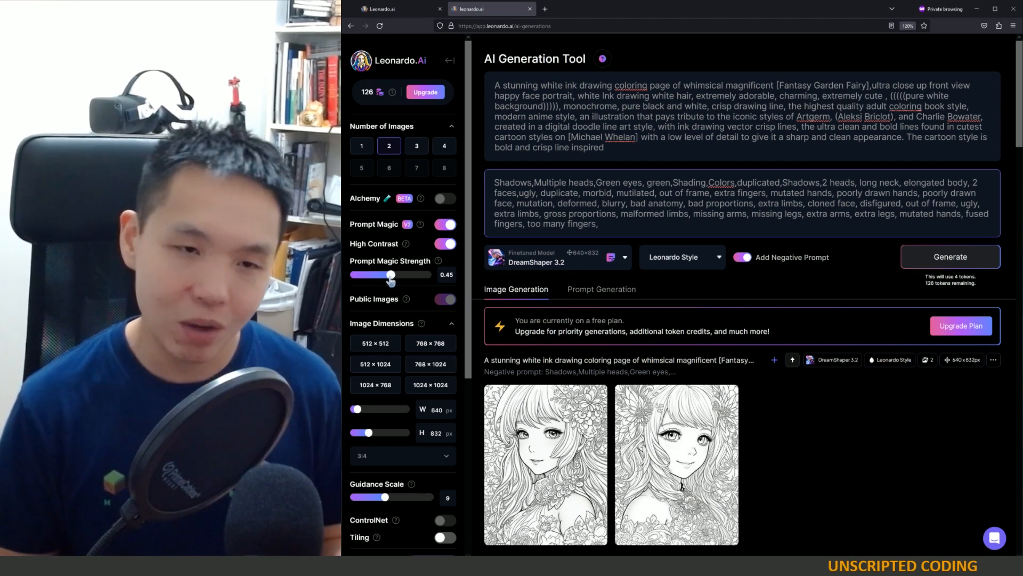
mouse_move(408, 282)
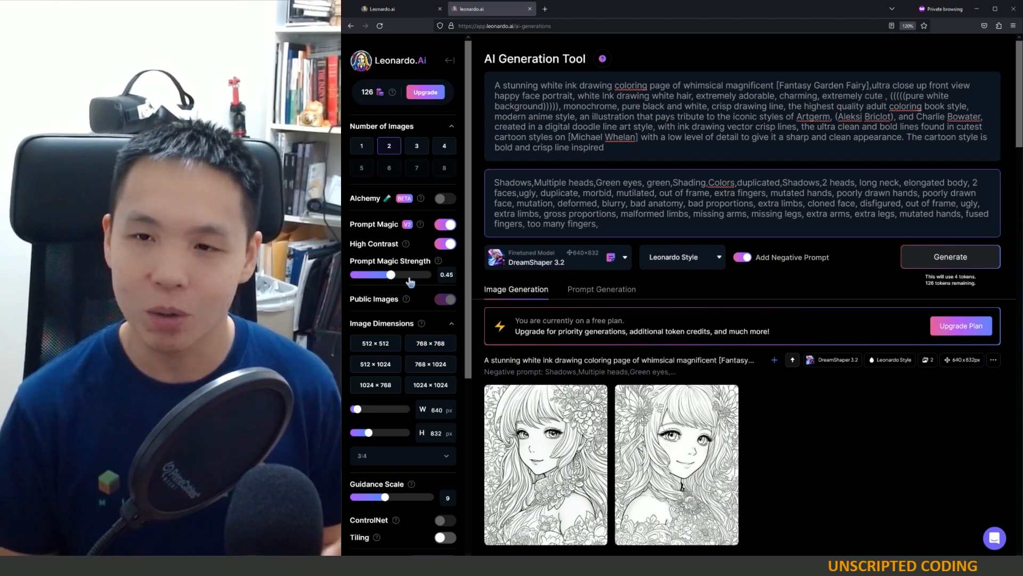
mouse_move(437, 267)
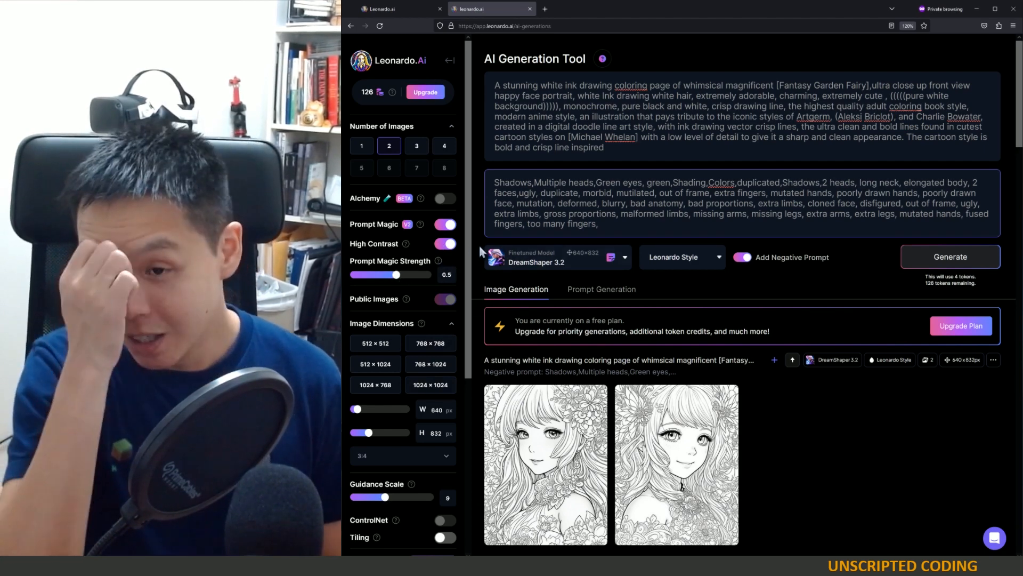
mouse_move(421, 244)
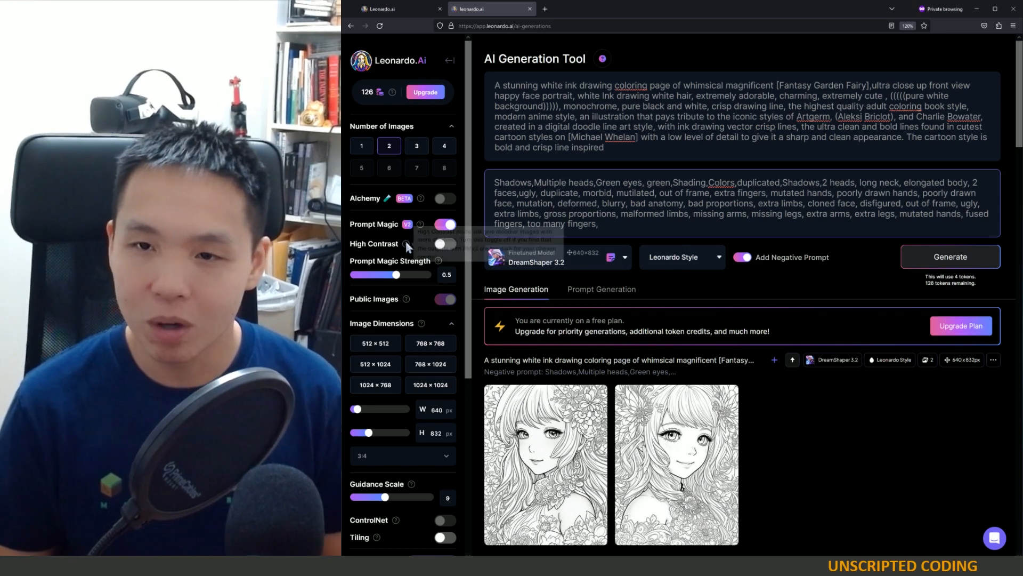
mouse_move(405, 244)
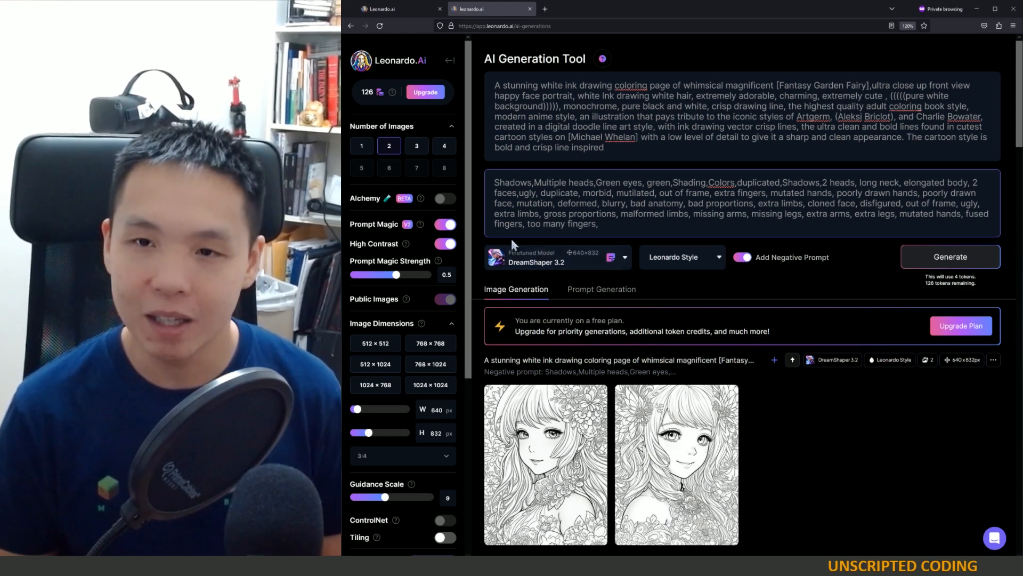
left_click(444, 244)
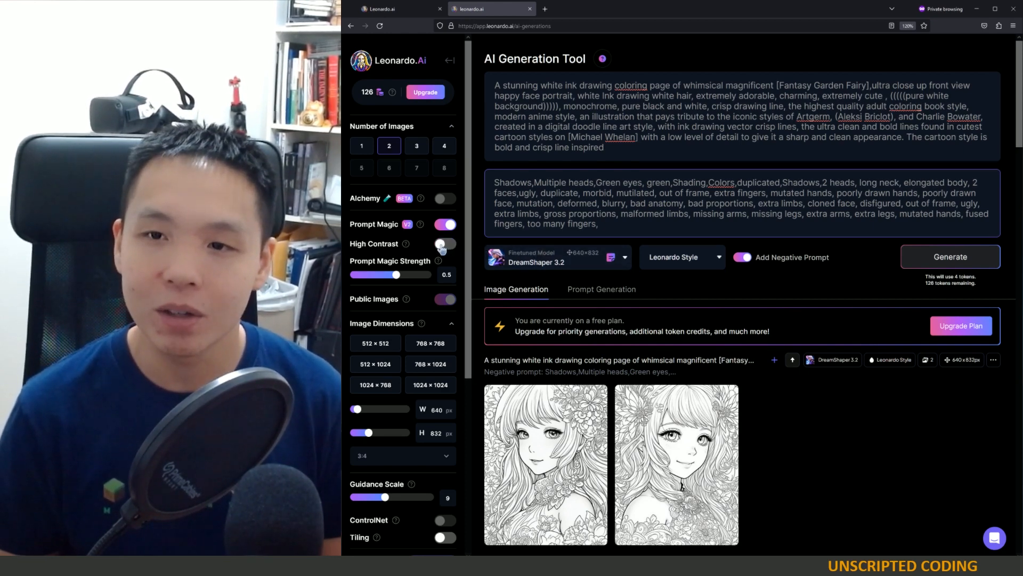
left_click(445, 243)
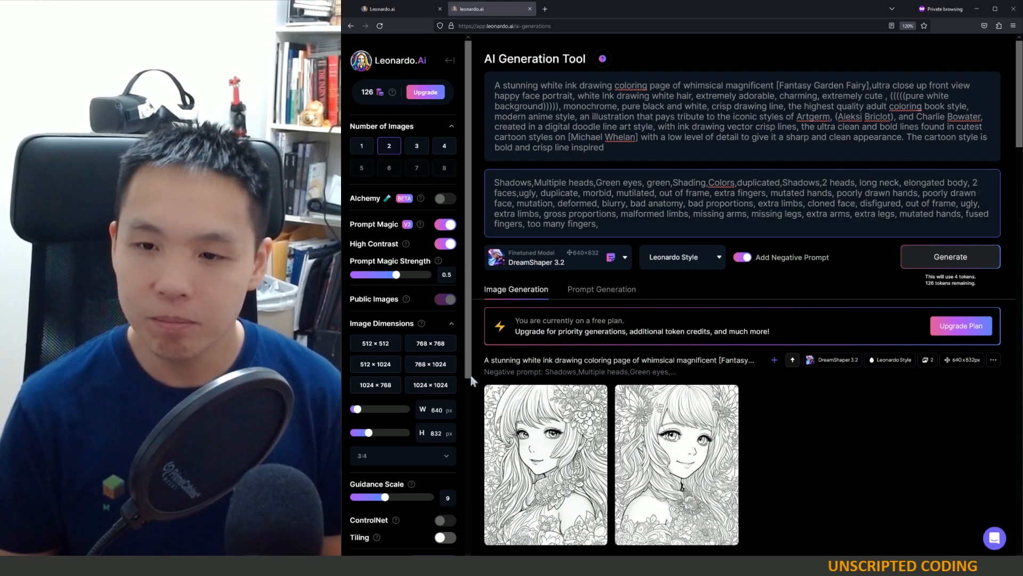
- Try size presets 768×768, 512×1024 and 1024×768, settling on 768×1024 at 3:4
left_click(430, 342)
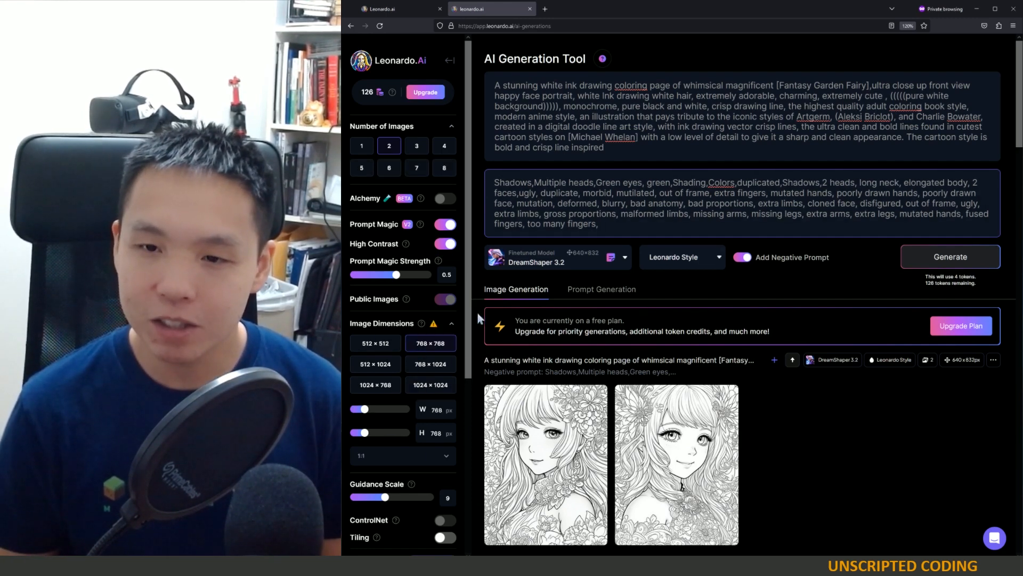
left_click(430, 384)
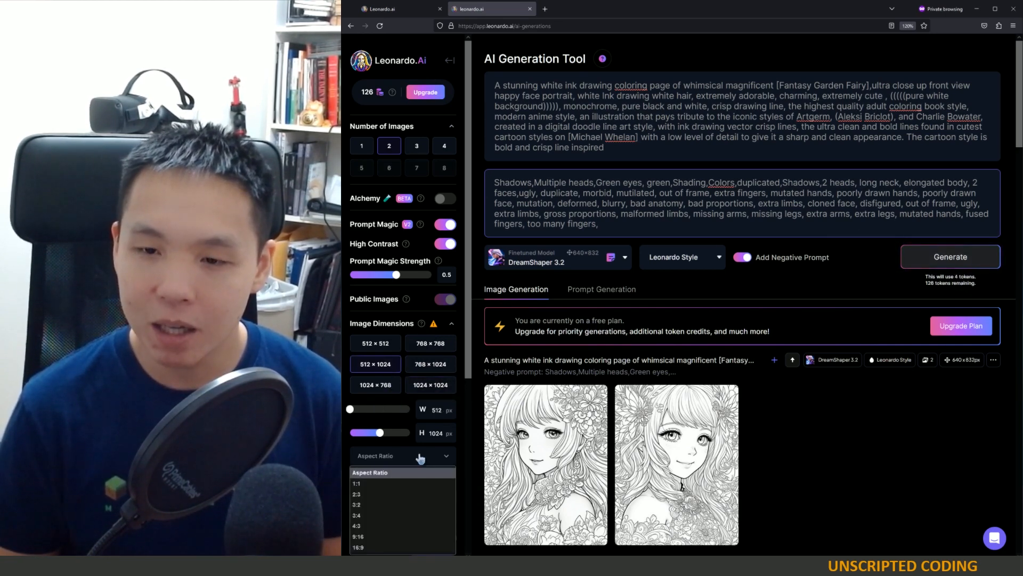
left_click(357, 504)
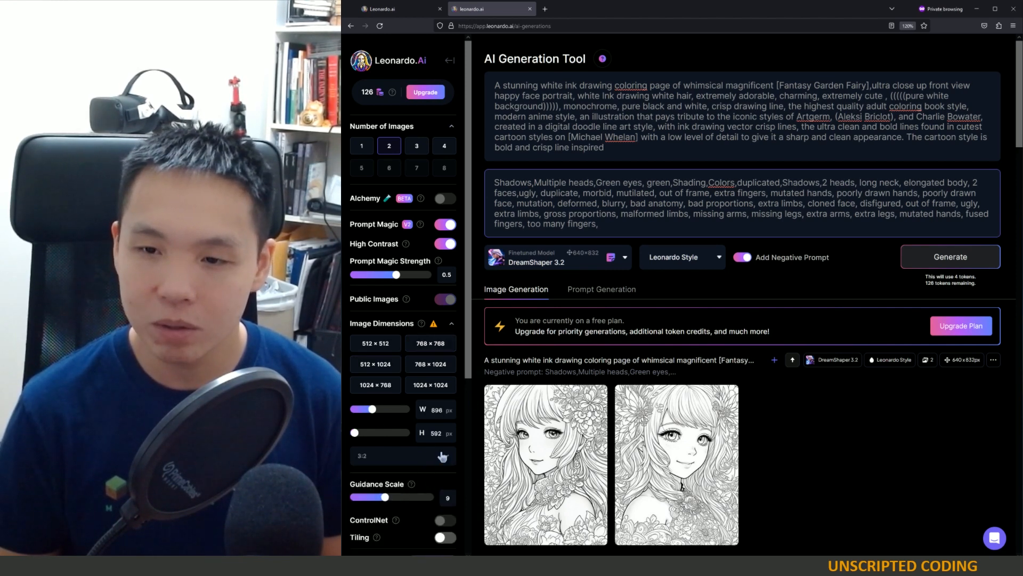
left_click(403, 454)
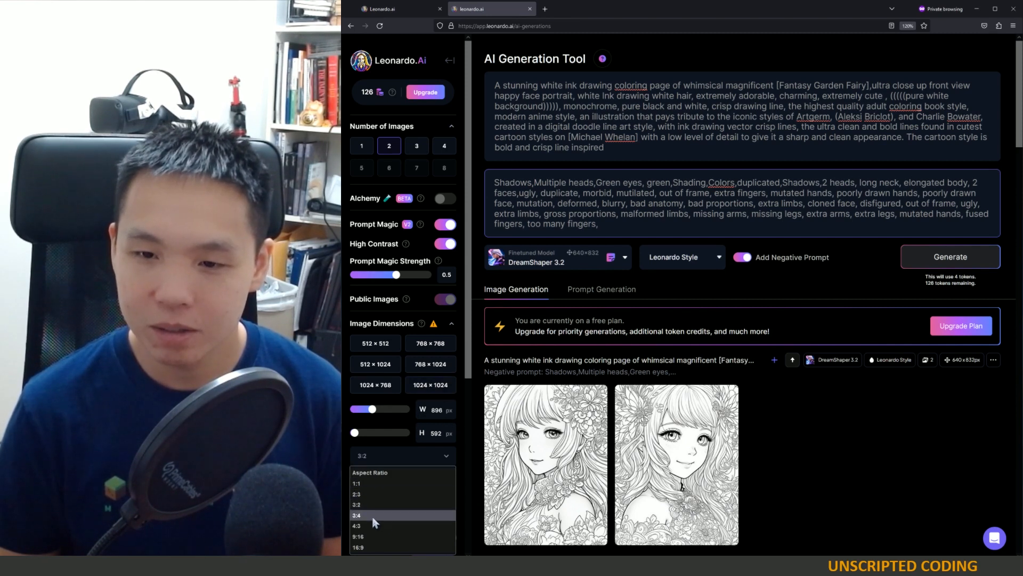
left_click(357, 514)
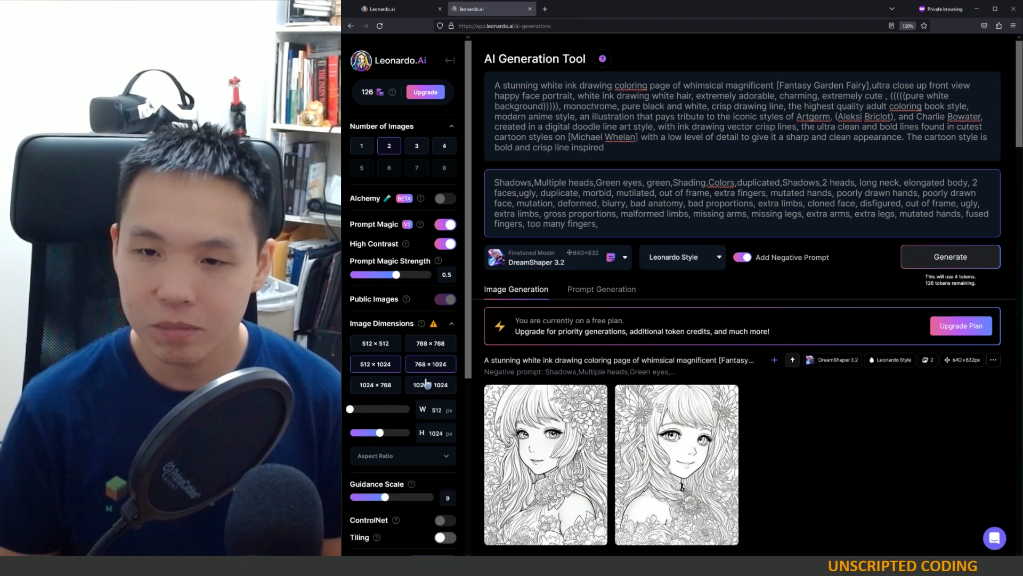
left_click(376, 384)
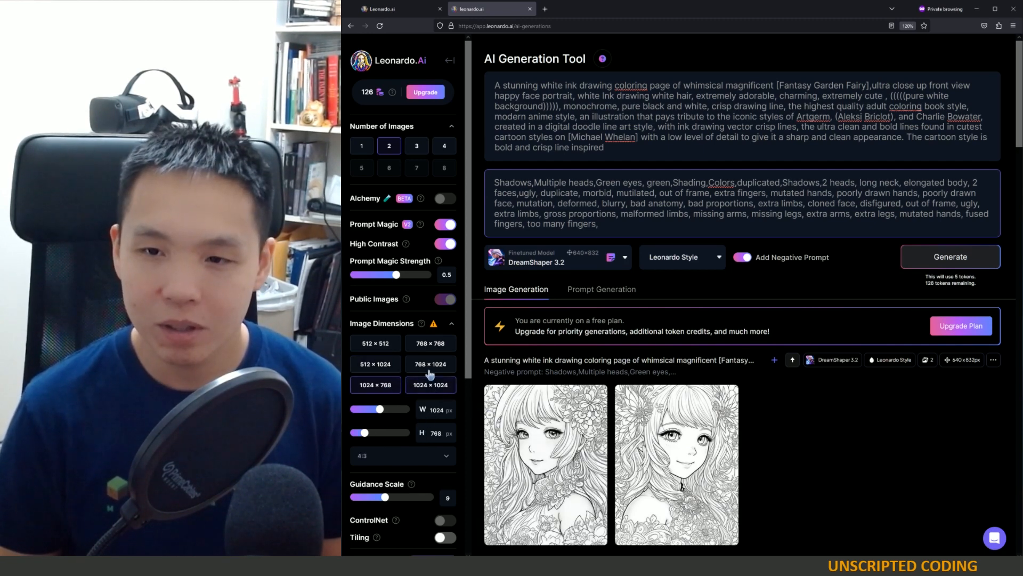
left_click(430, 364)
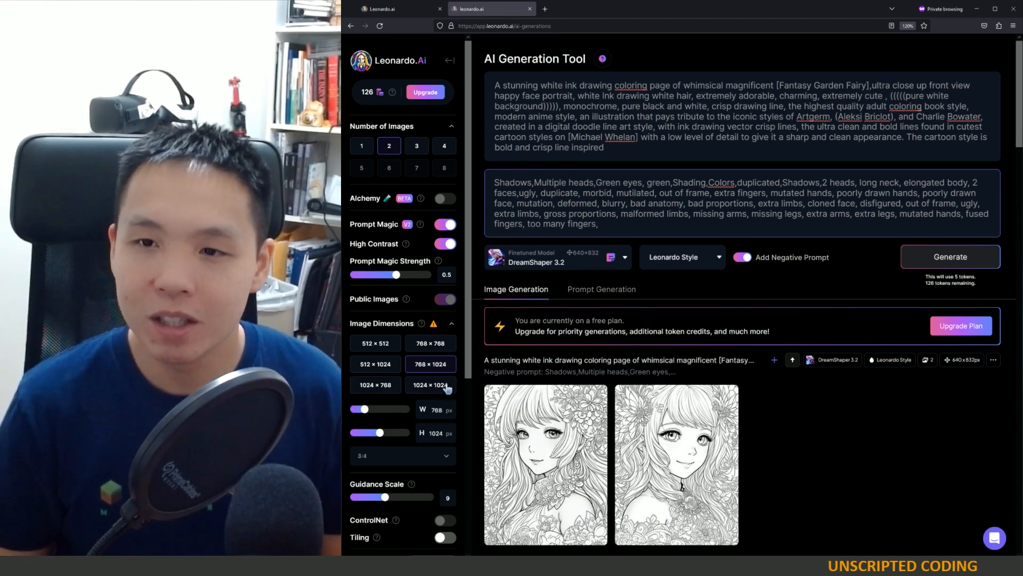
mouse_move(809, 299)
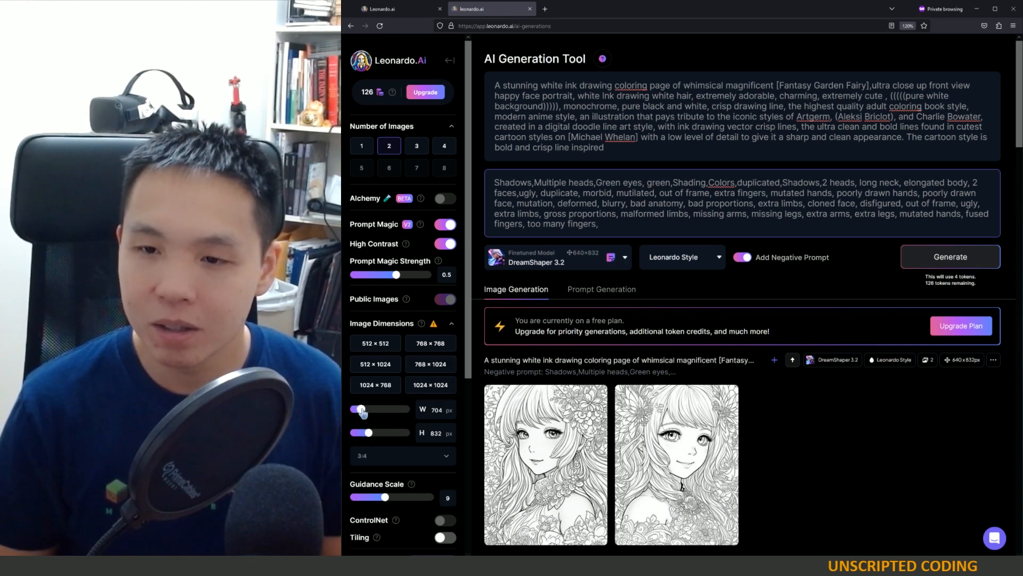
mouse_move(411, 444)
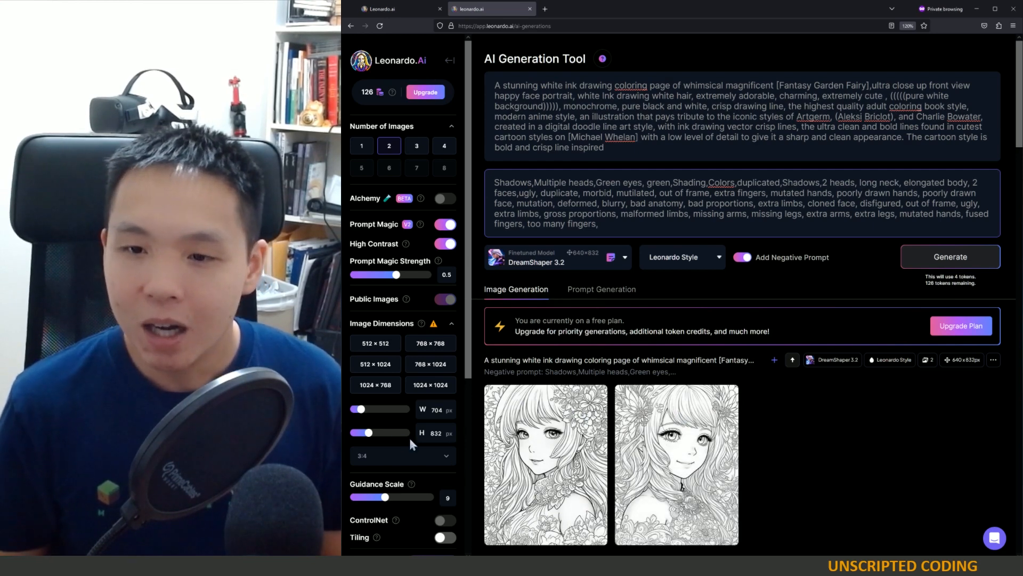
scroll("down", 3)
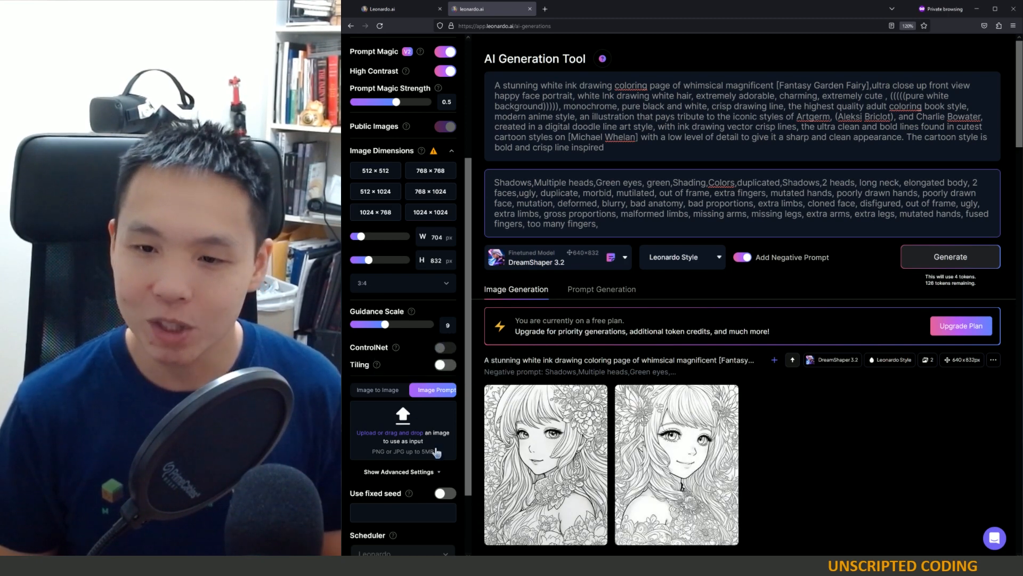
scroll("down", 3)
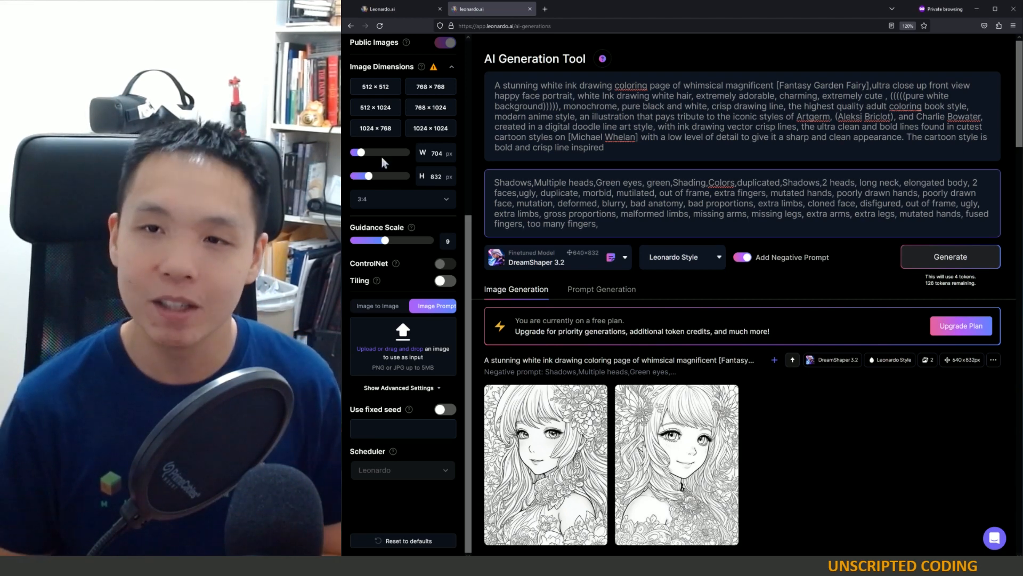
scroll("up", 3)
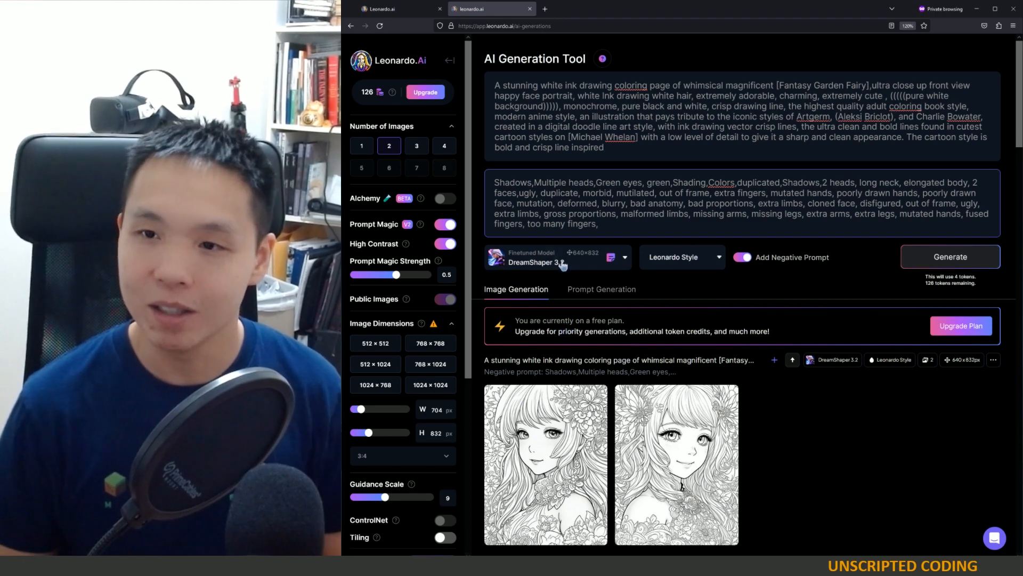
- Open the DreamShaper 3.2 model dropdown and choose Select Custom Model
left_click(555, 256)
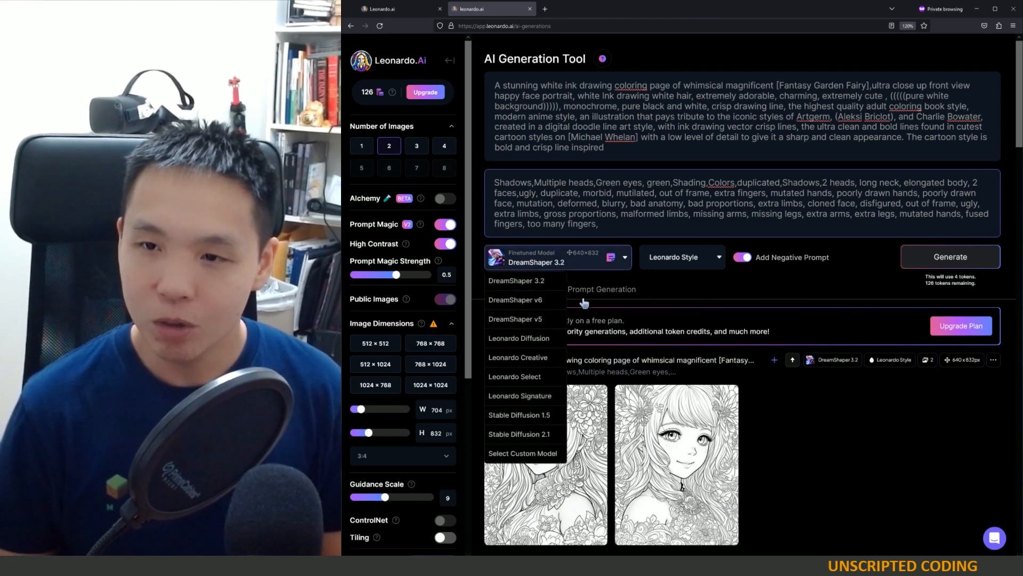
mouse_move(539, 372)
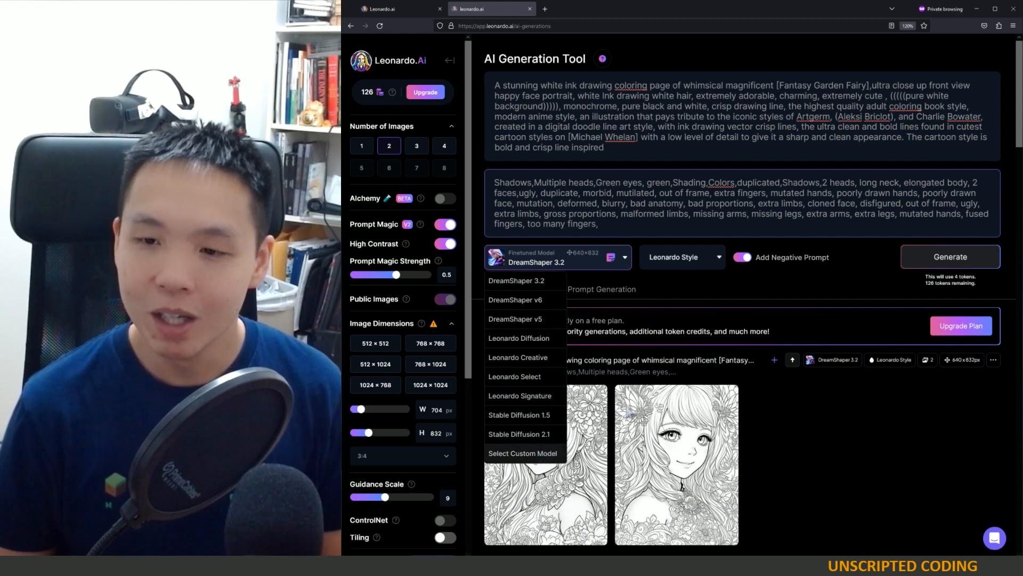
left_click(523, 453)
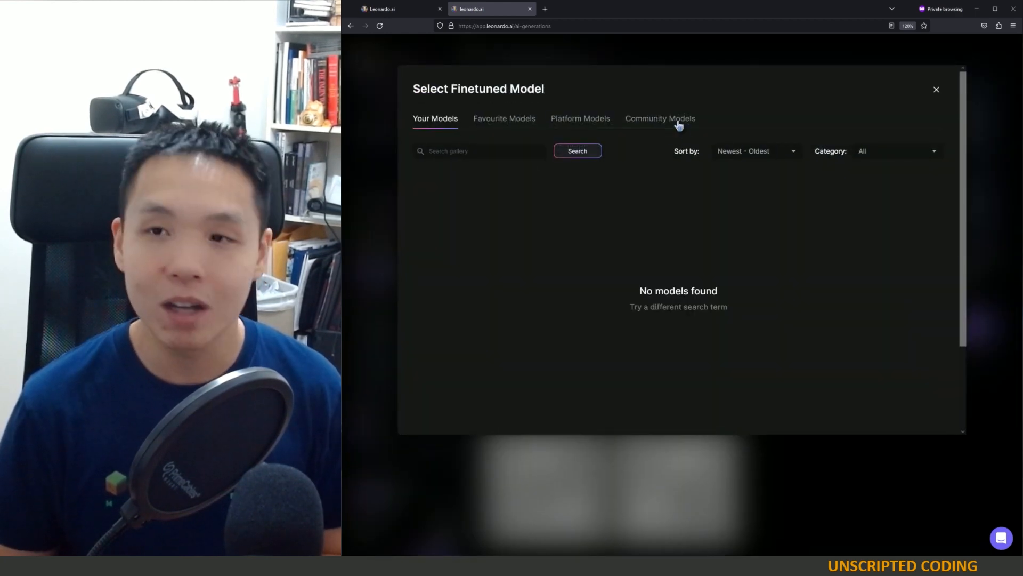
- View the Community, Your and Favourite Models tabs, then scroll through Platform Models
left_click(659, 118)
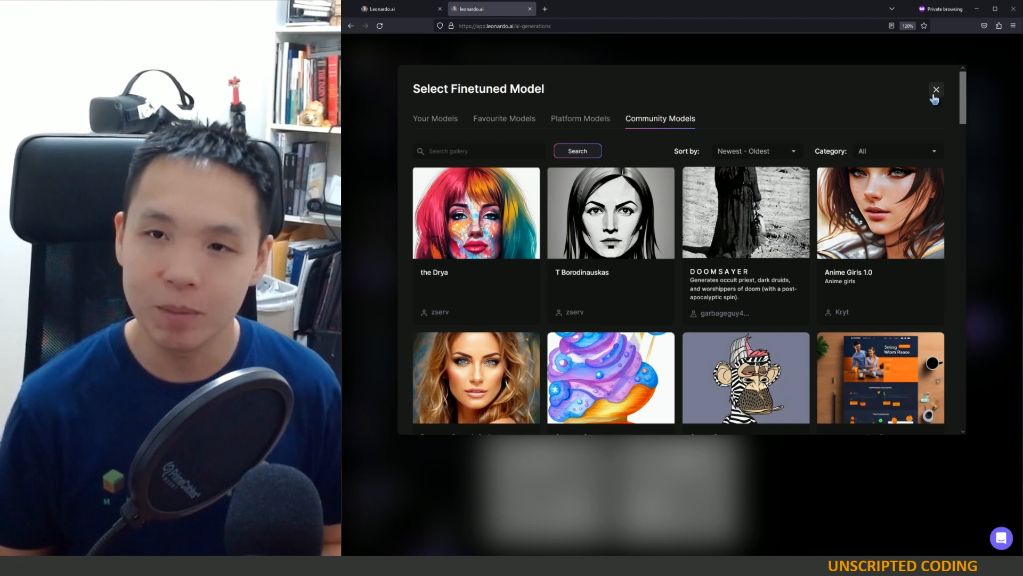
left_click(435, 118)
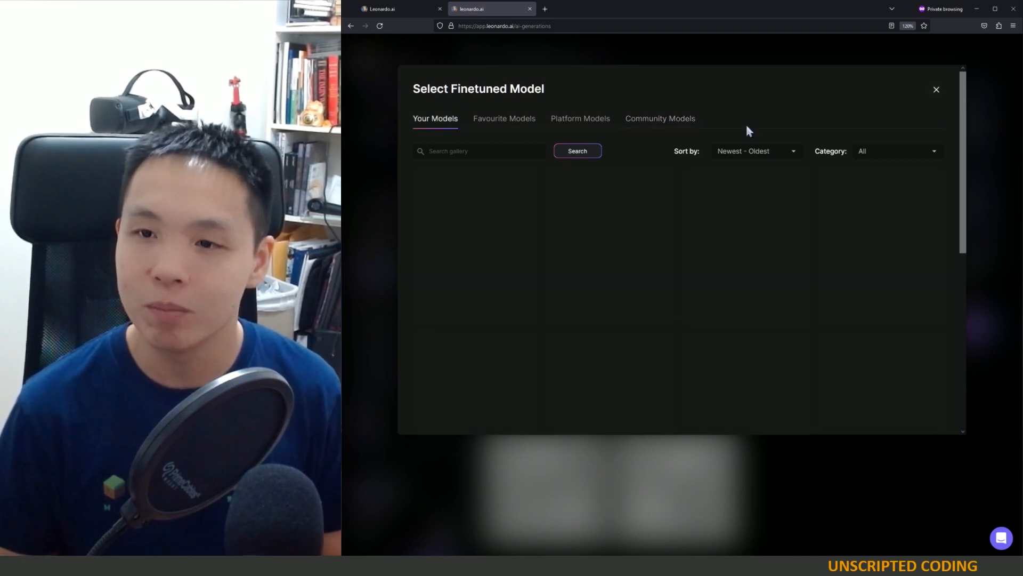
left_click(504, 118)
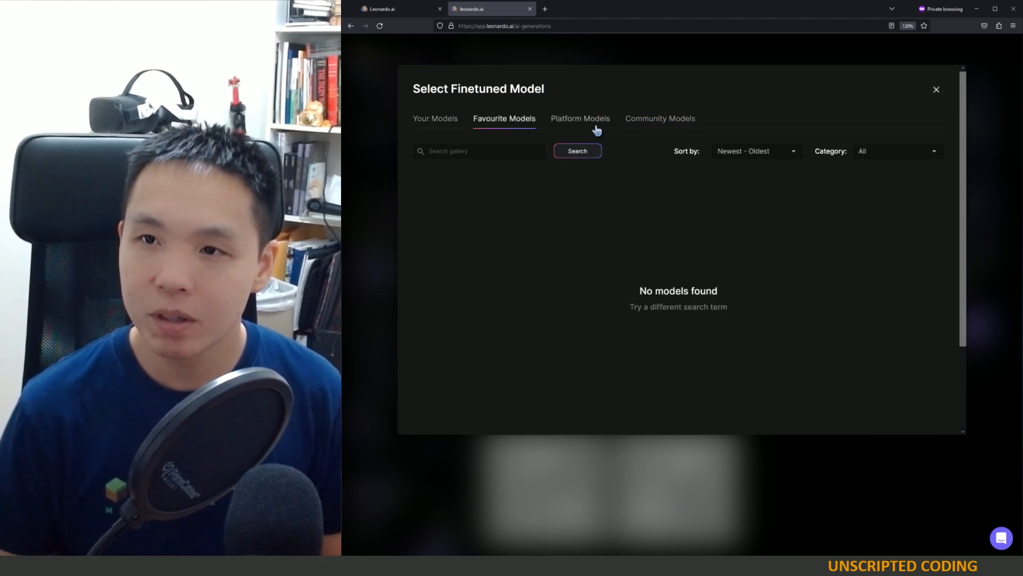
left_click(579, 118)
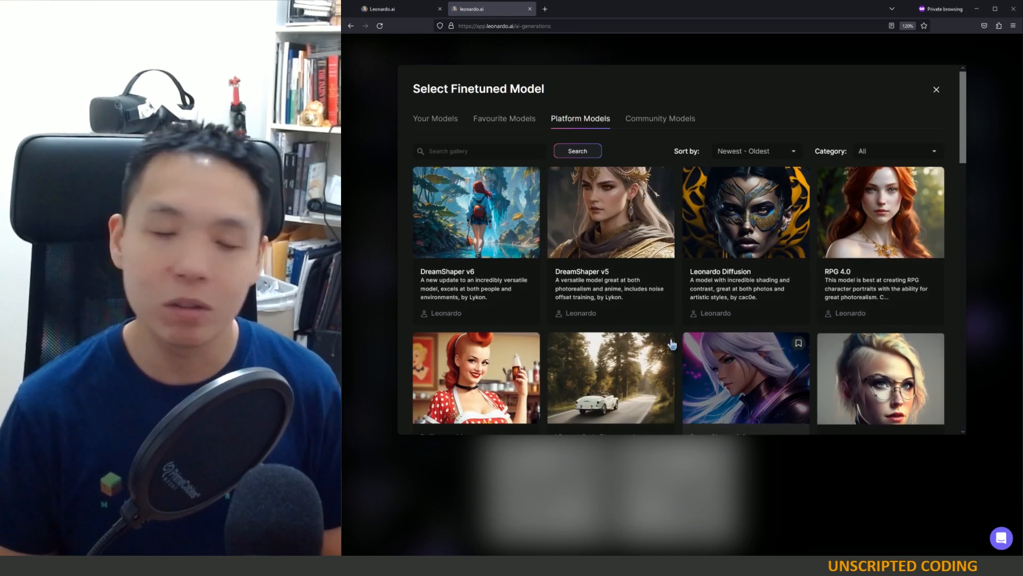
scroll("down", 3)
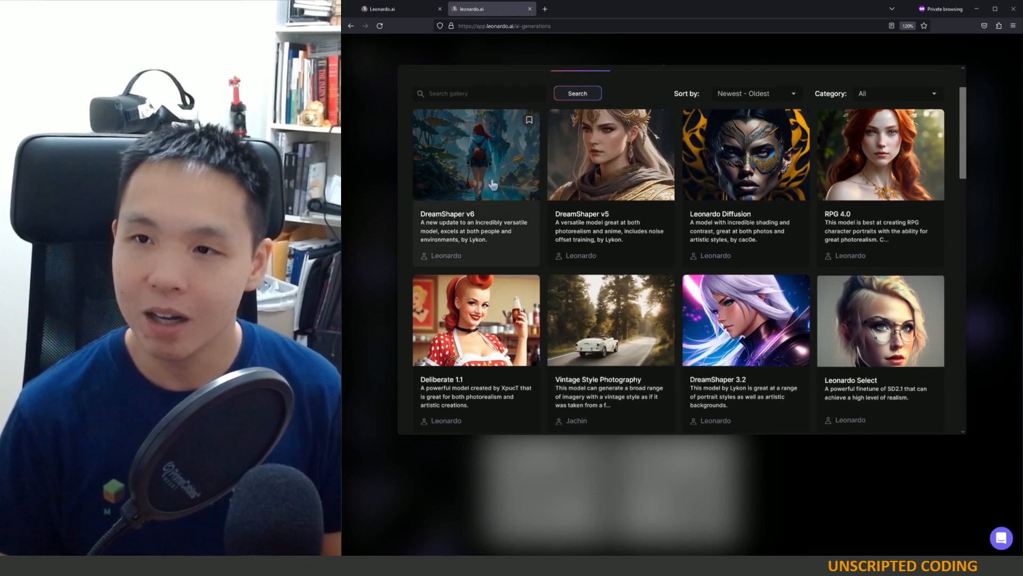
mouse_move(607, 165)
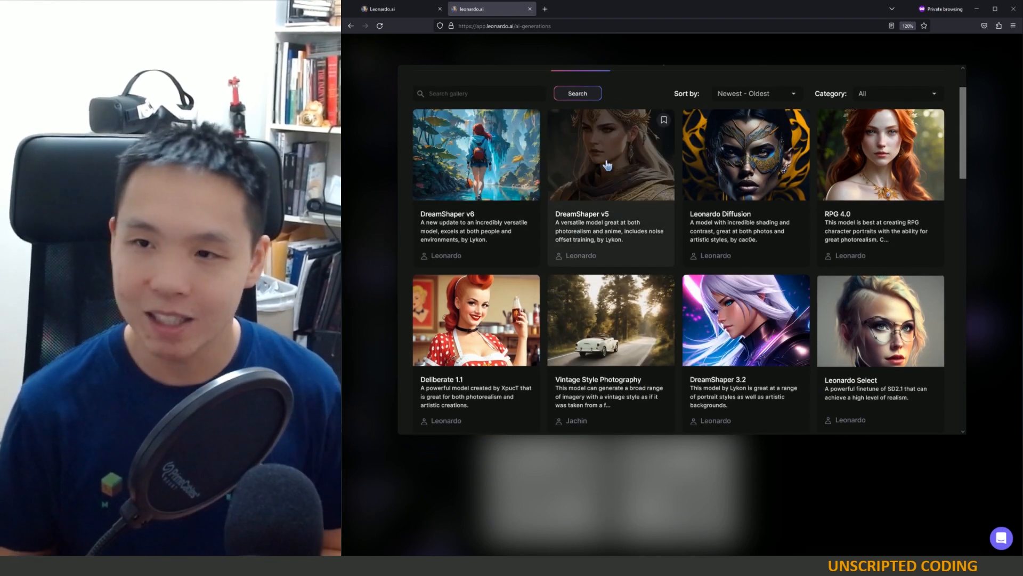
scroll("down", 3)
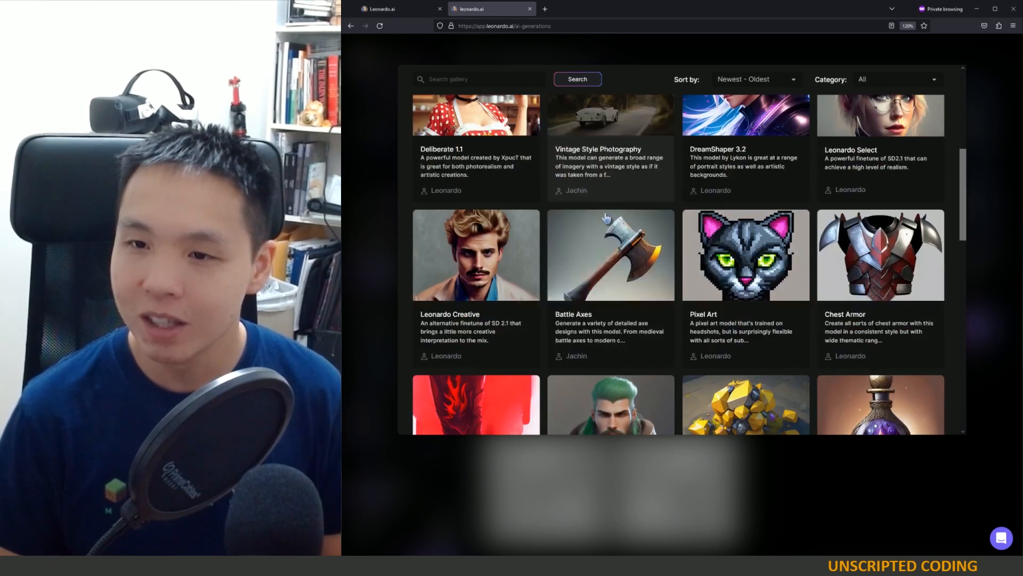
scroll("down", 3)
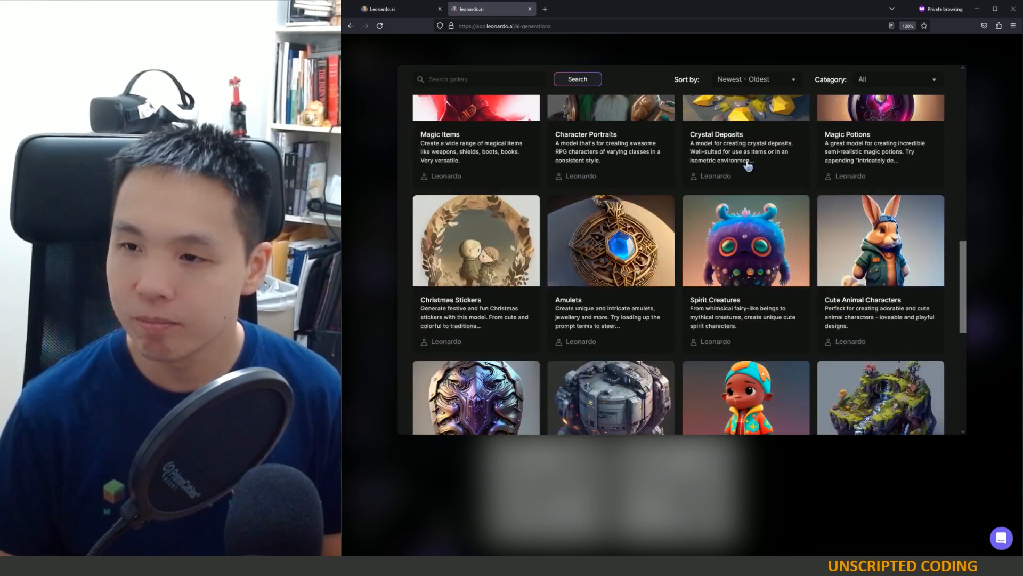
scroll("up", 3)
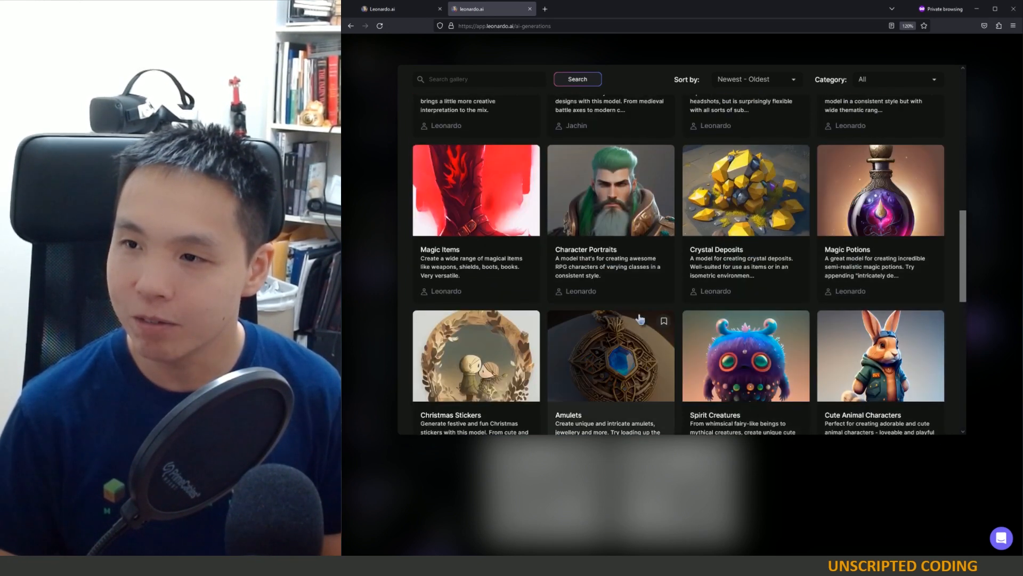
mouse_move(896, 274)
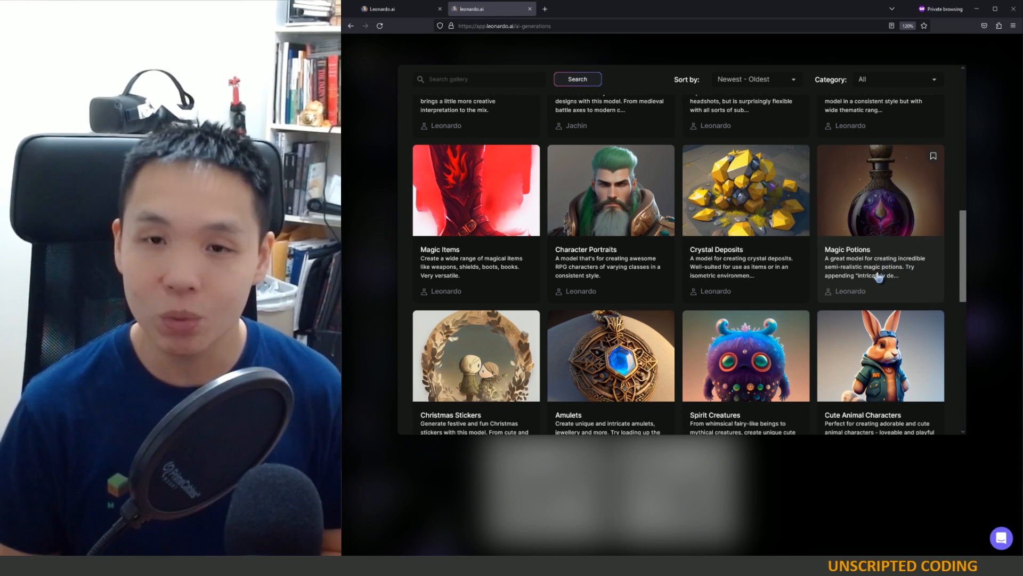
mouse_move(806, 292)
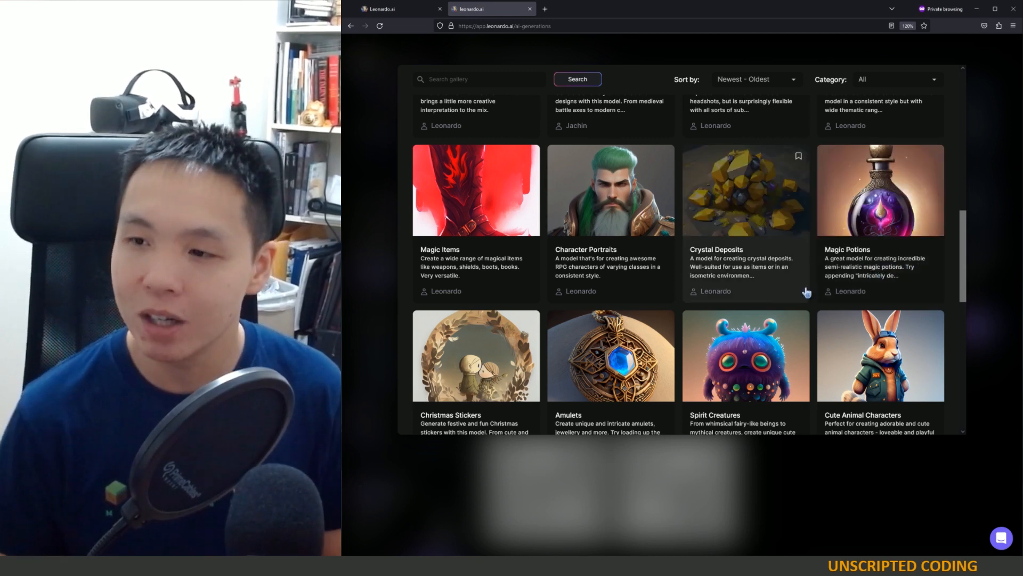
scroll("down", 3)
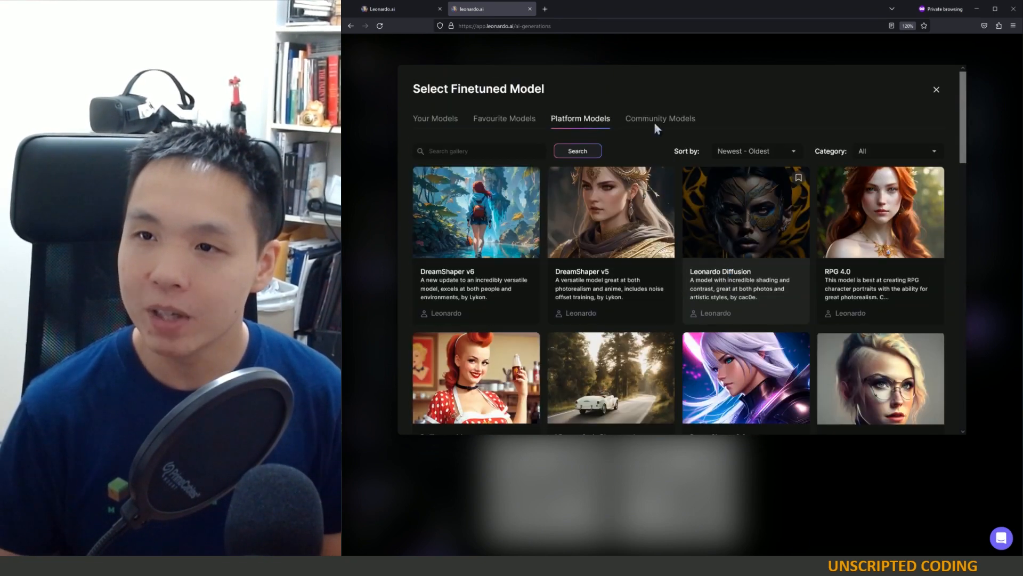
- Browse Community Models and open LUKALAB's Ink / Line Art model details
left_click(659, 118)
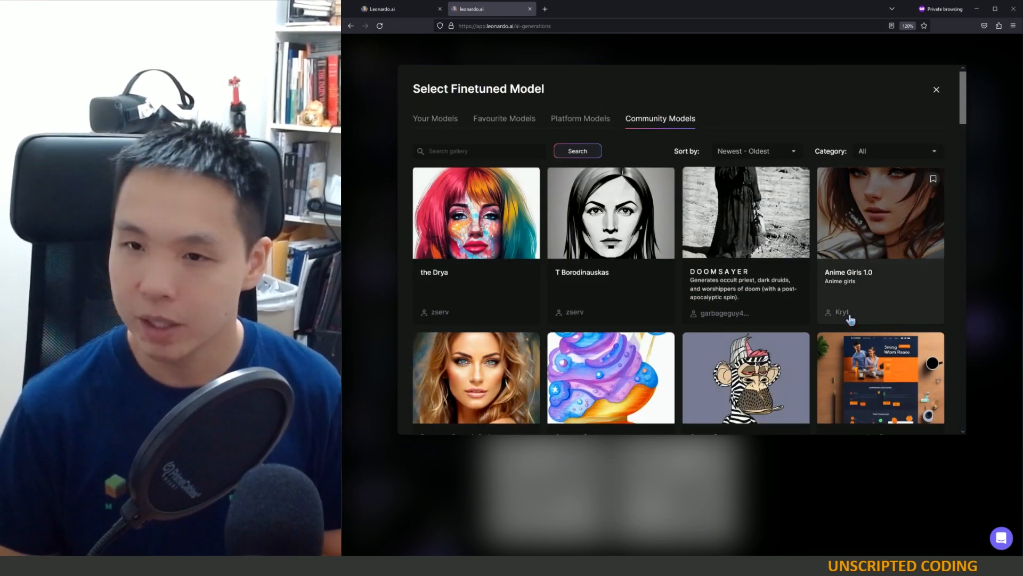
scroll("down", 3)
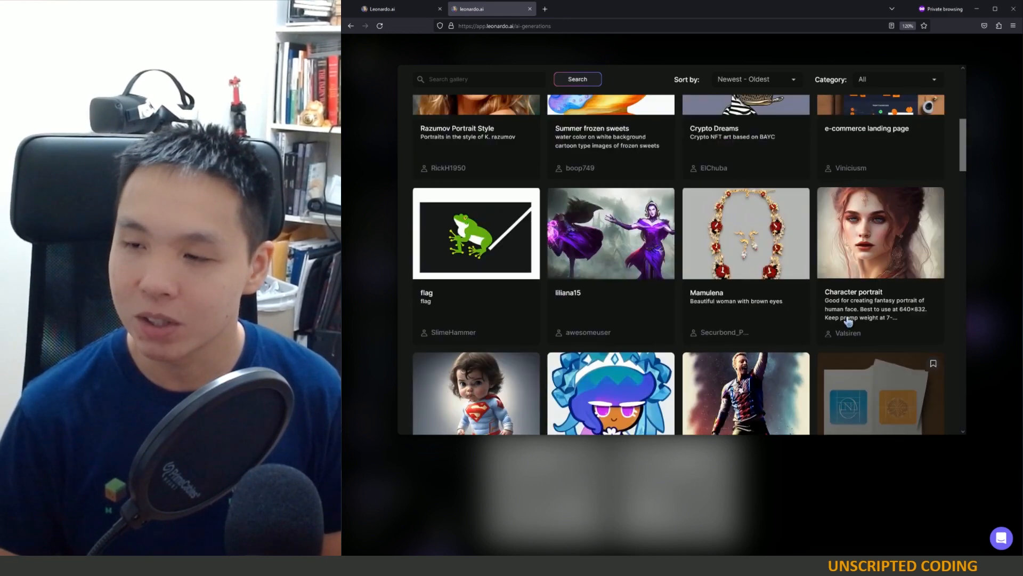
scroll("down", 3)
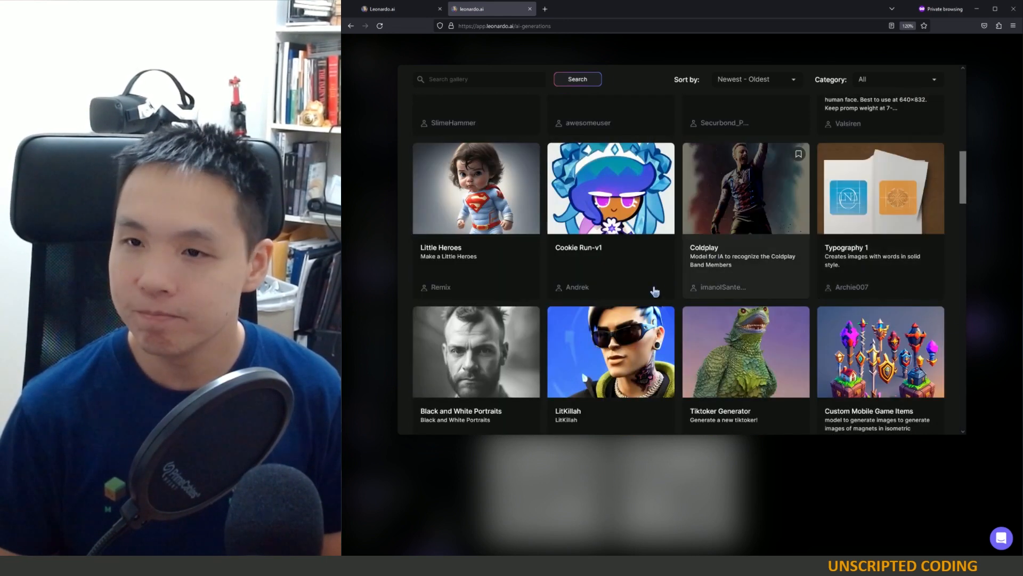
scroll("down", 3)
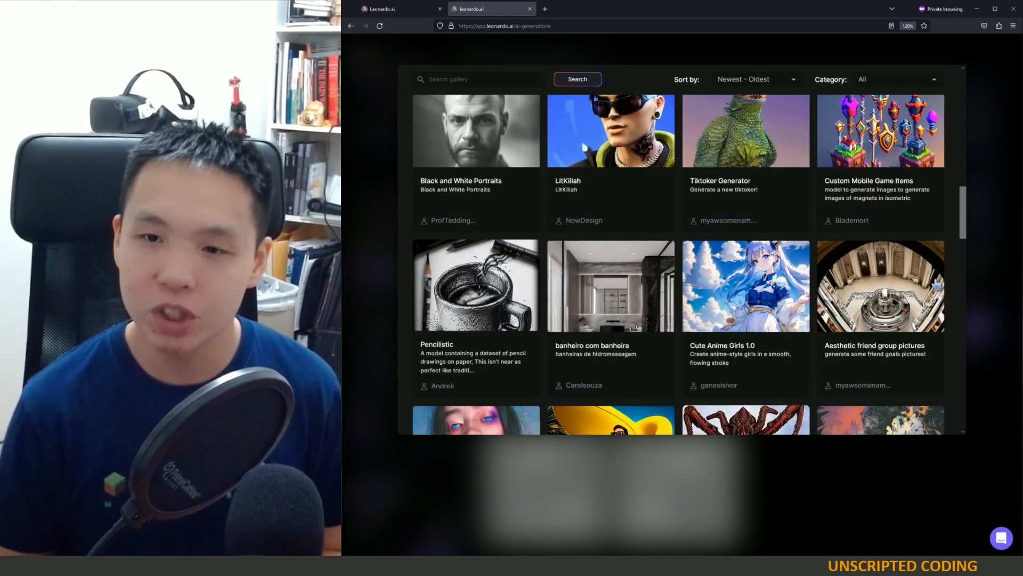
scroll("down", 3)
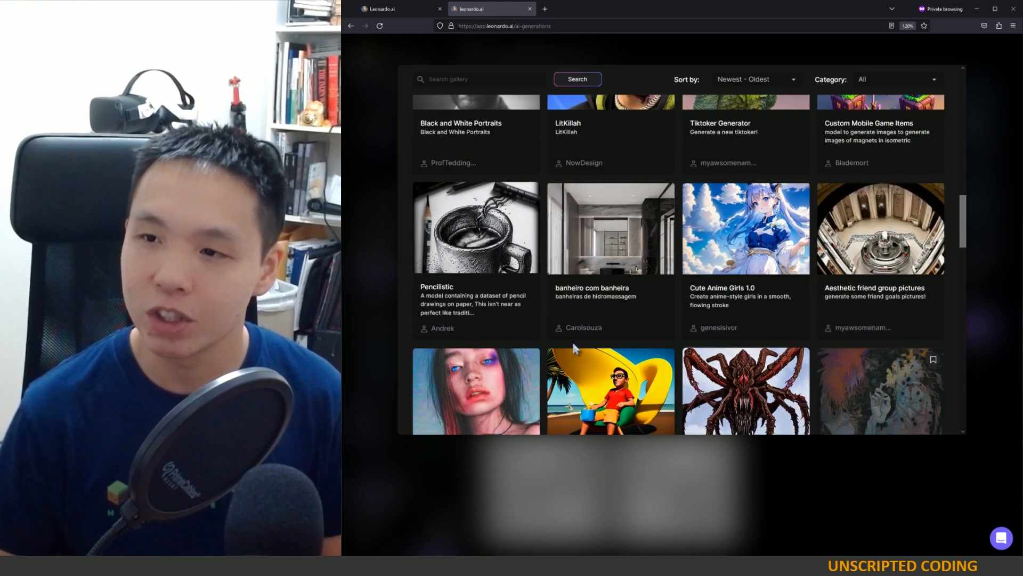
scroll("down", 3)
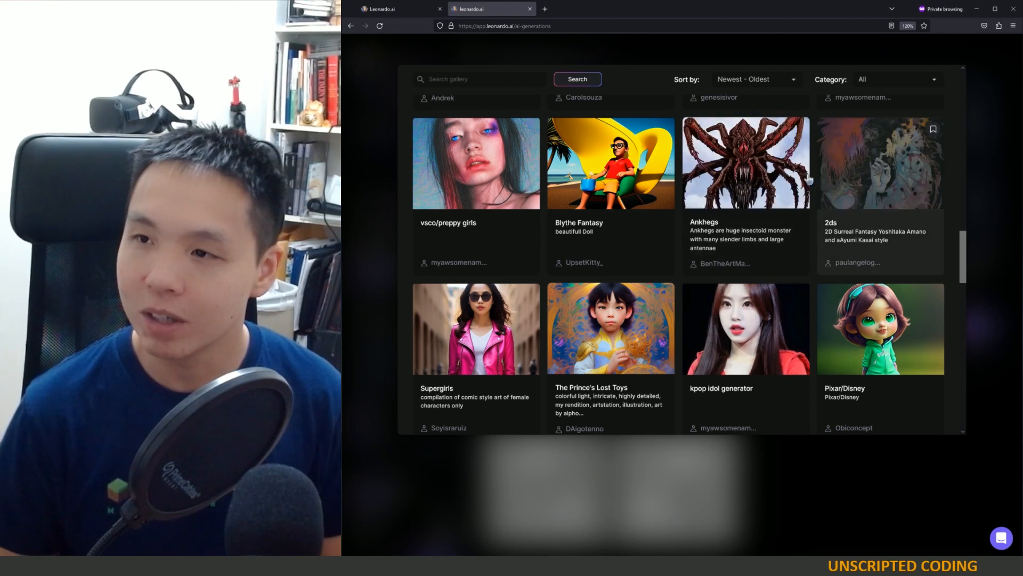
mouse_move(853, 257)
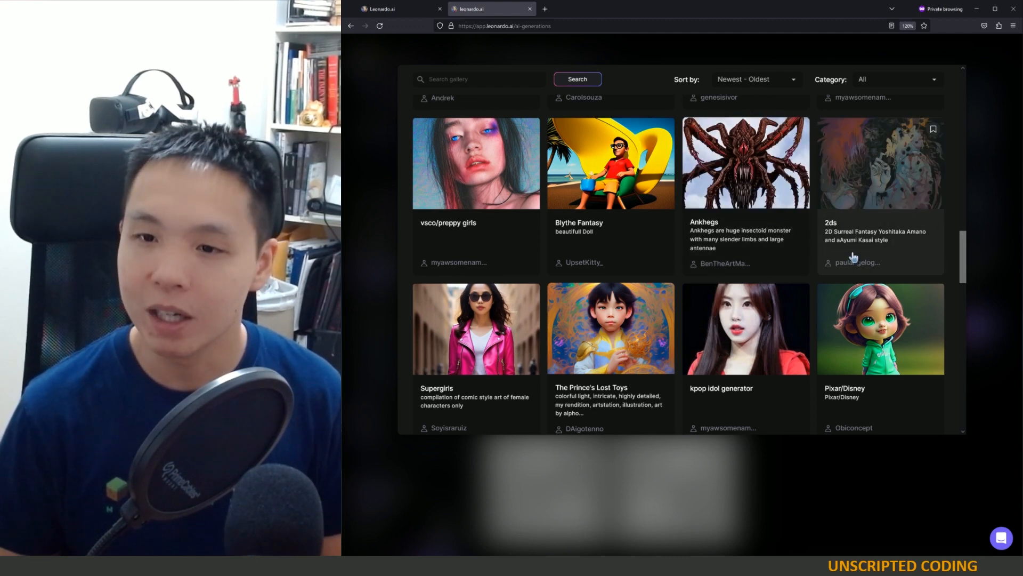
scroll("down", 3)
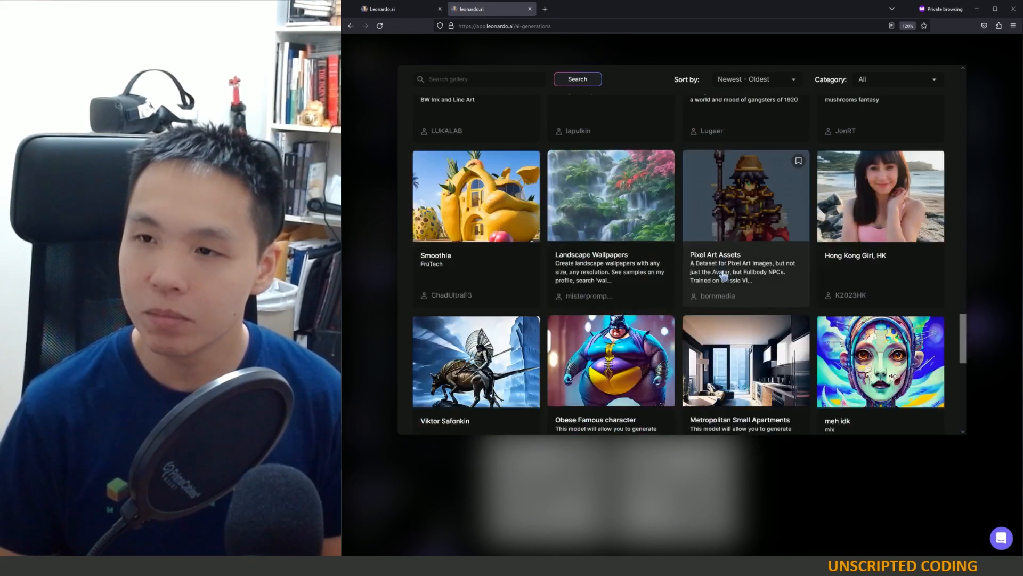
scroll("up", 3)
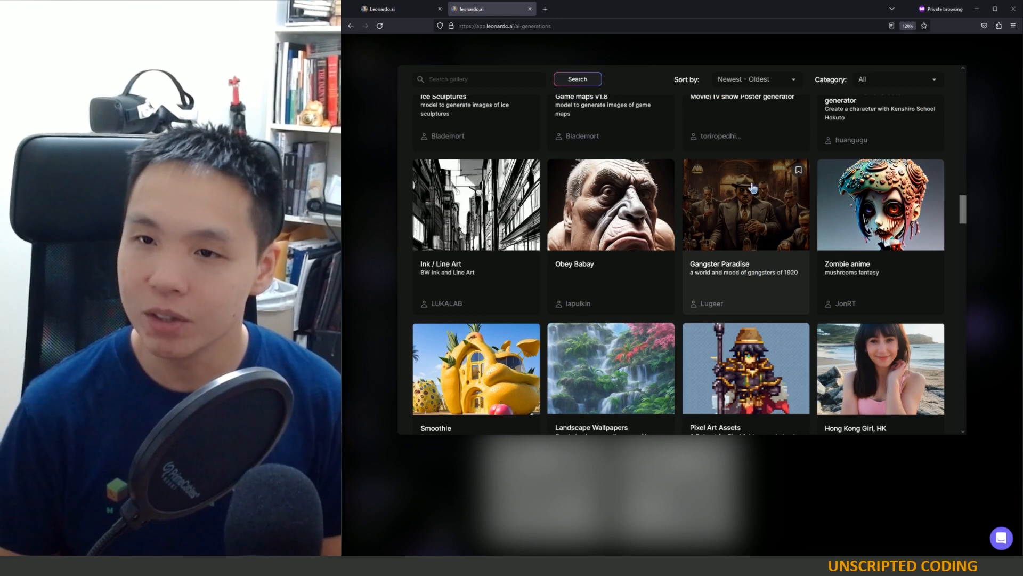
mouse_move(878, 265)
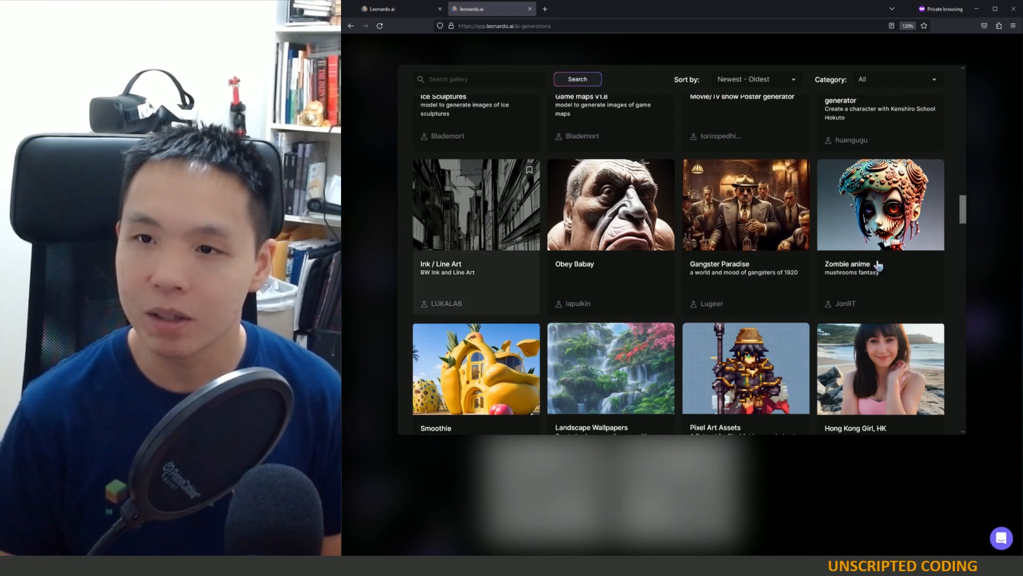
left_click(476, 204)
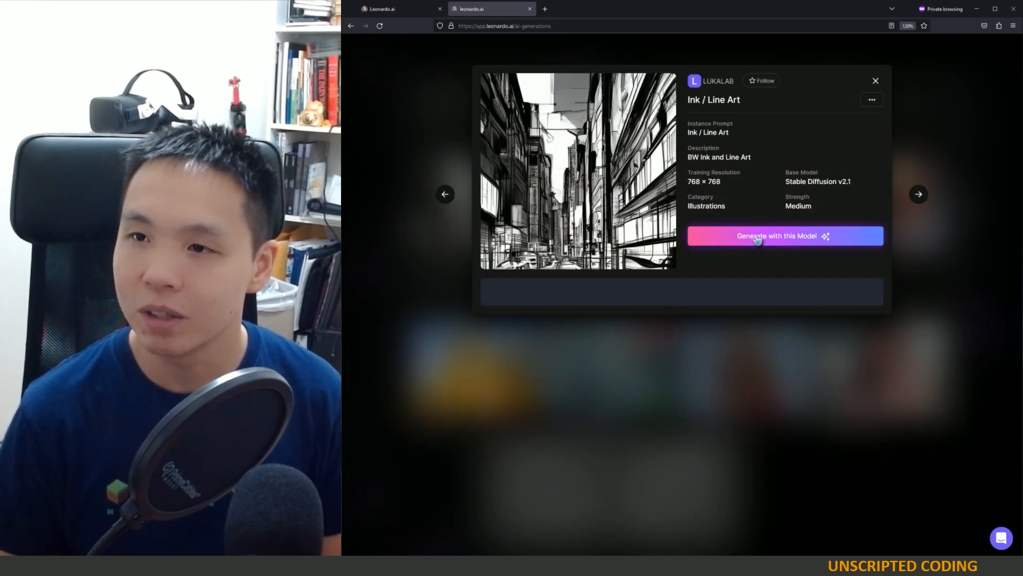
- Generate fairy portraits with the Ink / Line Art model and High Contrast off
left_click(776, 235)
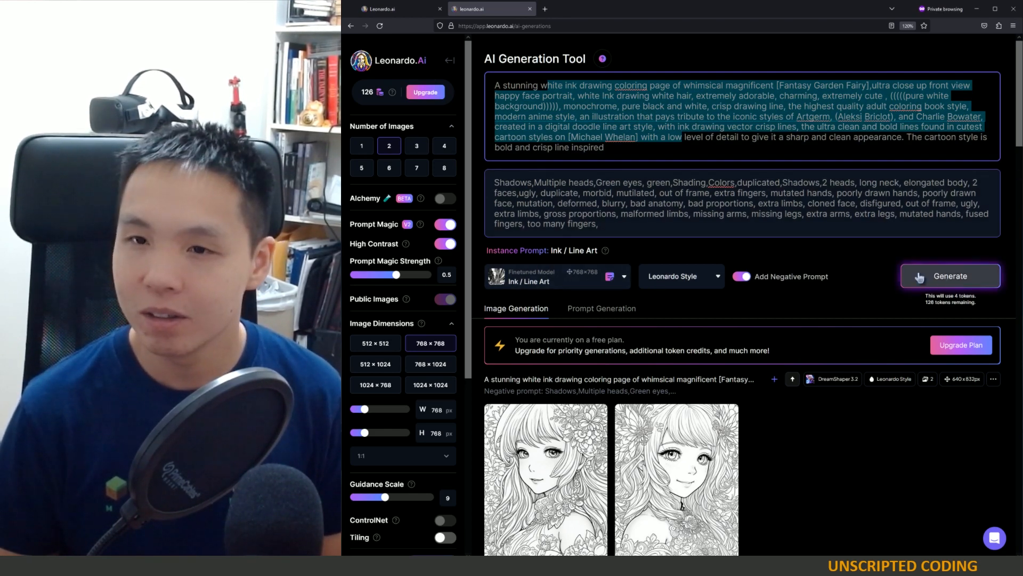
left_click(445, 243)
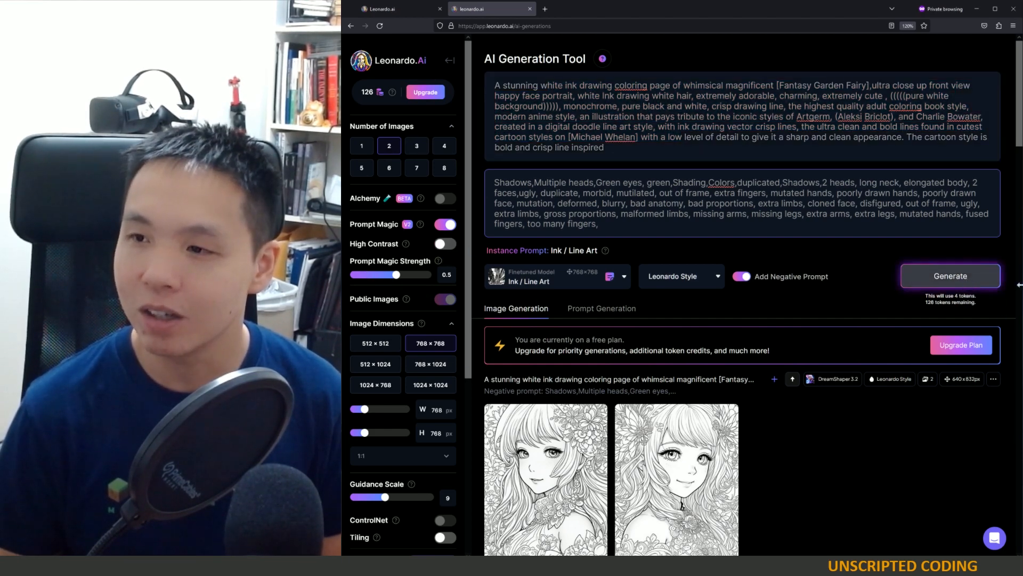
left_click(950, 276)
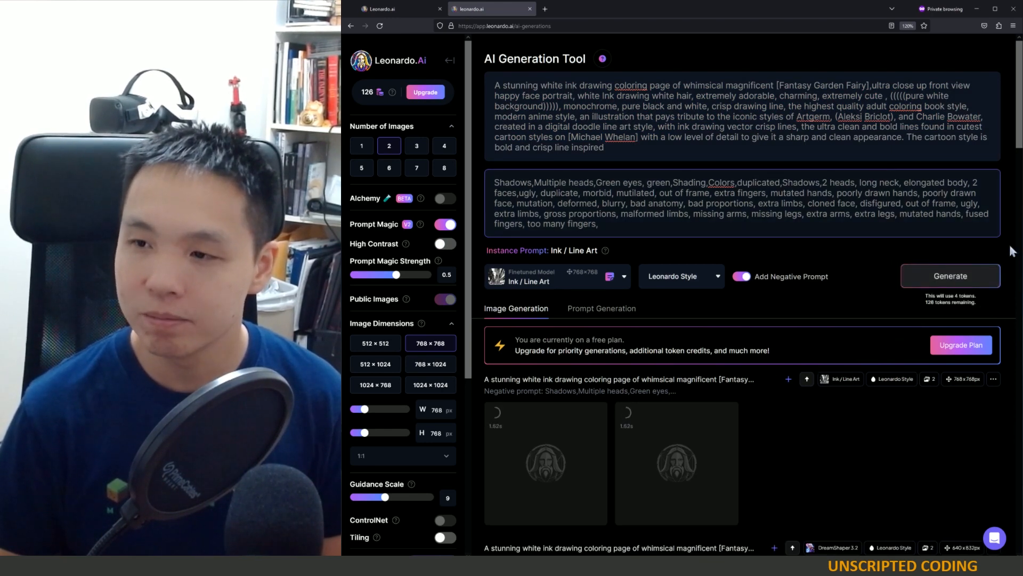
- Scroll the left settings panel while the Ink / Line Art portraits finish
scroll("down", 3)
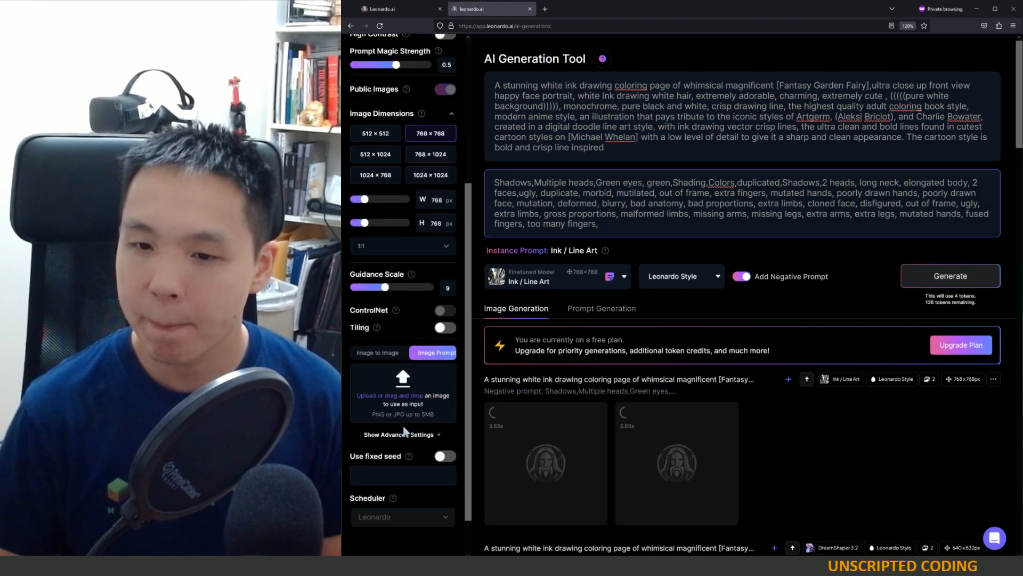
scroll("down", 3)
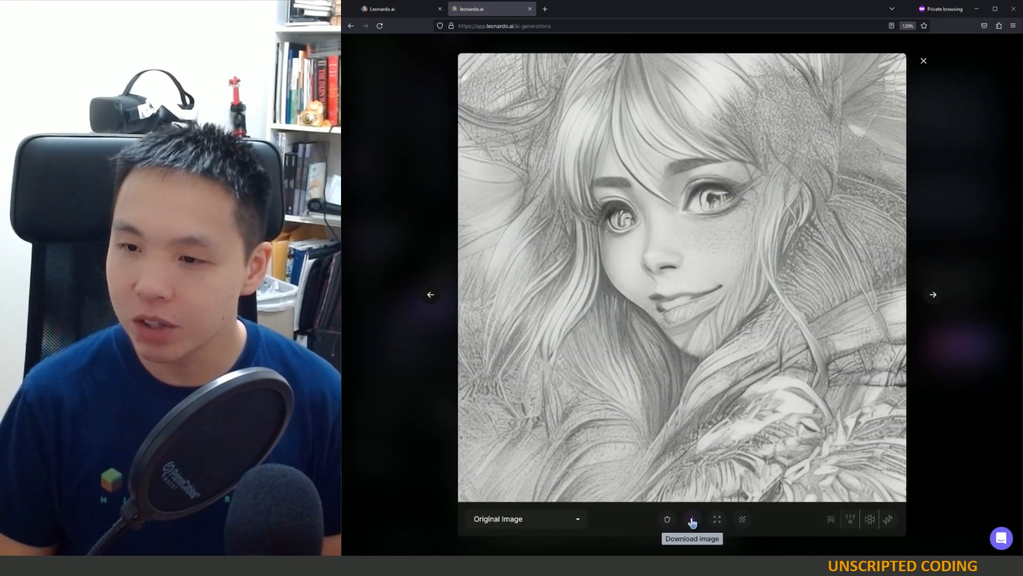
mouse_move(716, 519)
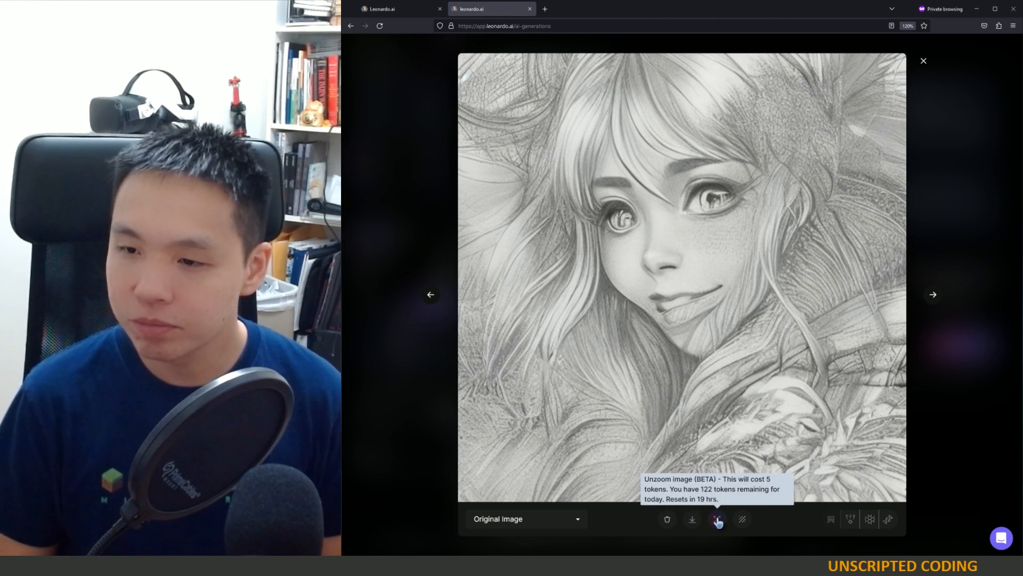
mouse_move(741, 519)
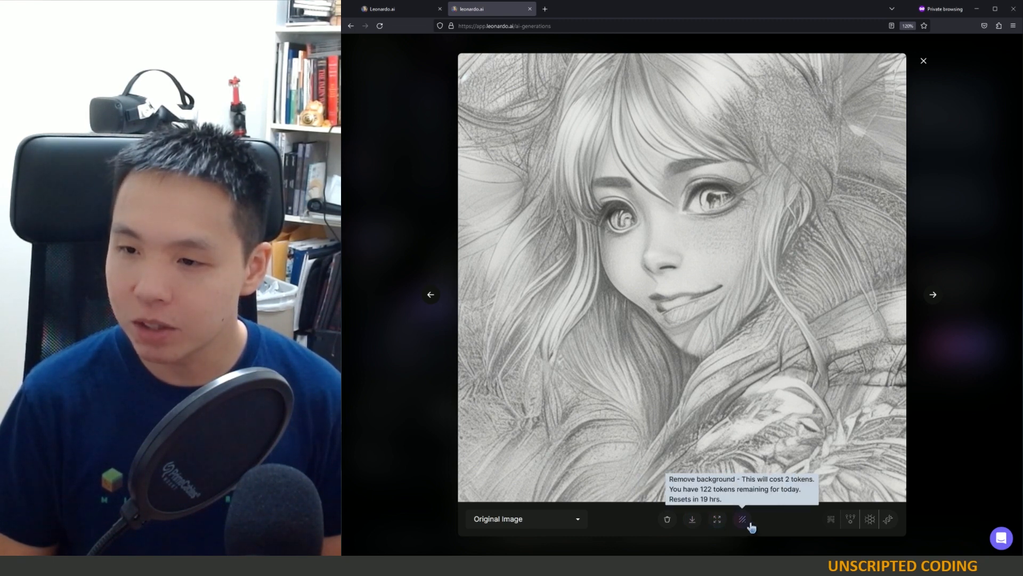
mouse_move(846, 521)
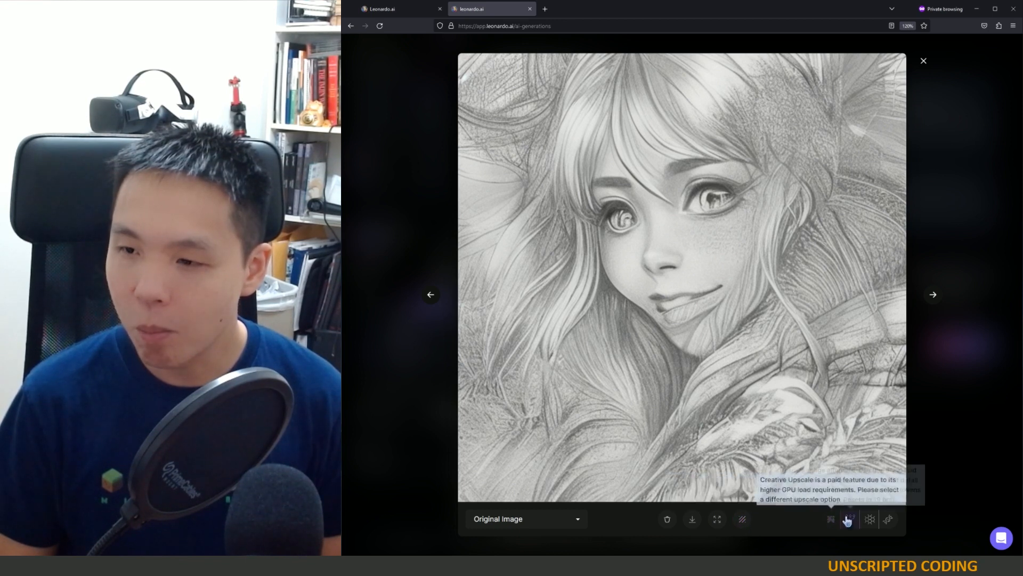
mouse_move(851, 519)
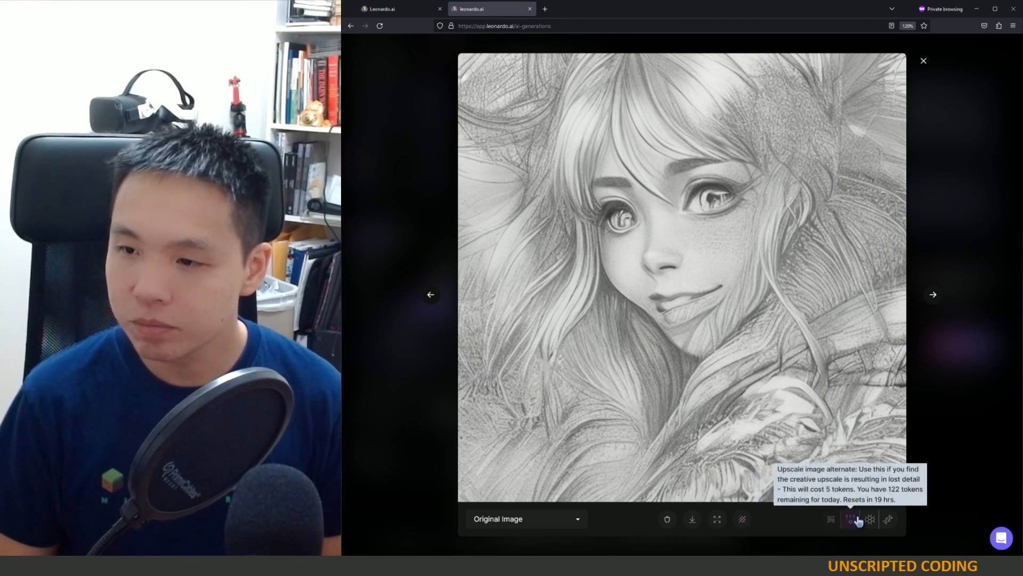
mouse_move(870, 518)
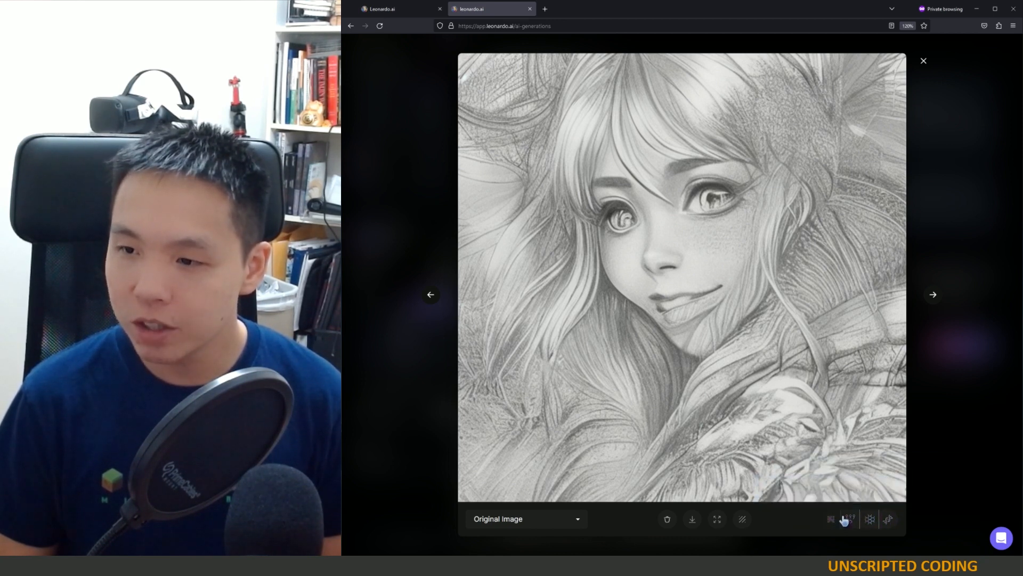
mouse_move(830, 519)
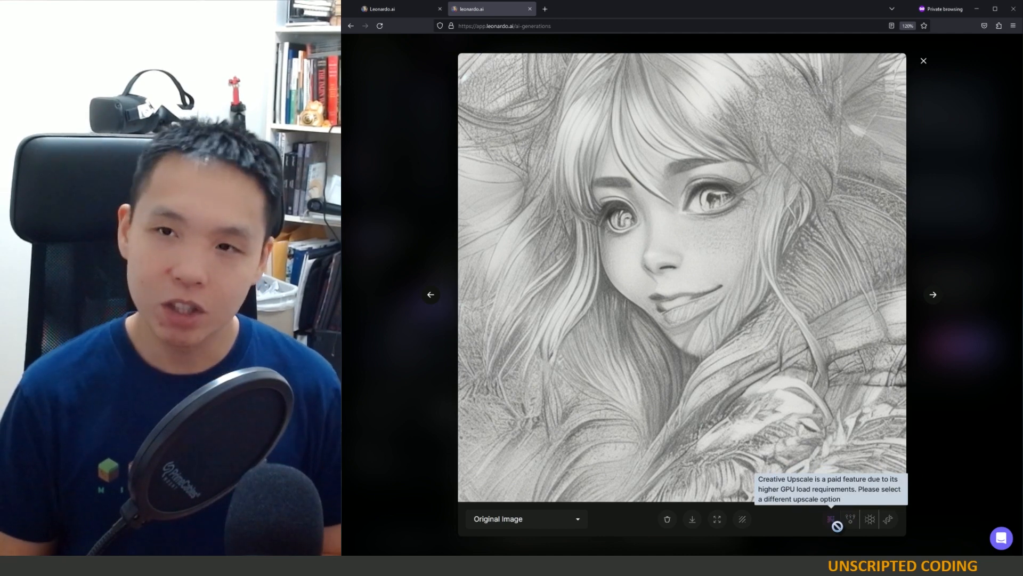
left_click(923, 60)
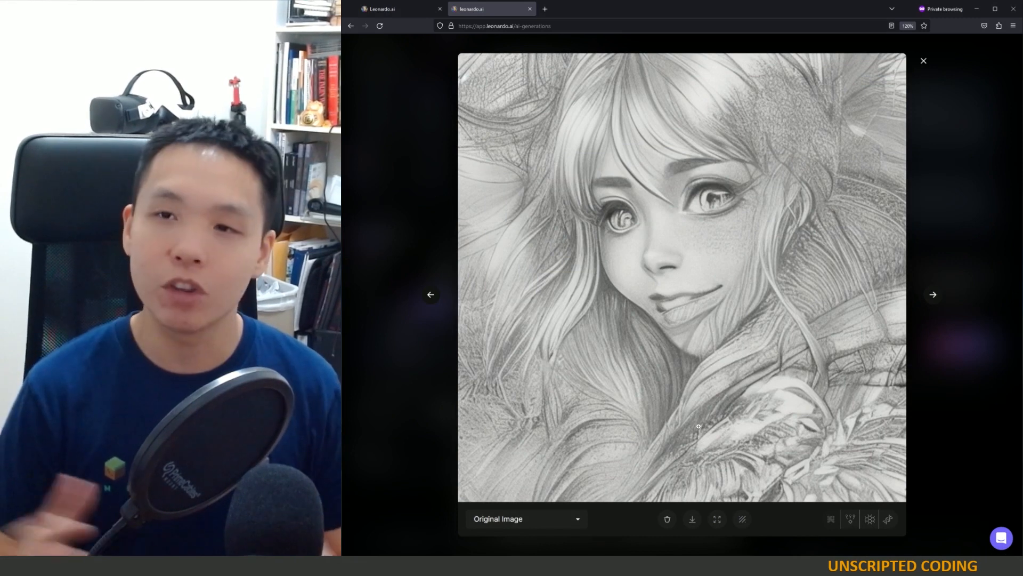
mouse_move(888, 538)
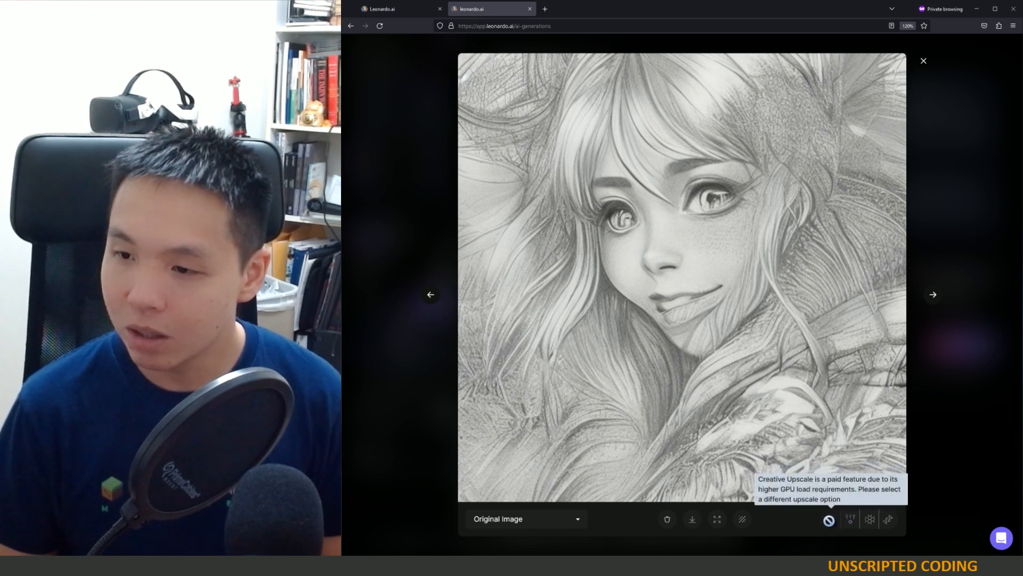
mouse_move(849, 519)
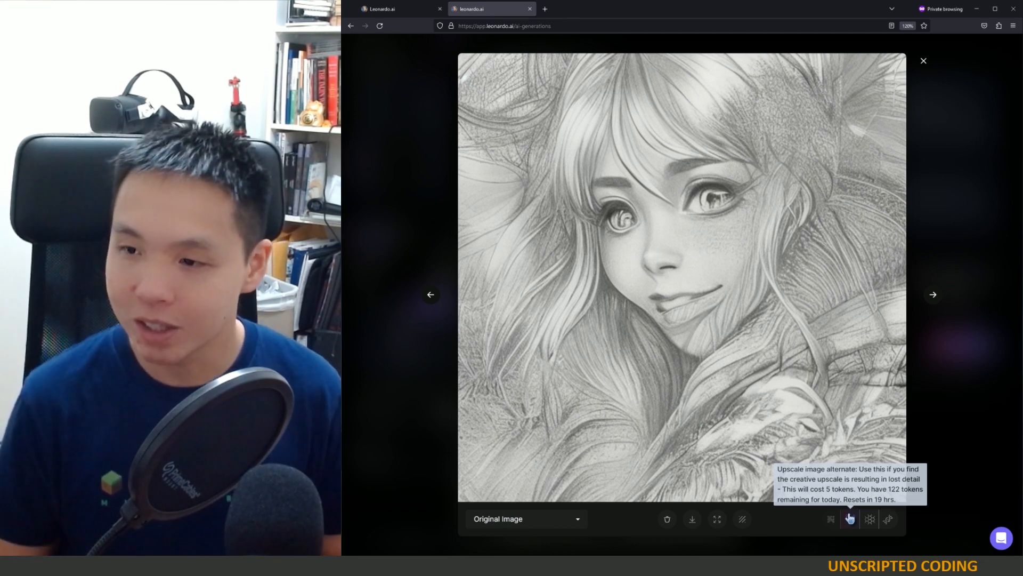
mouse_move(869, 518)
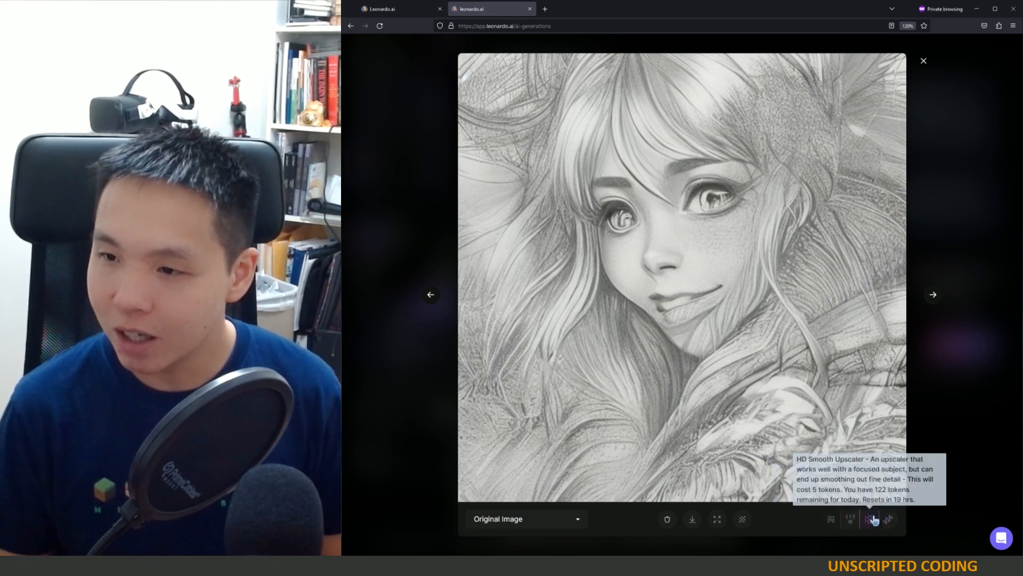
mouse_move(888, 518)
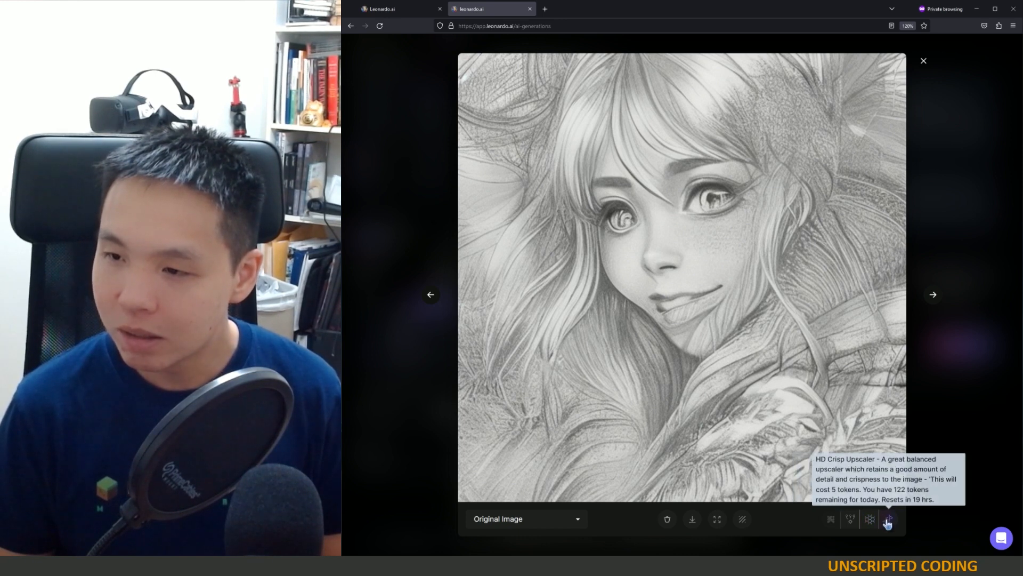
mouse_move(889, 519)
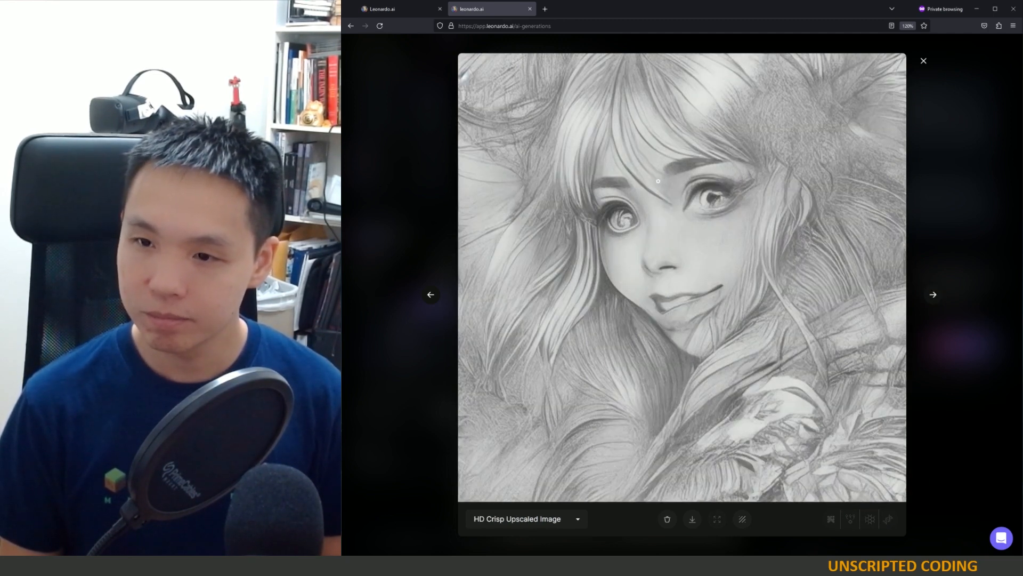
mouse_move(591, 423)
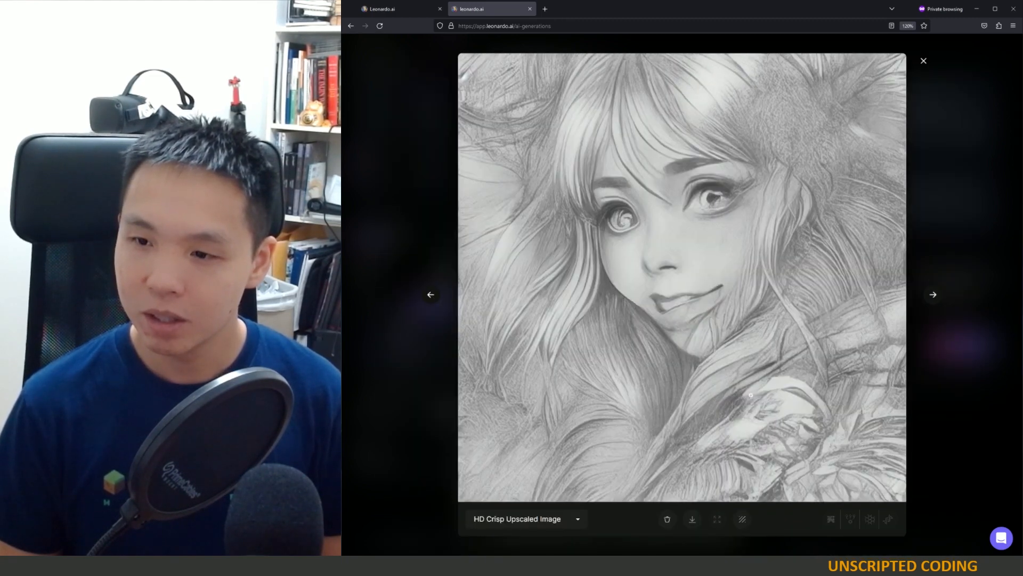
- Select the HD Crisp upscaled version of the fairy portrait from the versions list
left_click(922, 61)
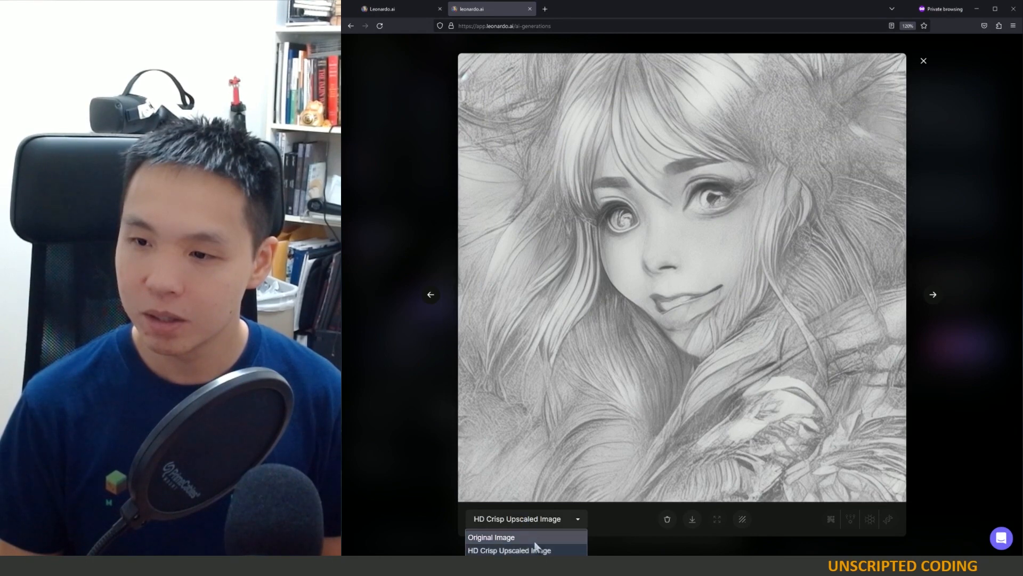
left_click(508, 550)
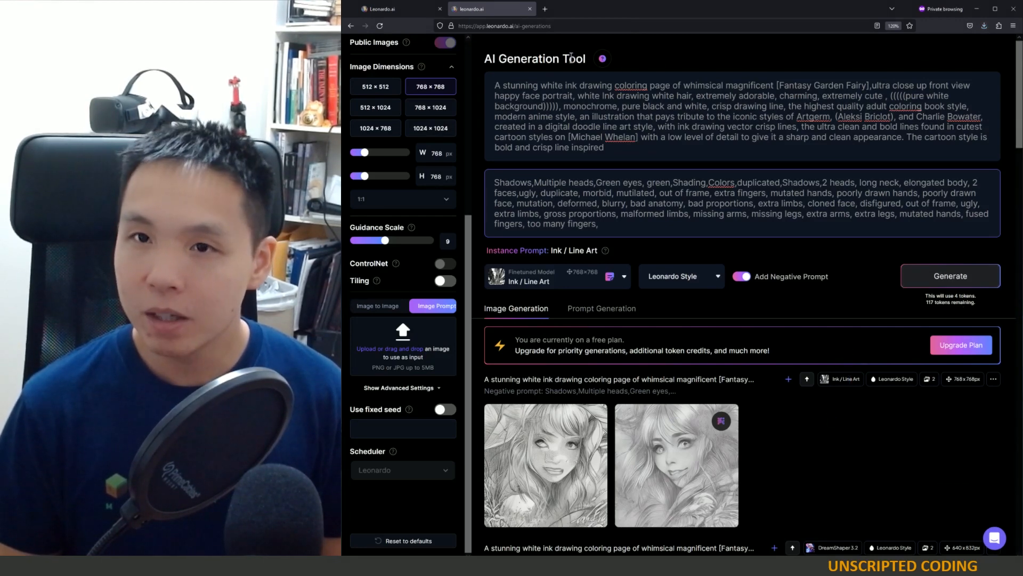
mouse_move(445, 43)
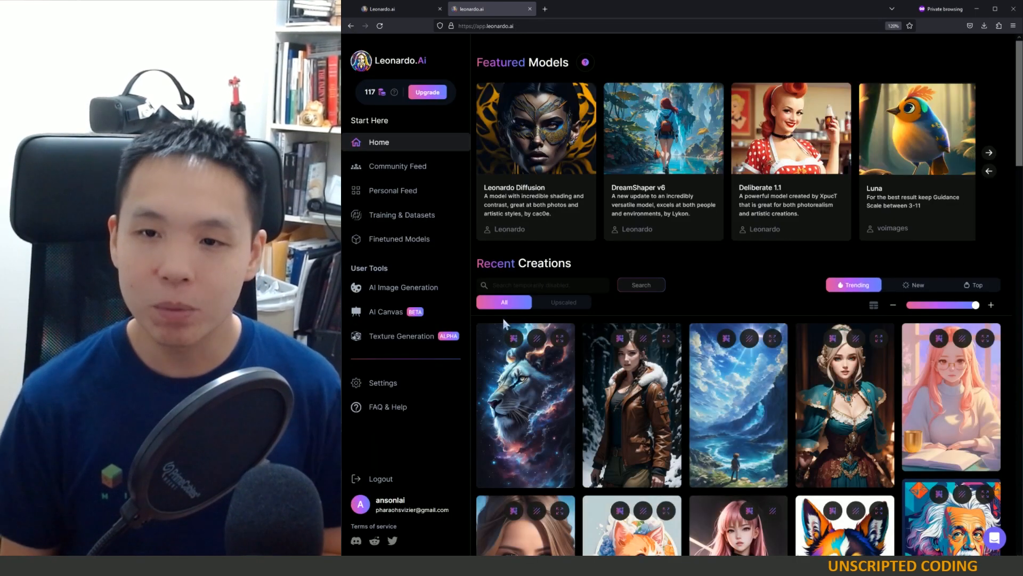
- Launch AI Canvas from User Tools, showing an empty 512×512 frame
left_click(386, 312)
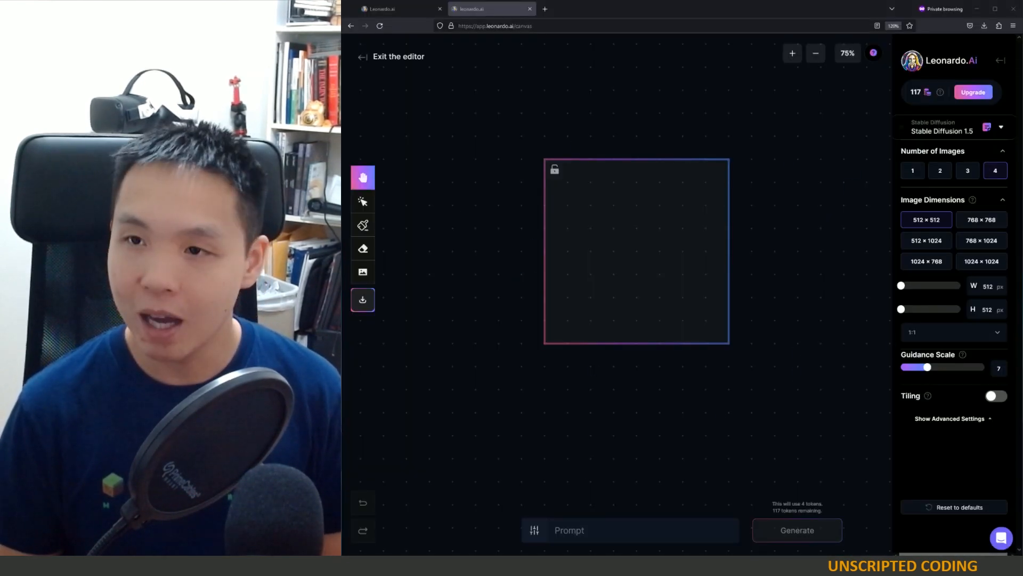
mouse_move(620, 244)
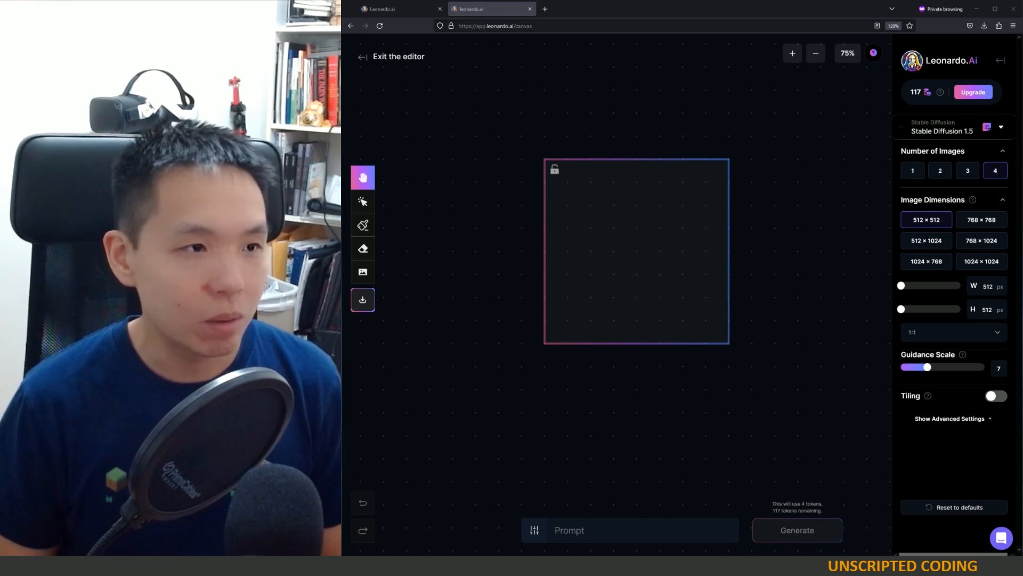
- Place the fairy sketch portrait onto the canvas behind the 512×512 frame
left_click(362, 201)
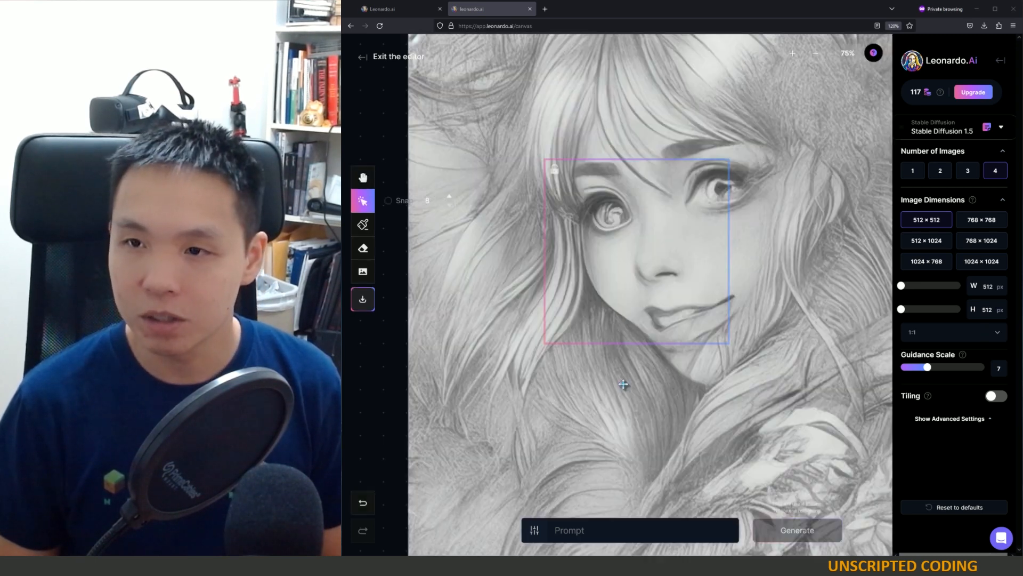
mouse_move(509, 163)
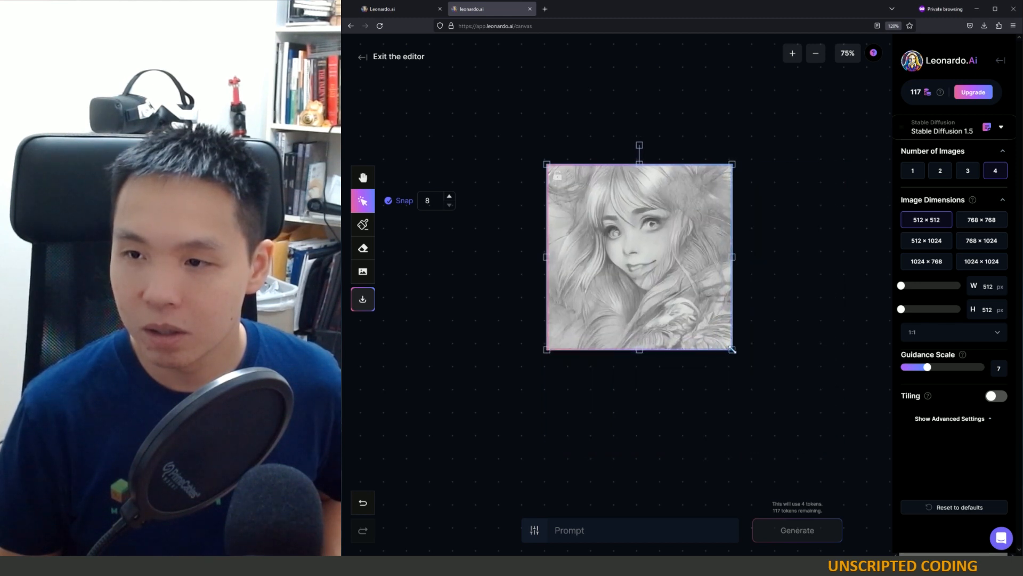
- Deselect the portrait and set Image Dimensions to 768 × 768
left_click(759, 354)
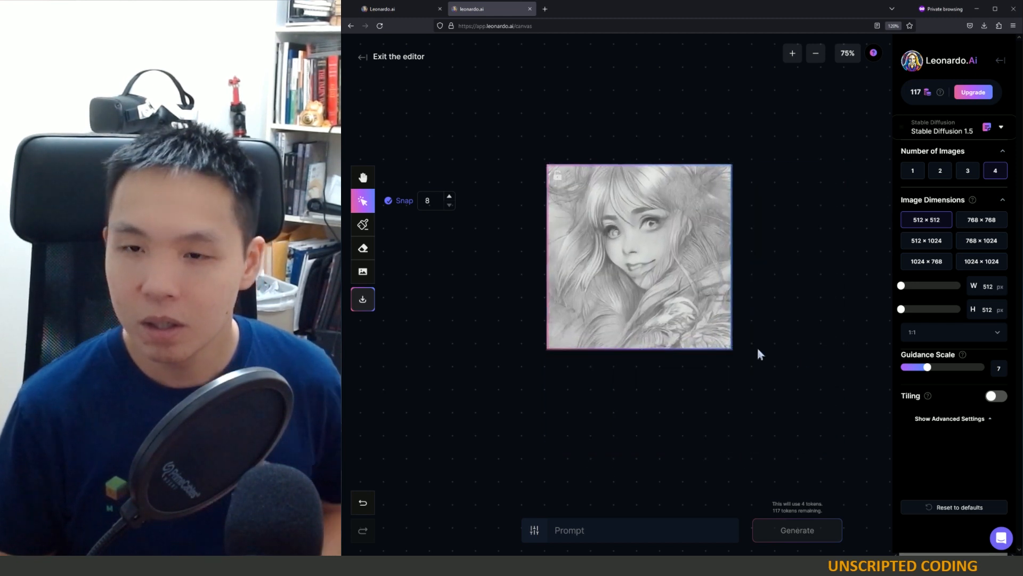
mouse_move(362, 248)
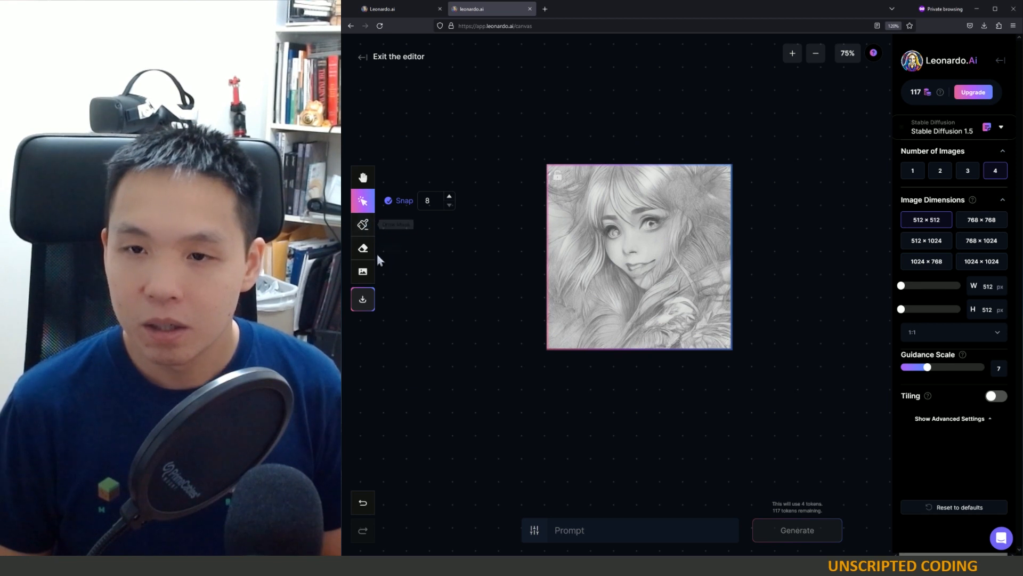
mouse_move(363, 299)
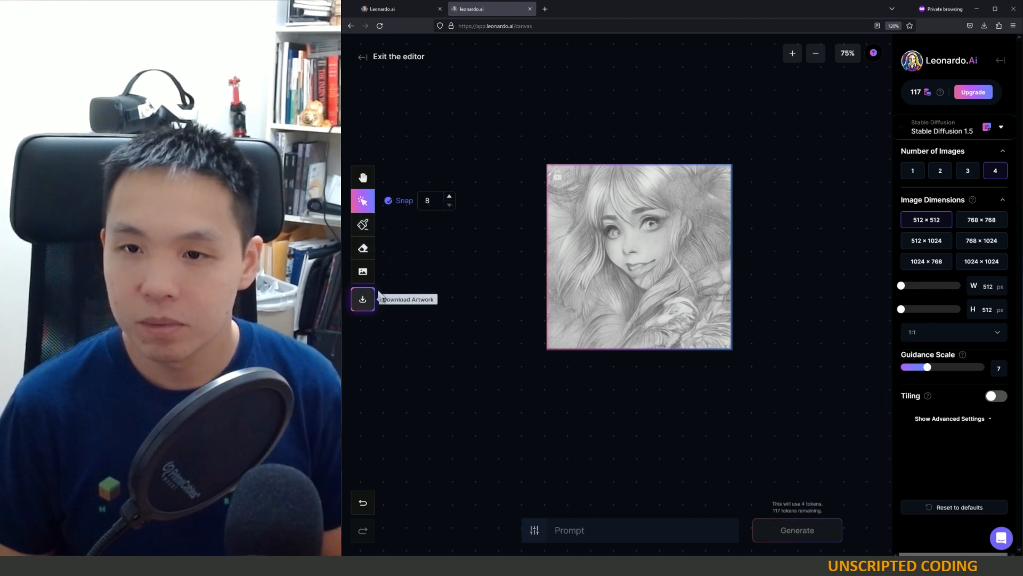
mouse_move(844, 285)
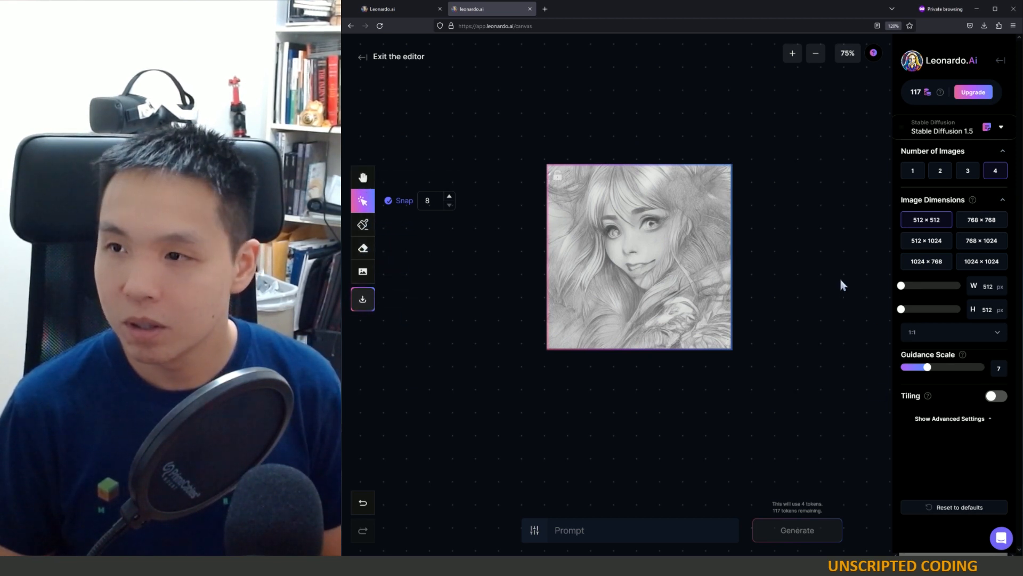
mouse_move(982, 219)
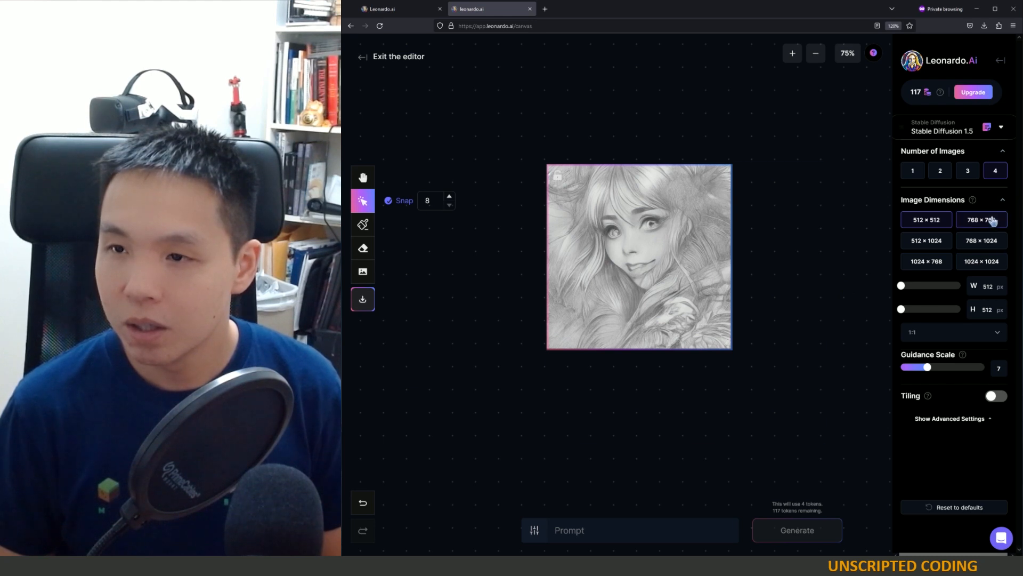
left_click(982, 219)
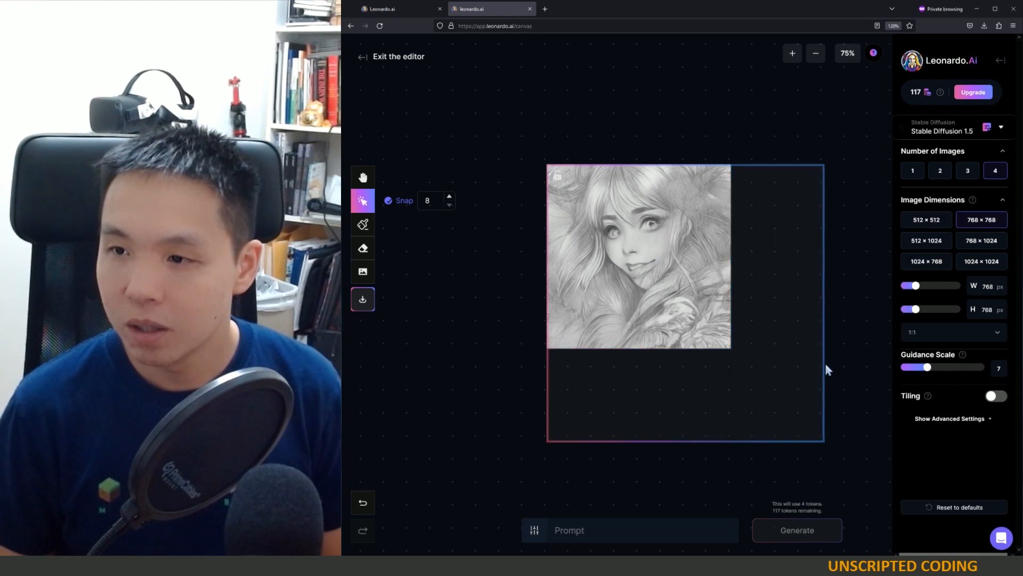
mouse_move(629, 149)
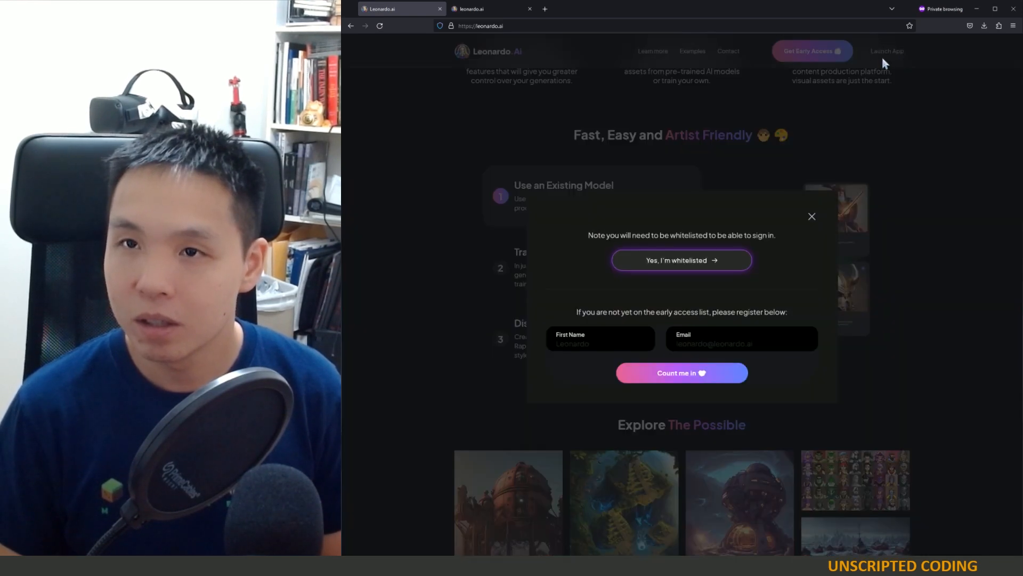
- Load the canvas page in a new tab, visit the dashboard, and return to the portrait canvas
left_click(811, 215)
type("https://app.leonardo.ai/canvas")
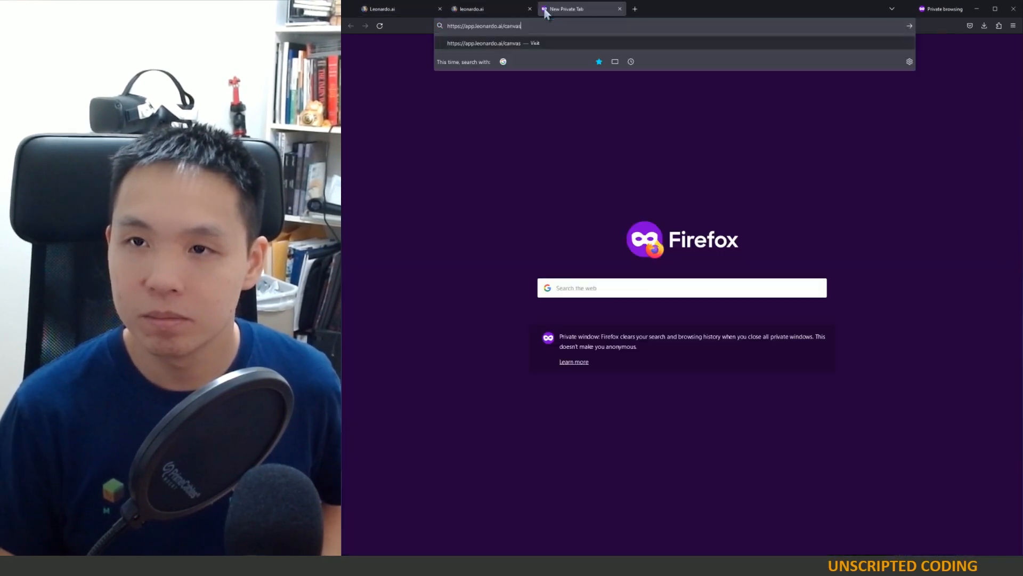
key("Return")
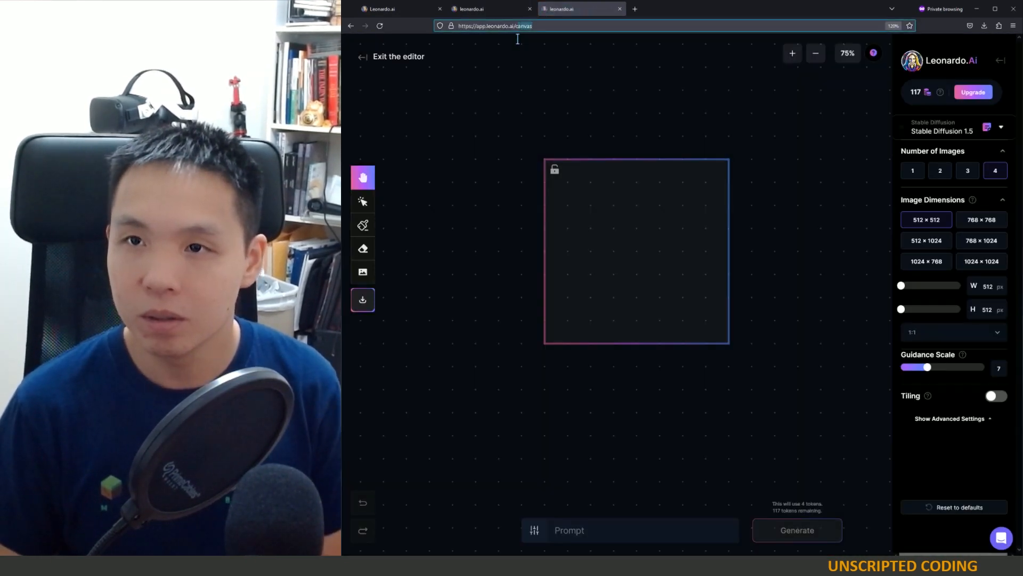
left_click(392, 56)
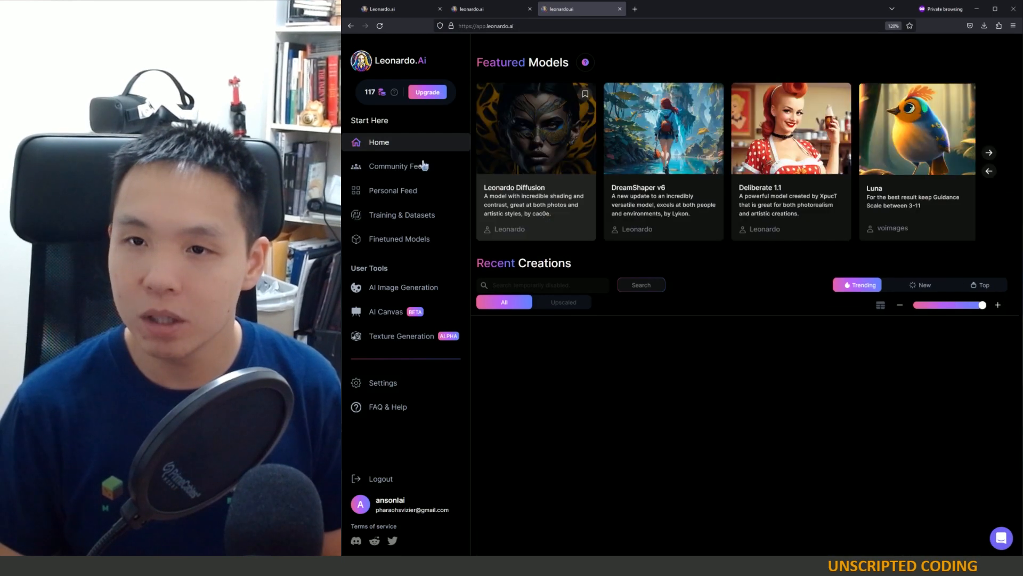
left_click(403, 287)
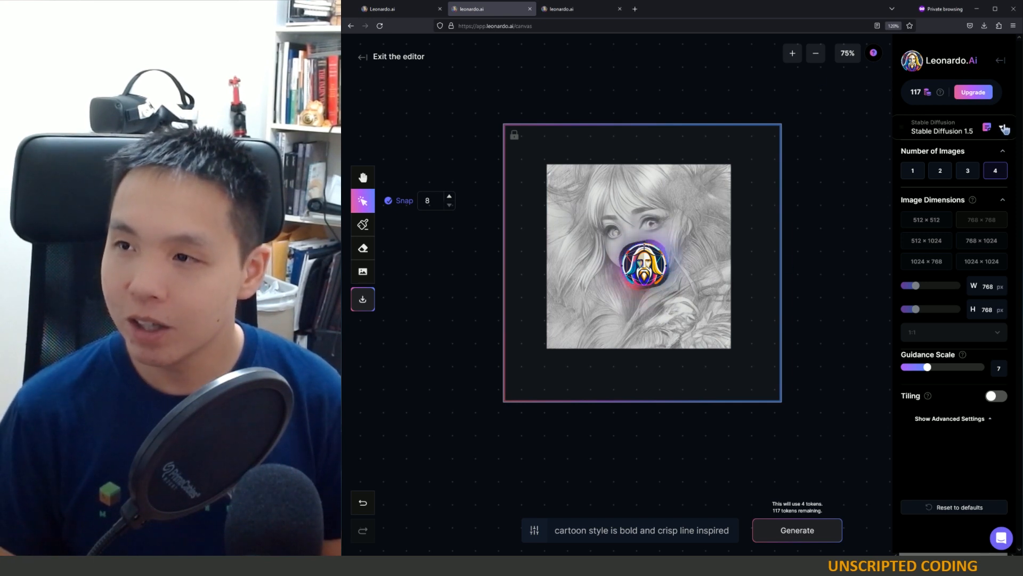
mouse_move(727, 247)
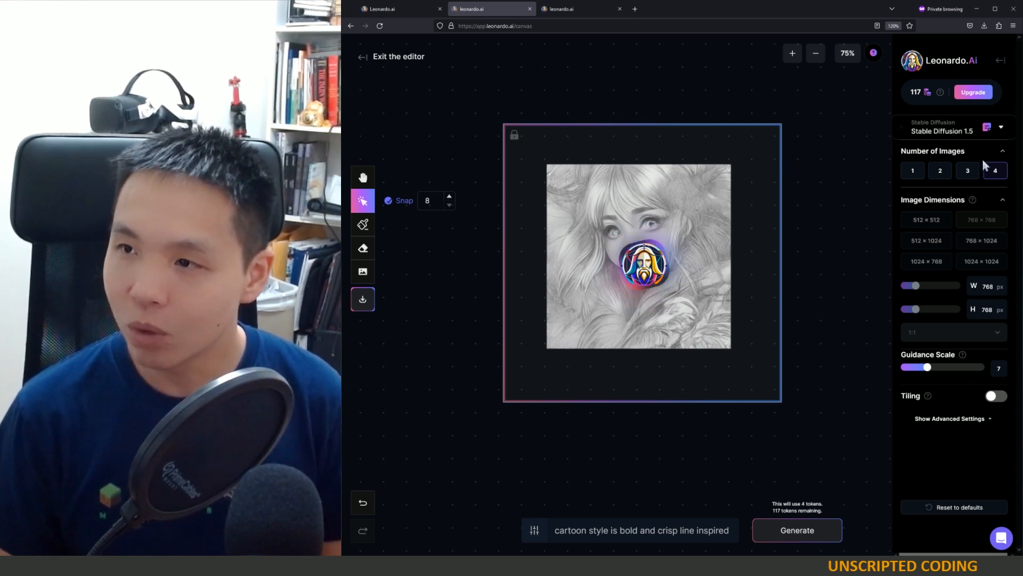
- Cycle through the four outpainted variants, back to the first, and open the model list
left_click(797, 529)
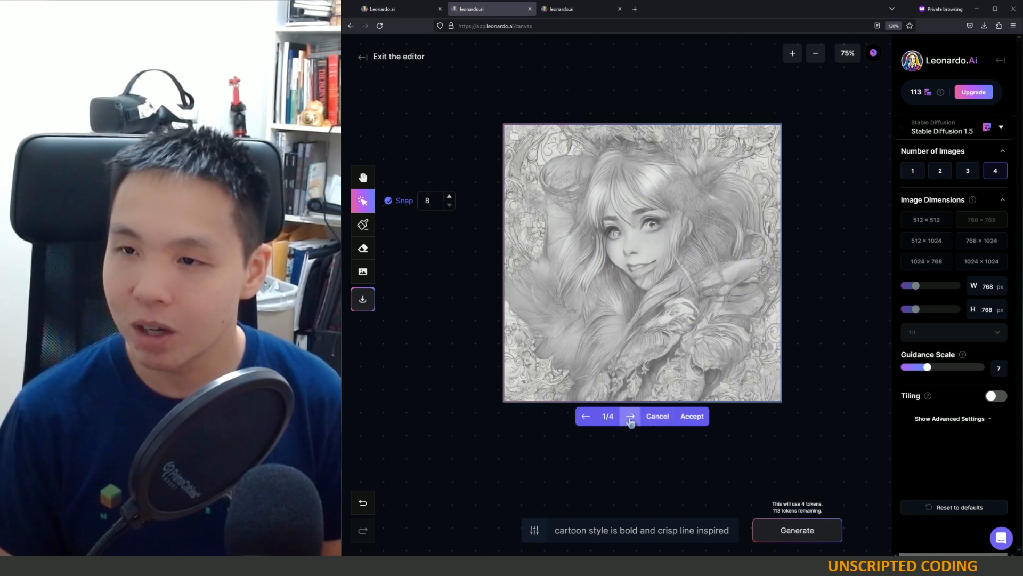
left_click(629, 415)
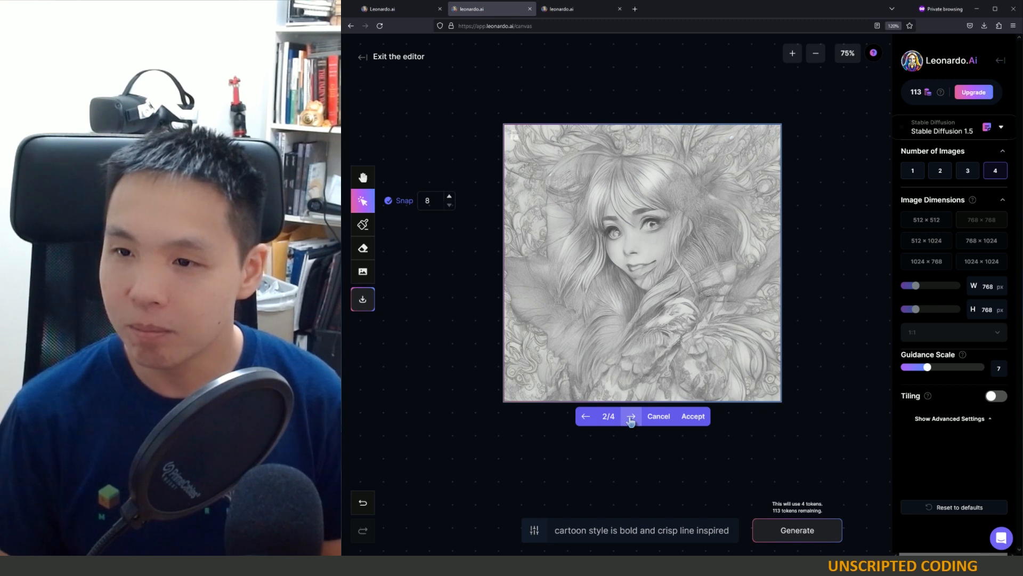
left_click(630, 416)
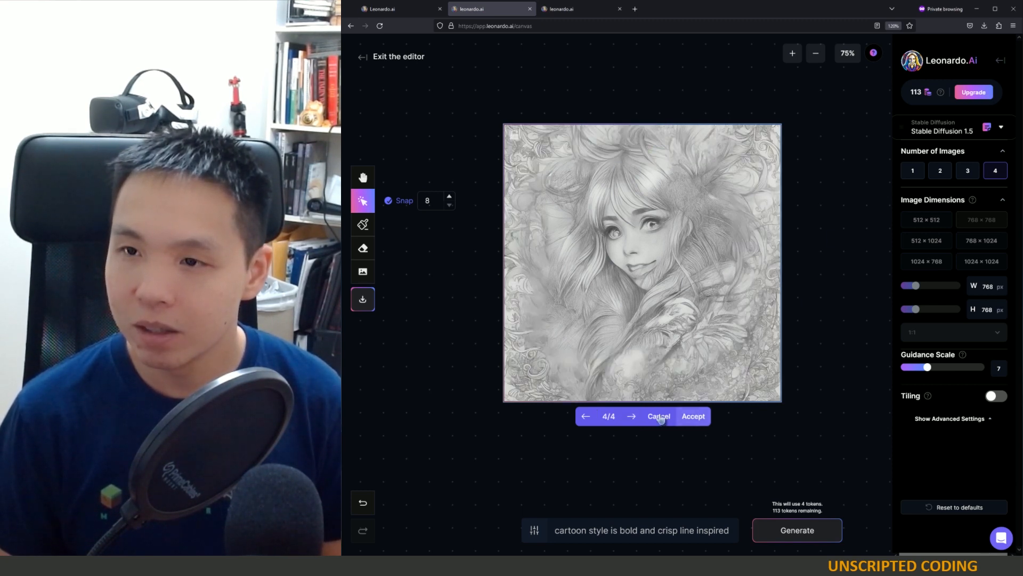
left_click(585, 415)
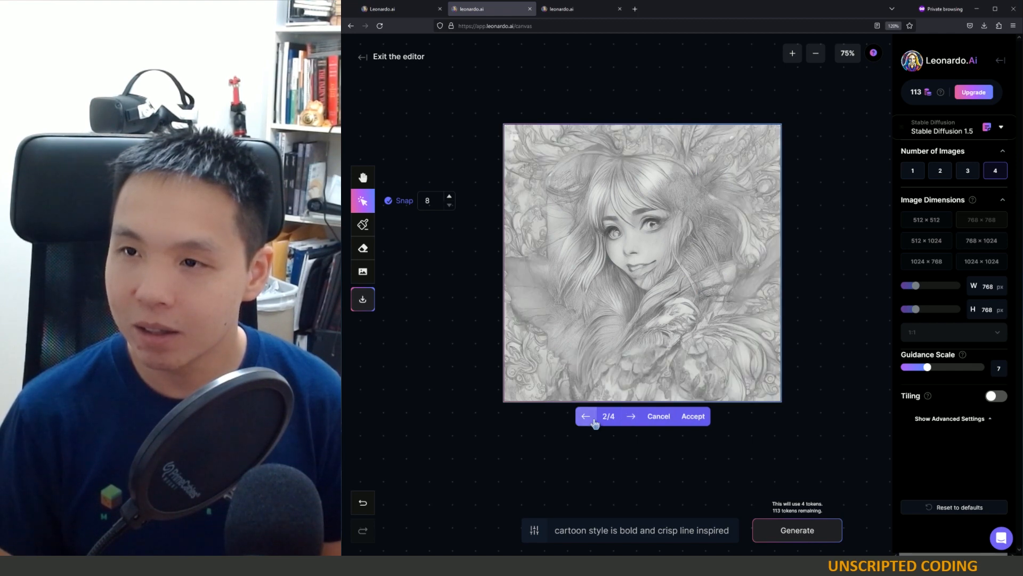
left_click(585, 415)
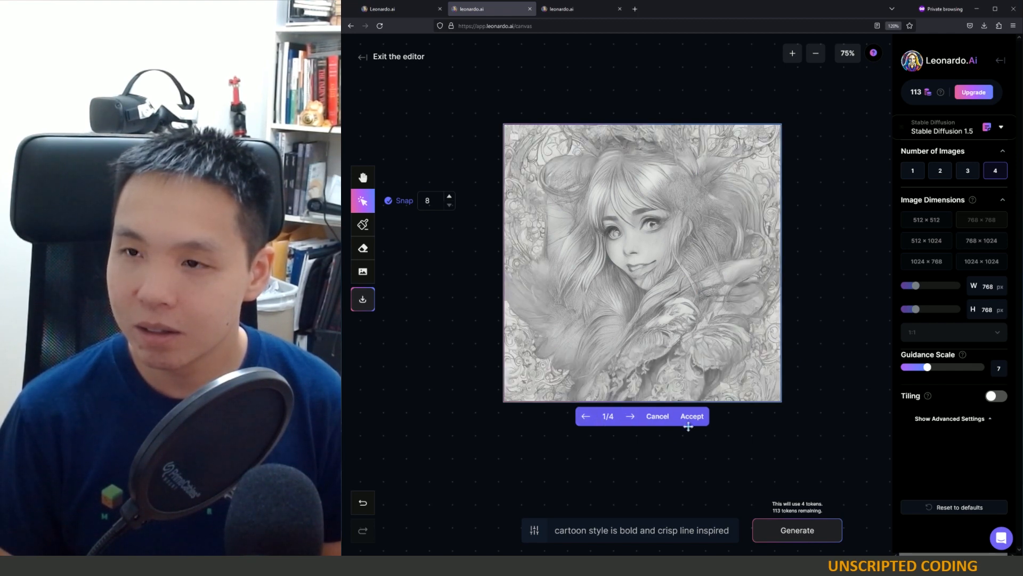
left_click(630, 416)
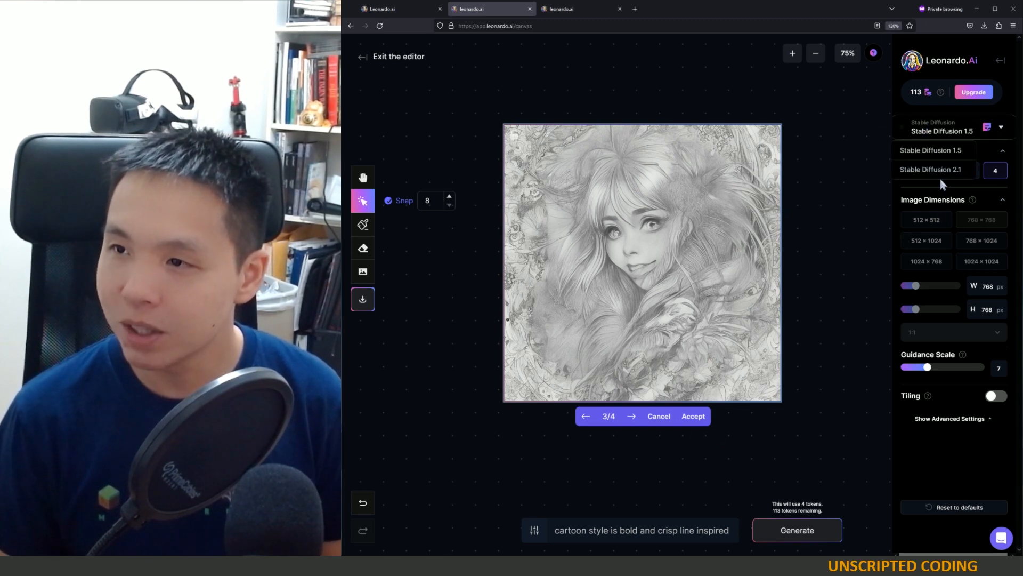
- Switch to Stable Diffusion 2.1, discard the results, and start another outpainting run
left_click(932, 169)
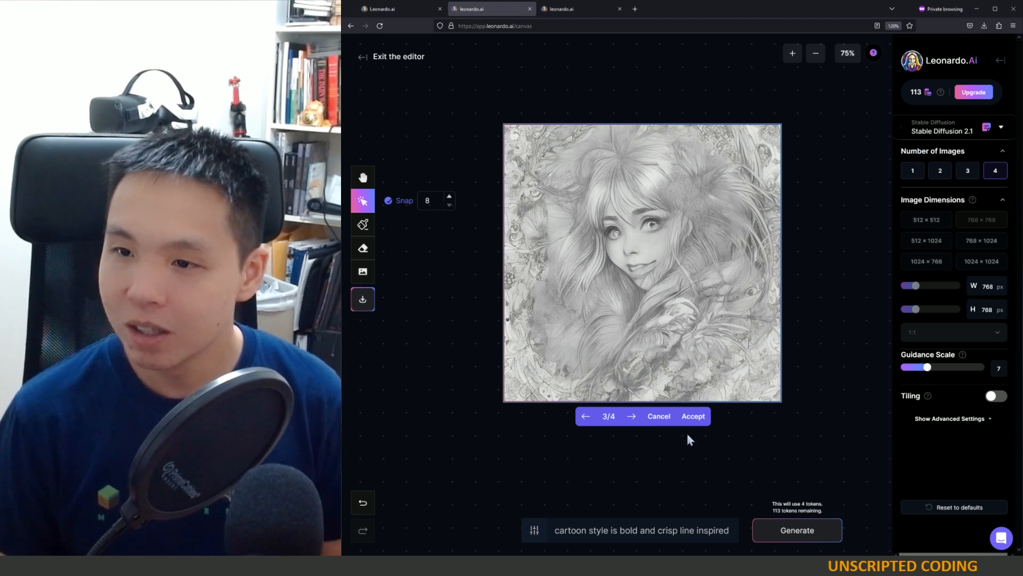
left_click(692, 416)
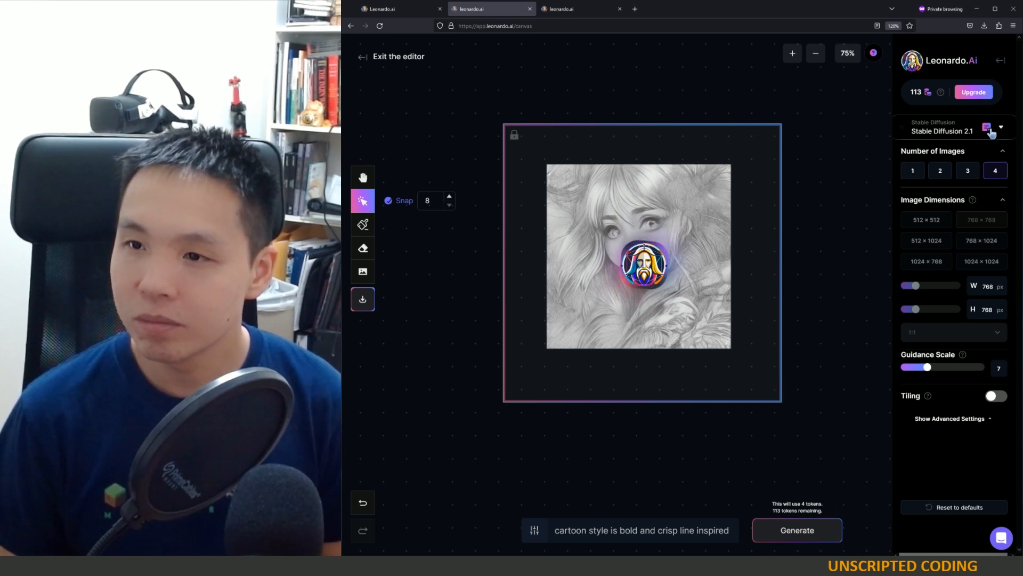
mouse_move(866, 401)
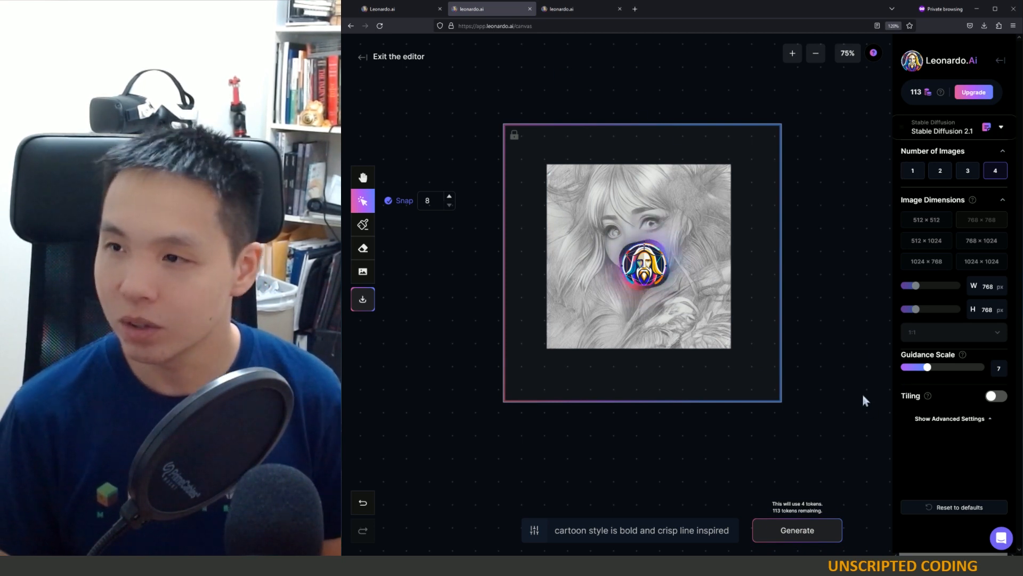
left_click(796, 529)
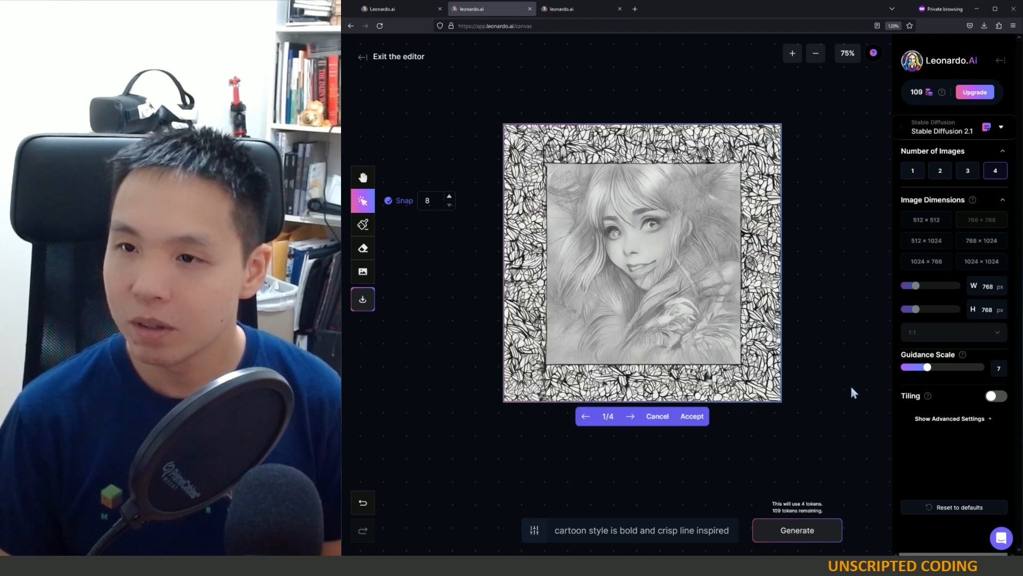
left_click(630, 416)
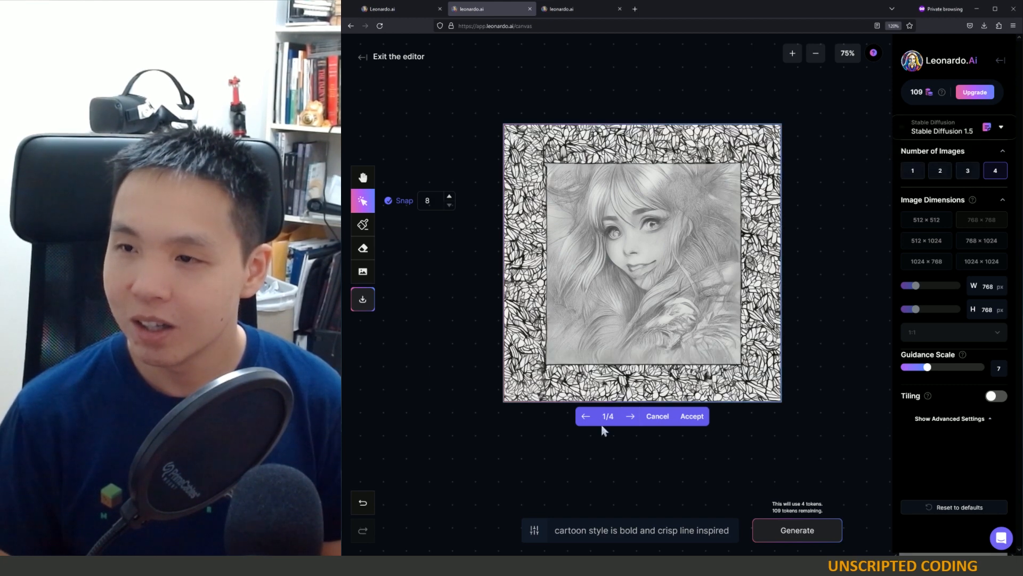
left_click(657, 416)
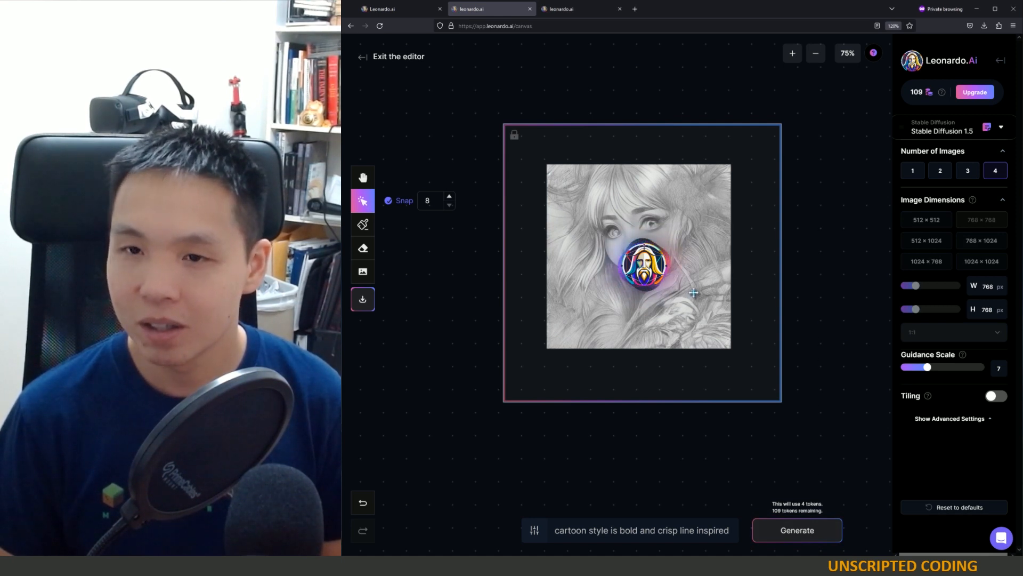
mouse_move(477, 274)
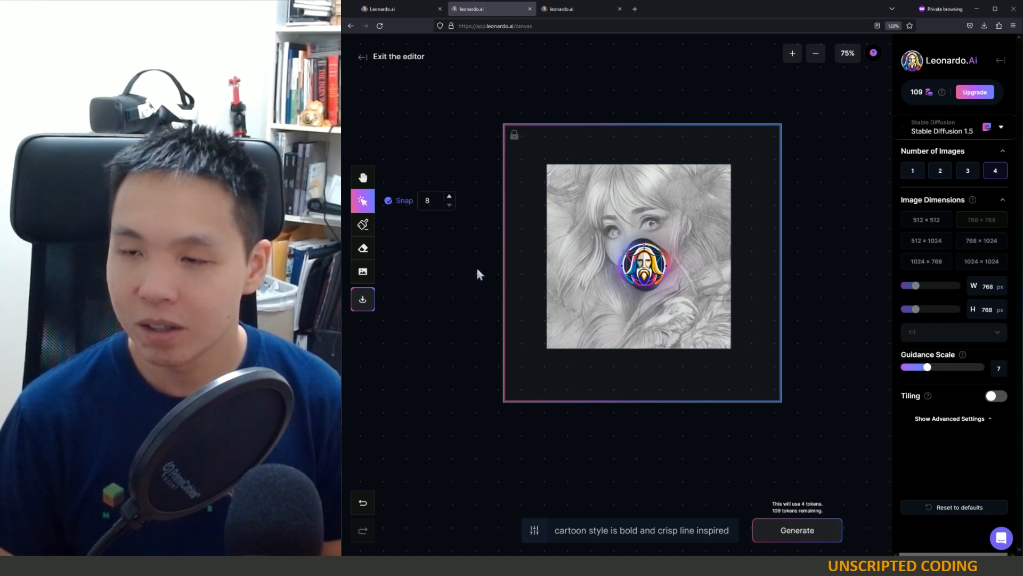
- Browse the four outpainted variants and accept the fourth, with its ornate floral border
left_click(796, 529)
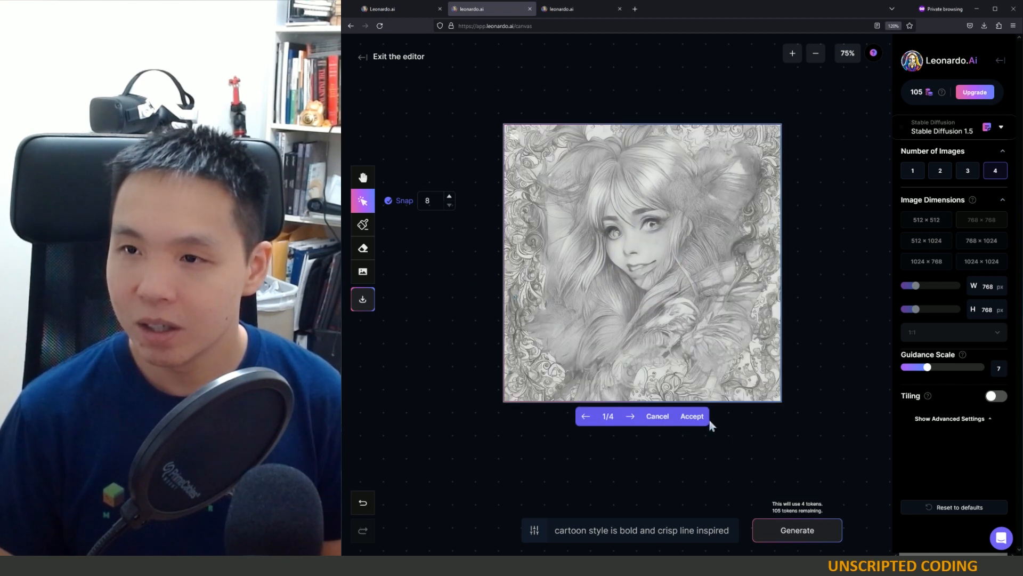
left_click(630, 416)
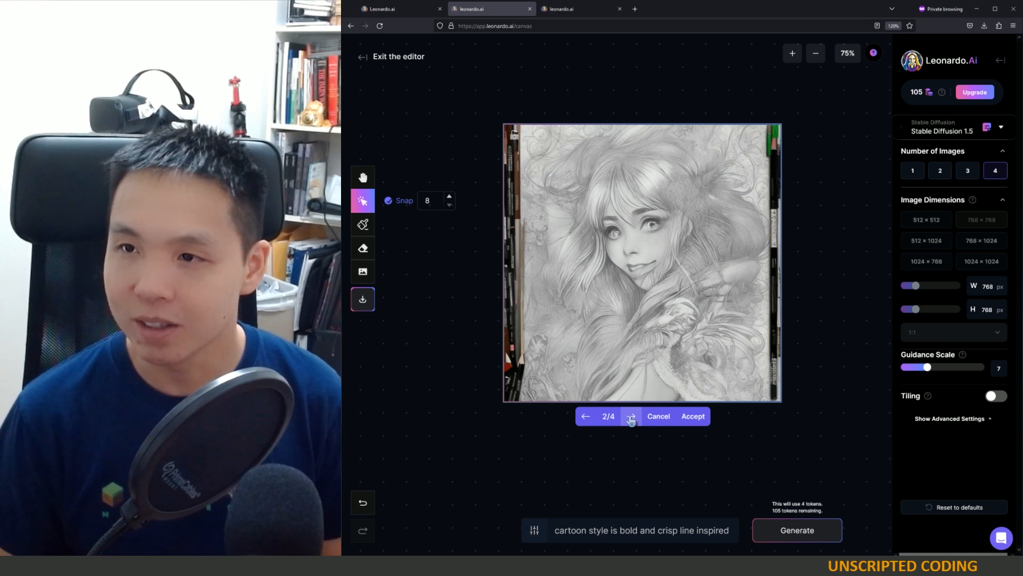
left_click(630, 416)
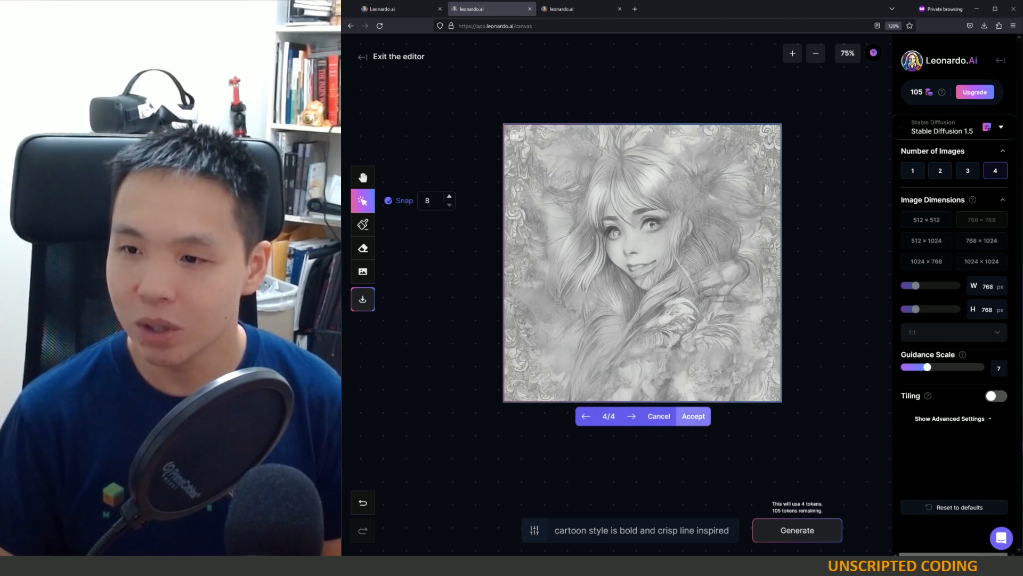
left_click(692, 416)
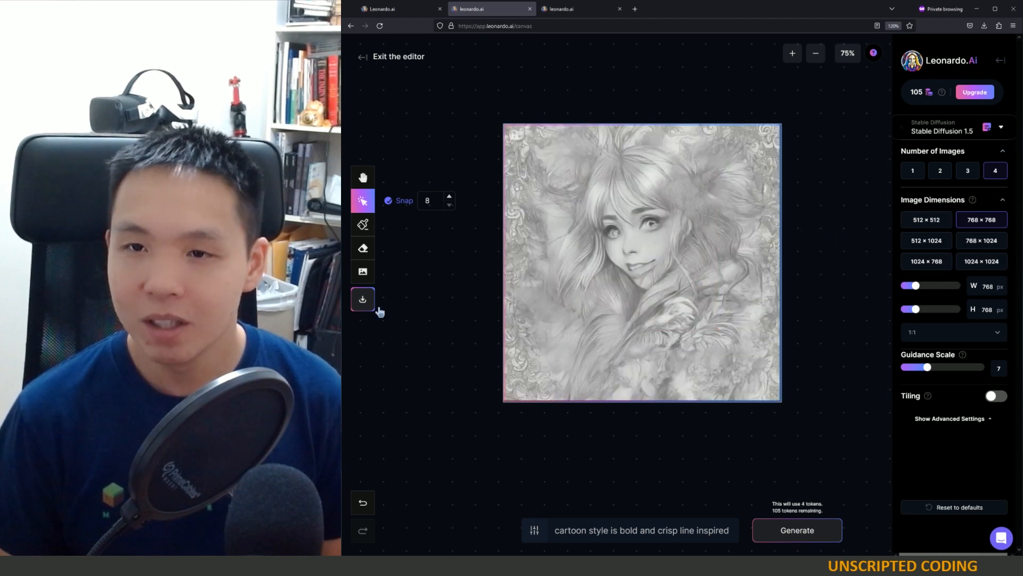
mouse_move(363, 258)
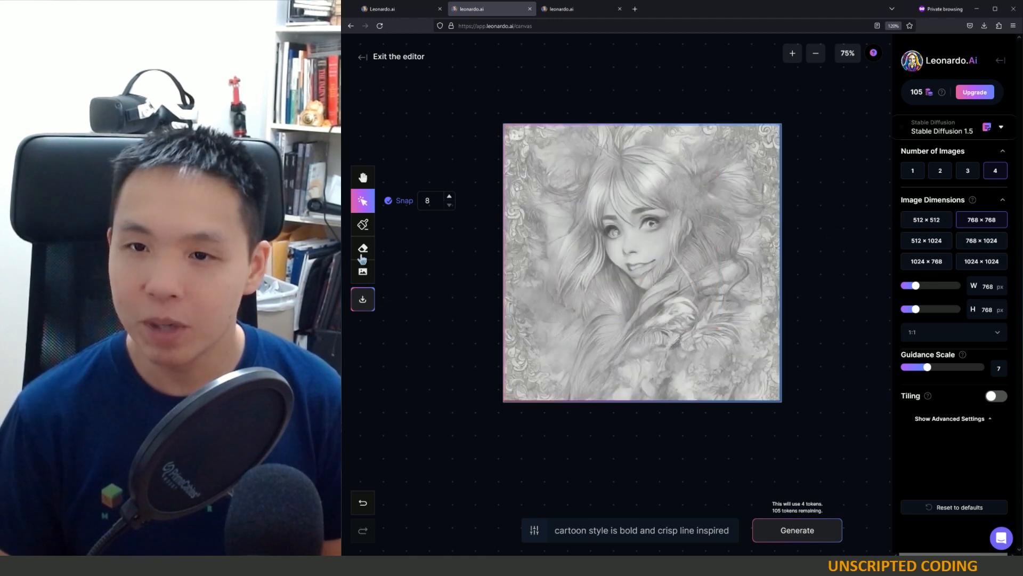
- Mask the ear area with an enlarged brush and generate with the (((ear))) prompt
left_click(363, 224)
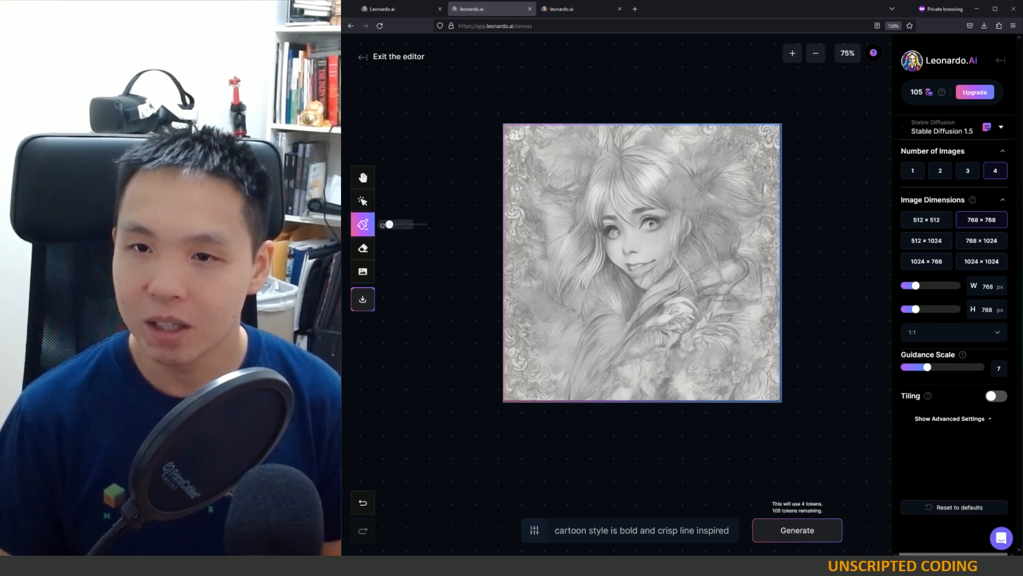
left_click_drag(390, 225, 415, 224)
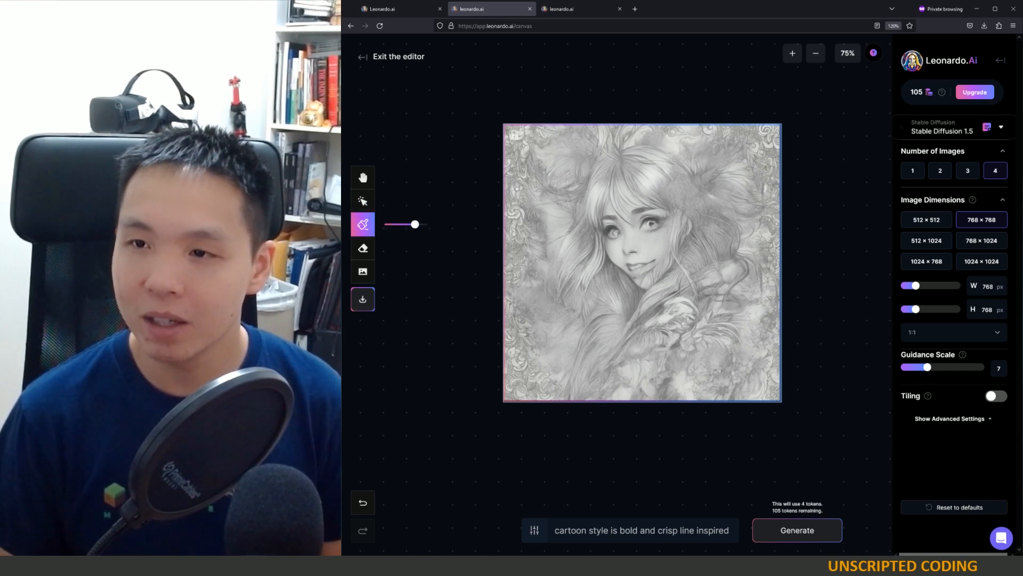
left_click(688, 215)
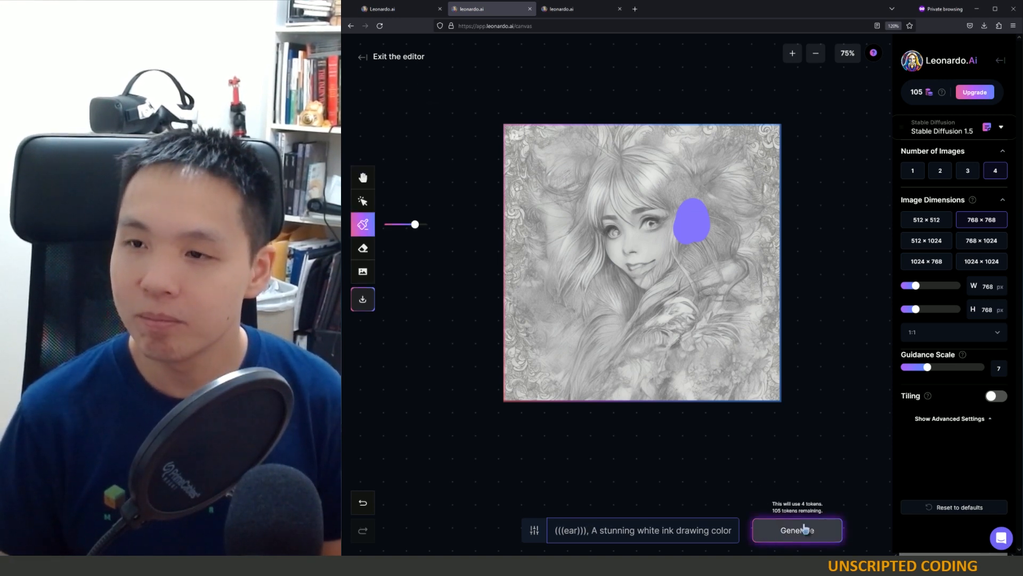
left_click(796, 529)
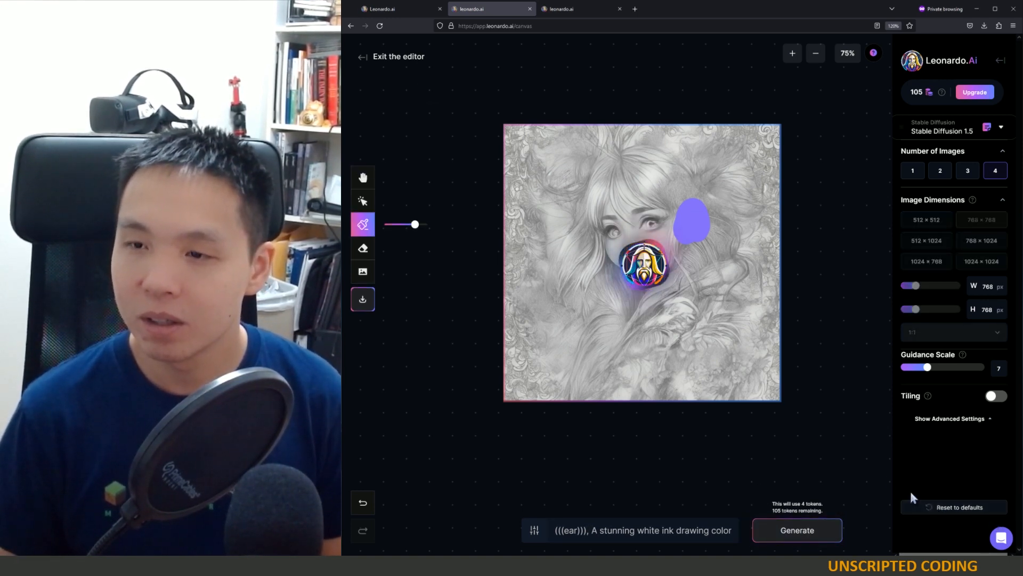
mouse_move(778, 301)
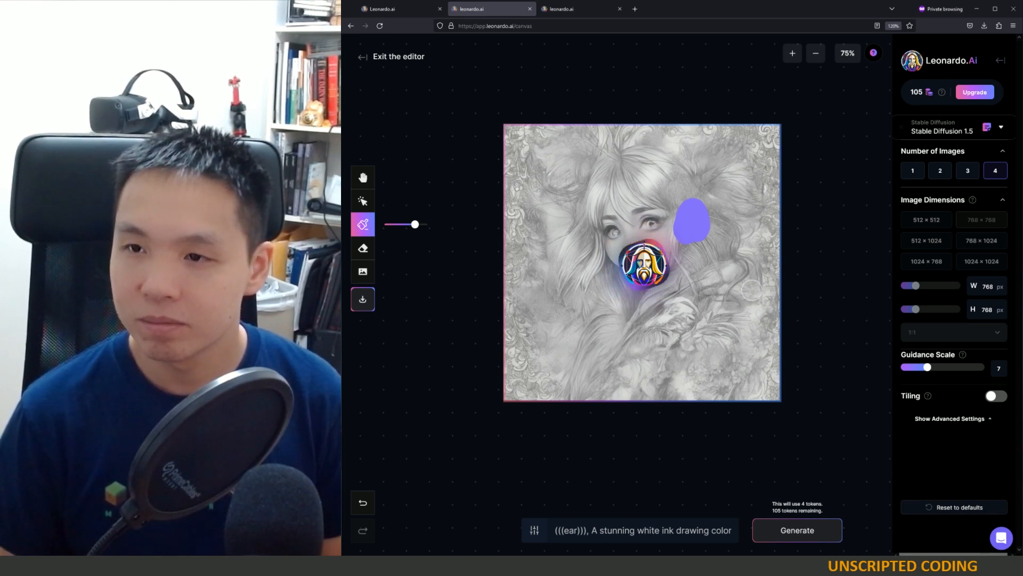
- Browse the ear inpainting variants and accept the one with the new ear
left_click(796, 529)
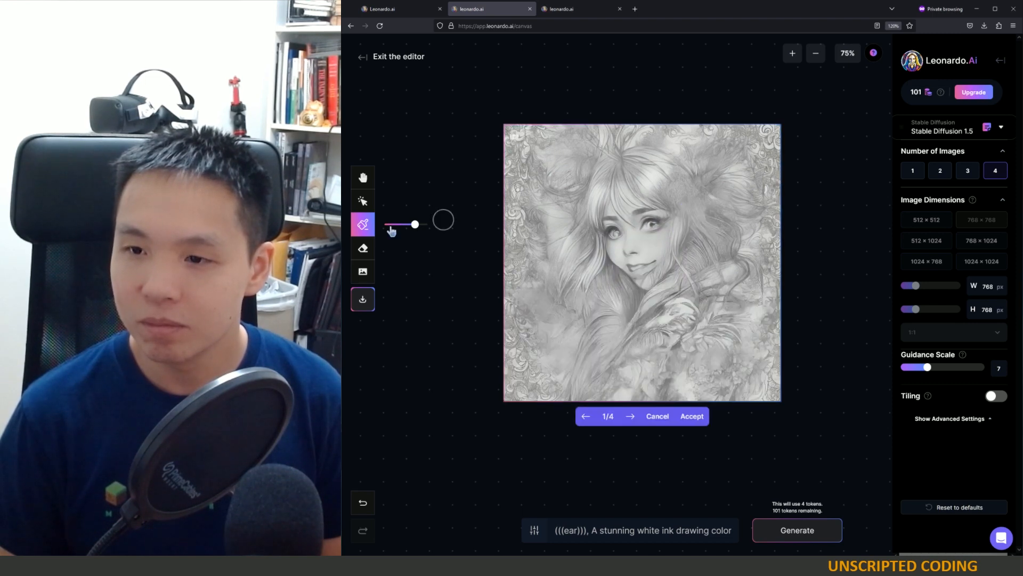
left_click(630, 415)
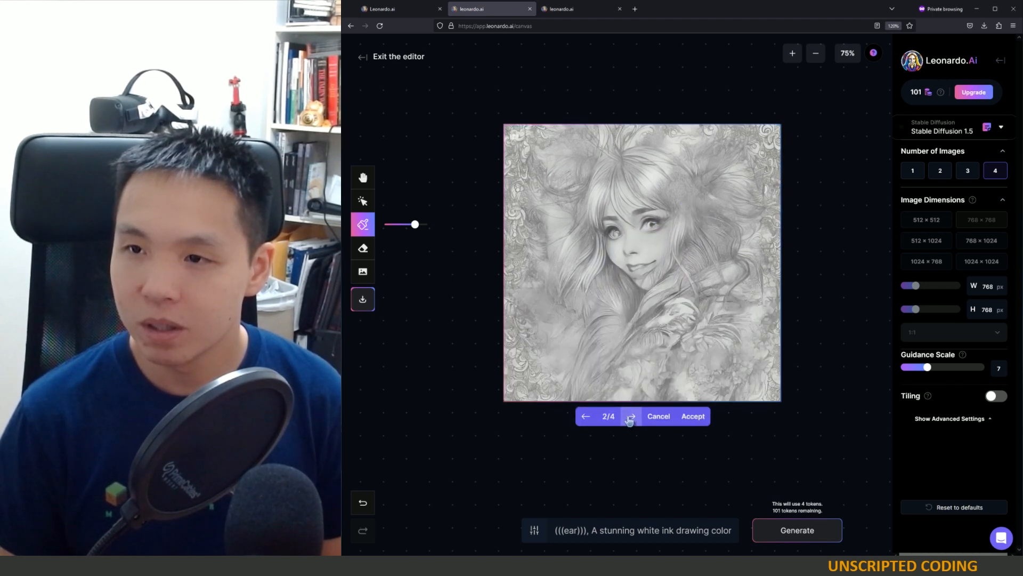
left_click(630, 416)
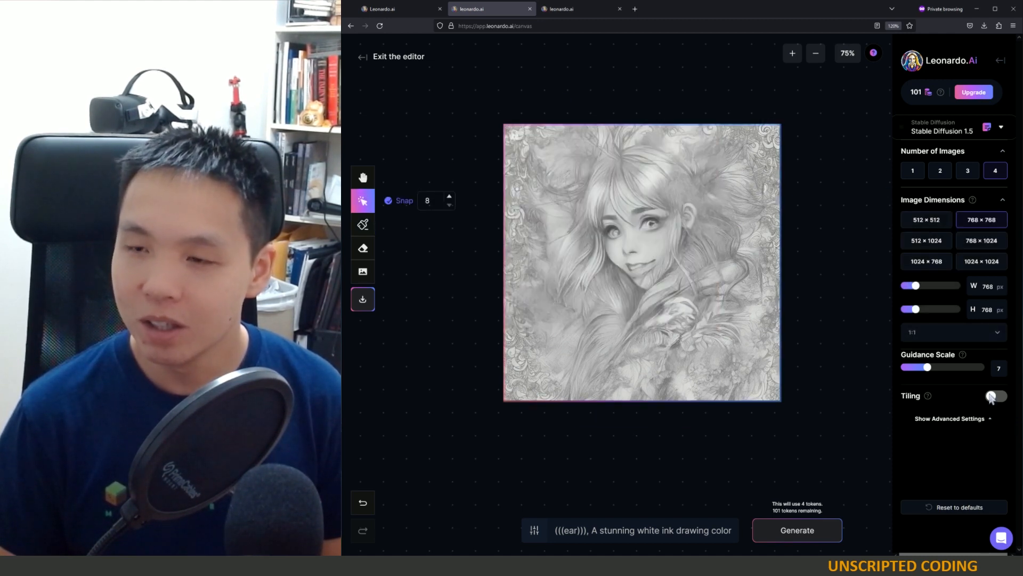
- Mask the mouth and chin, generate with prompt (((mouth and chin))), and browse the variants
left_click(994, 396)
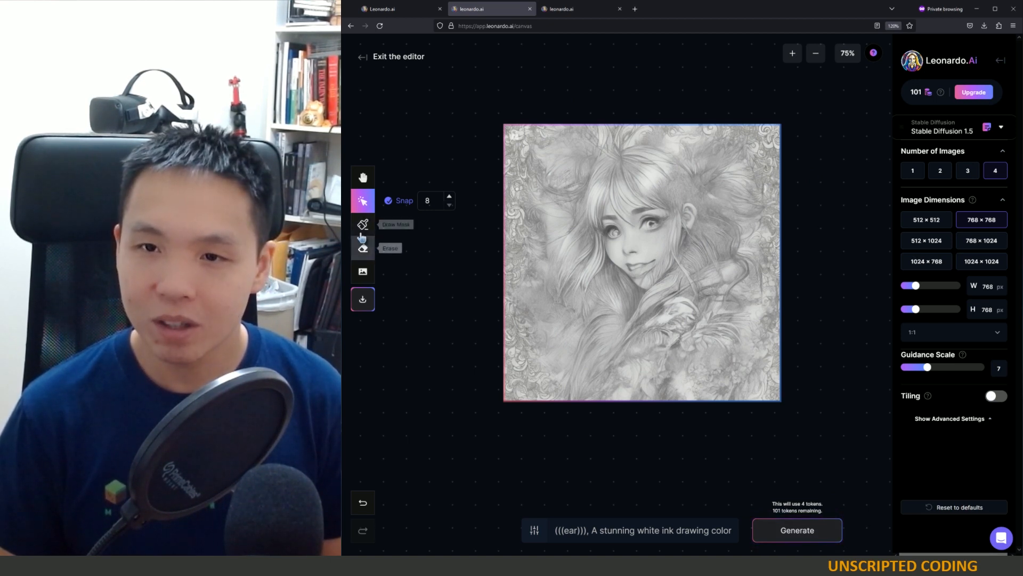
left_click(363, 224)
type("nmouth")
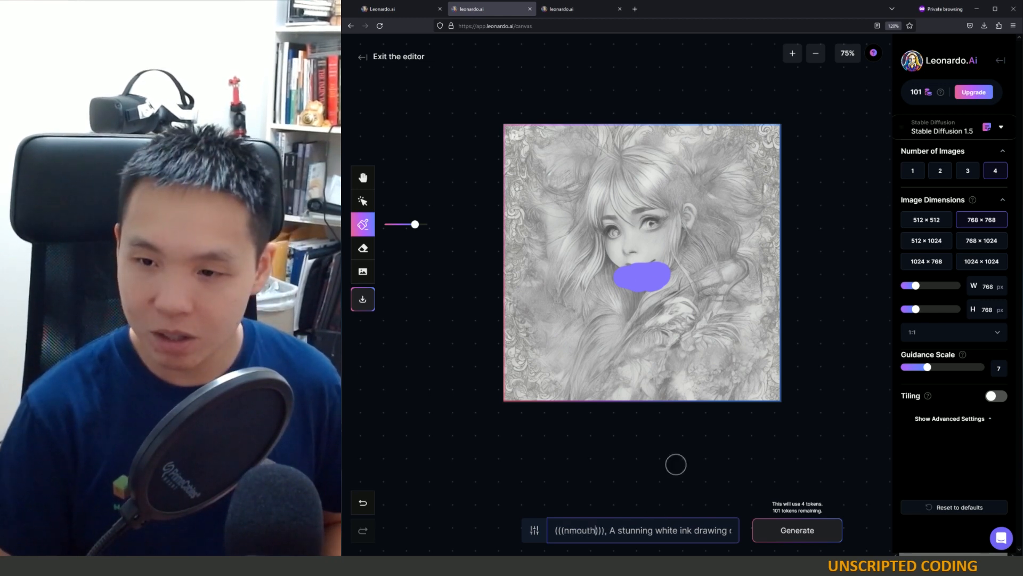
left_click(363, 177)
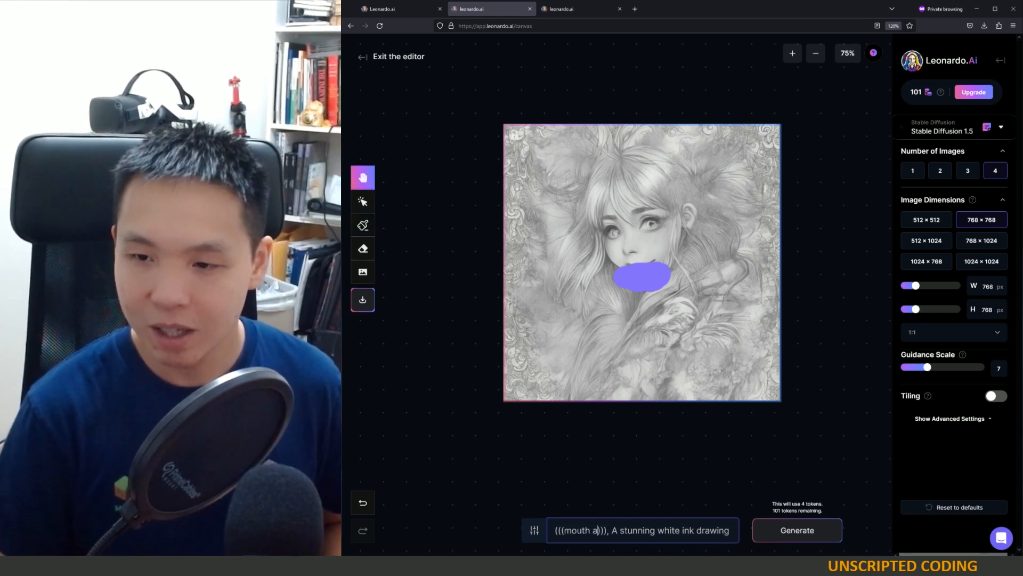
left_click(363, 224)
type("nd chin")
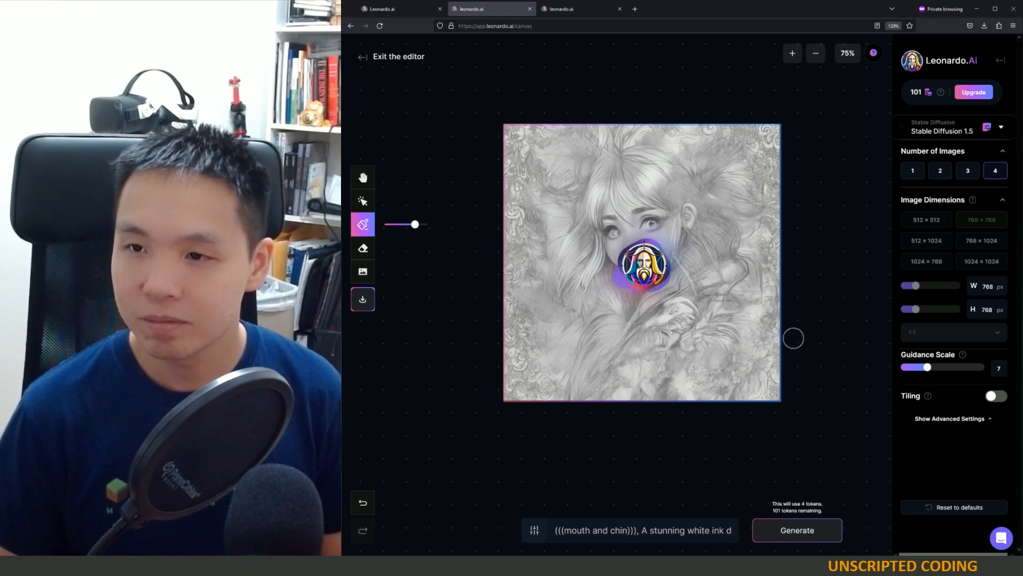
left_click(797, 529)
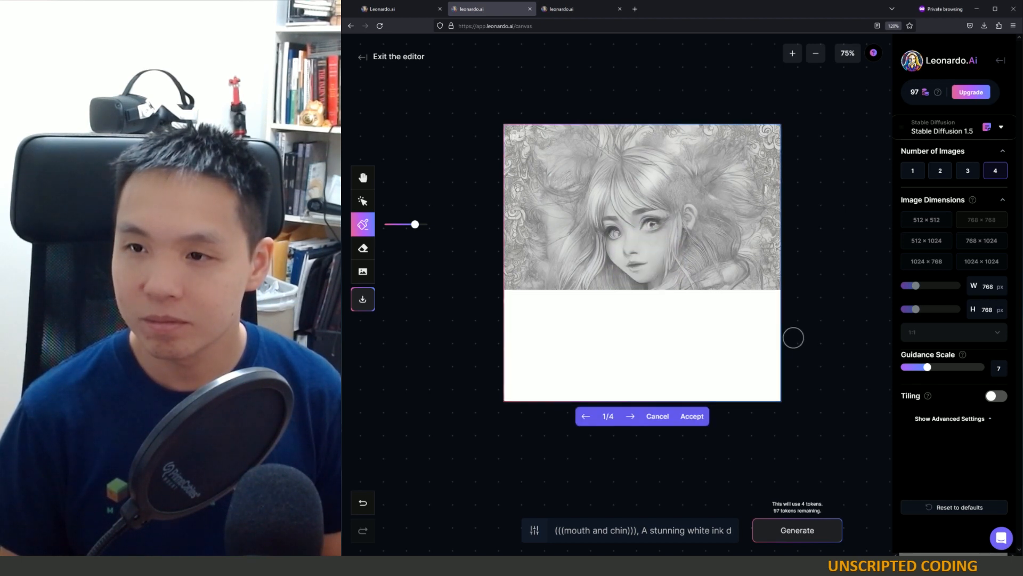
left_click(631, 416)
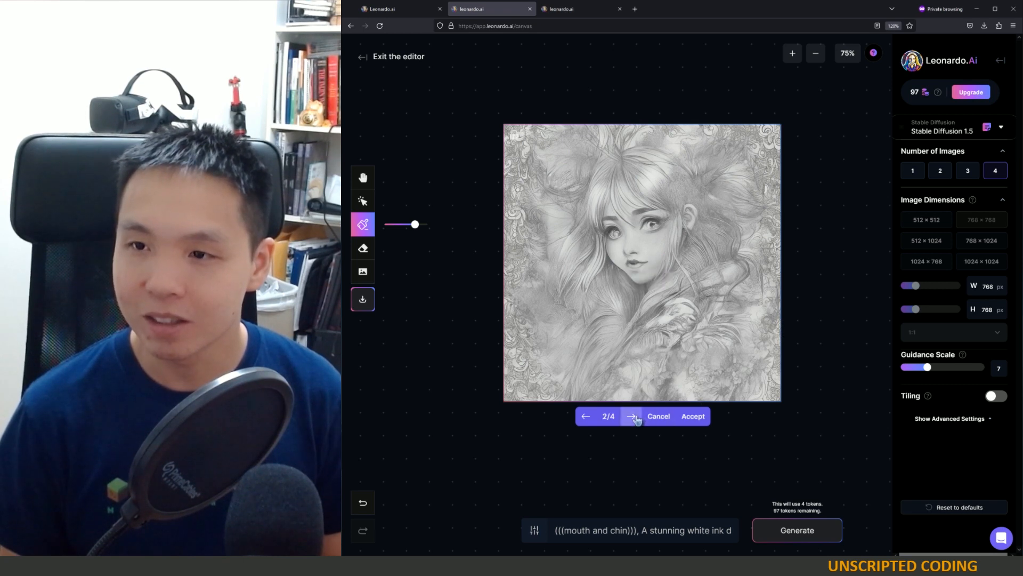
left_click(632, 416)
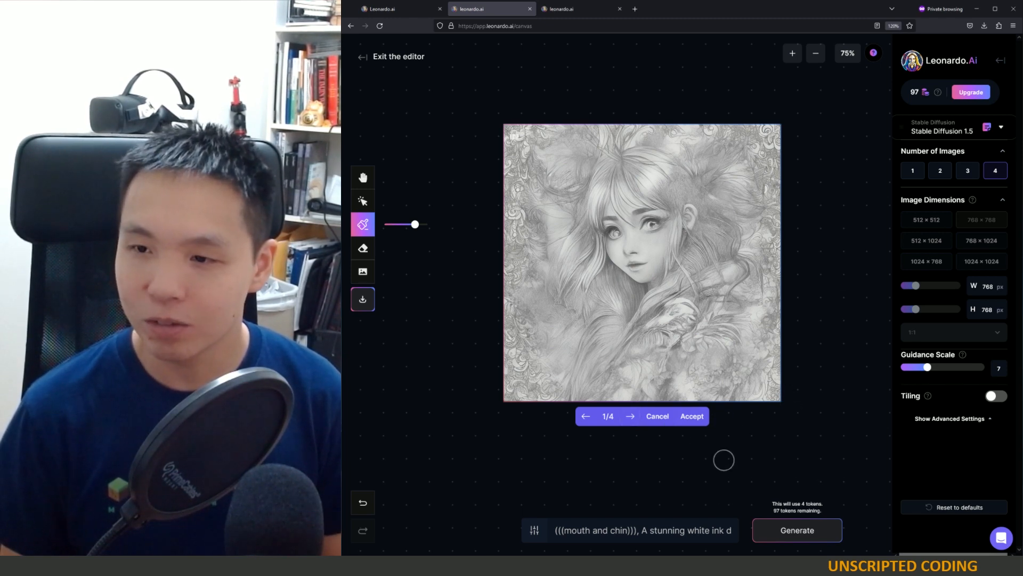
- Accept the chosen mouth-and-chin variant and reveal the advanced generation settings
left_click(363, 201)
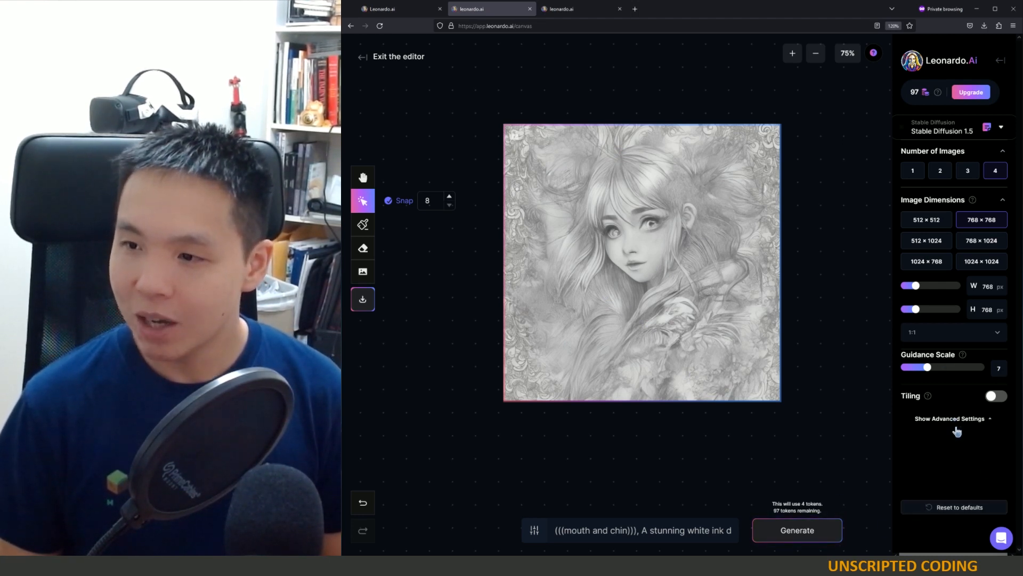
left_click(950, 418)
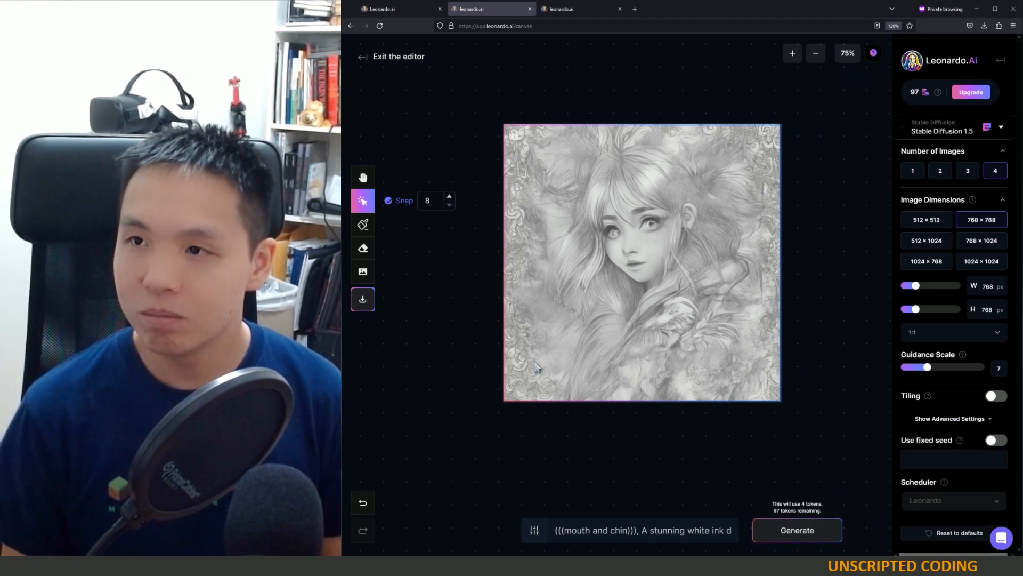
mouse_move(609, 147)
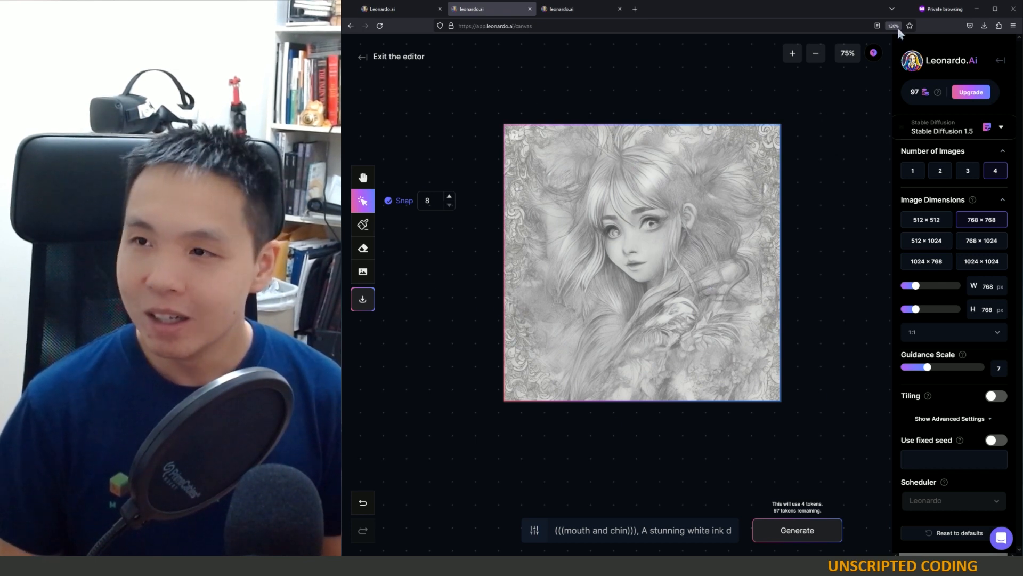
mouse_move(607, 49)
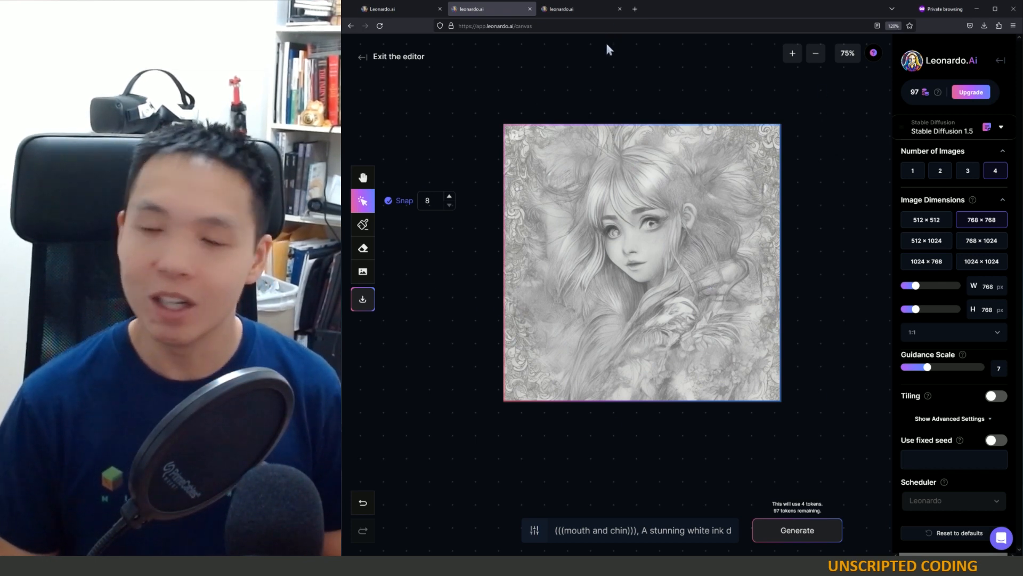